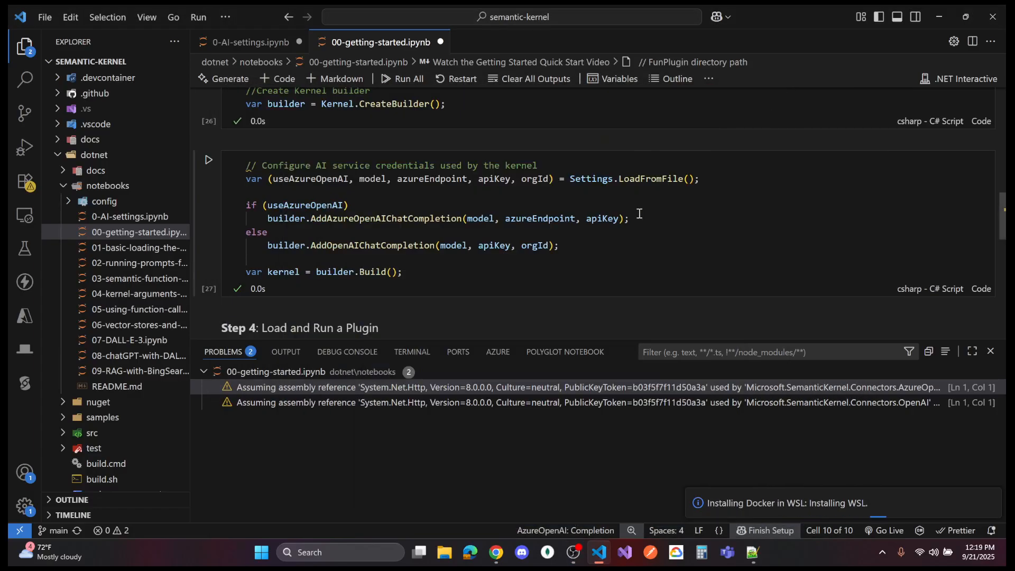
pyautogui.moveTo(588, 184)
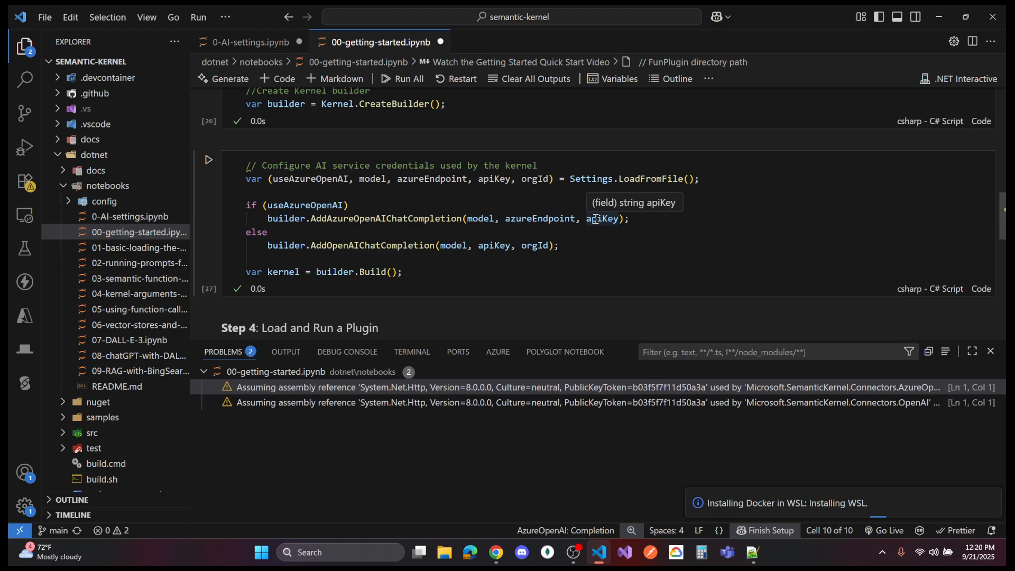
pyautogui.moveTo(555, 176)
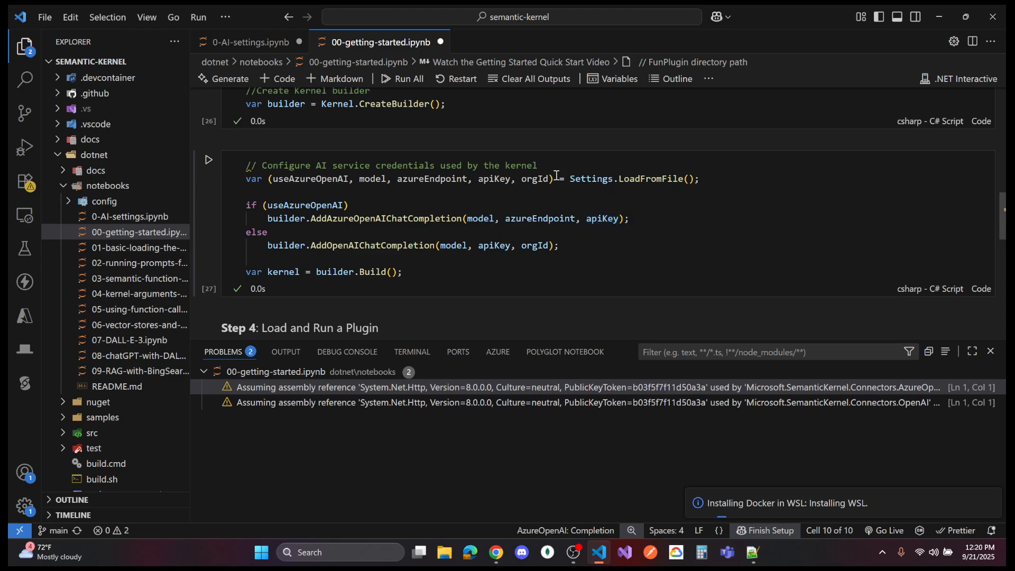
# Step: Scroll to the Step 4 FunPlugin cell to view its time-travel dinosaur joke output
pyautogui.scroll(3)
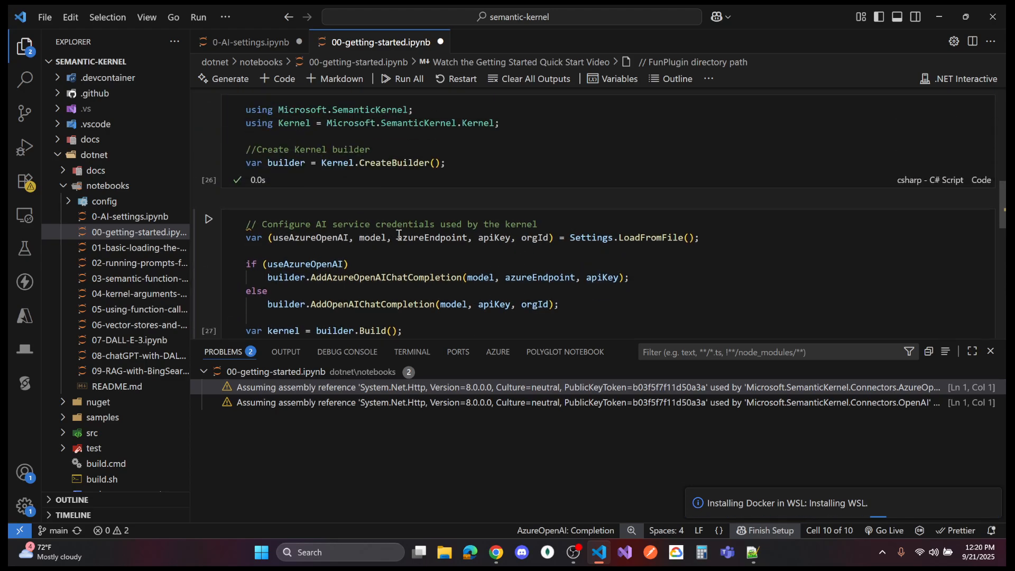
pyautogui.scroll(3)
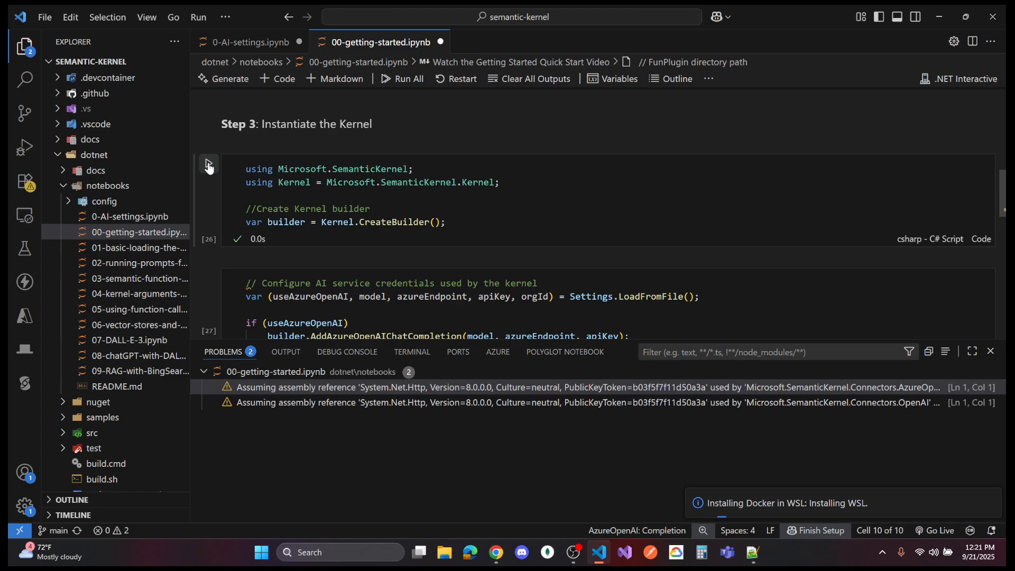
pyautogui.scroll(-3)
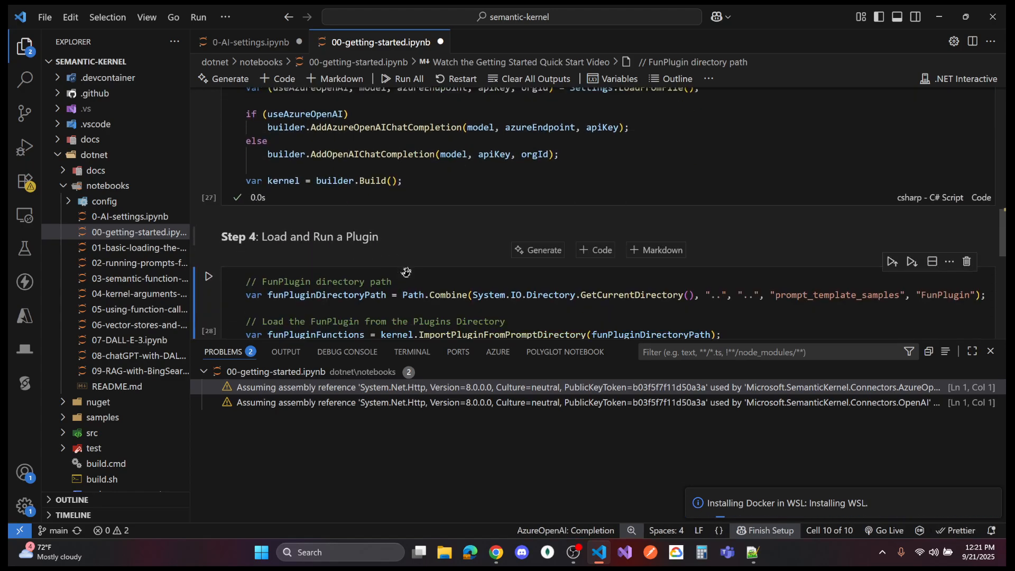
pyautogui.scroll(-3)
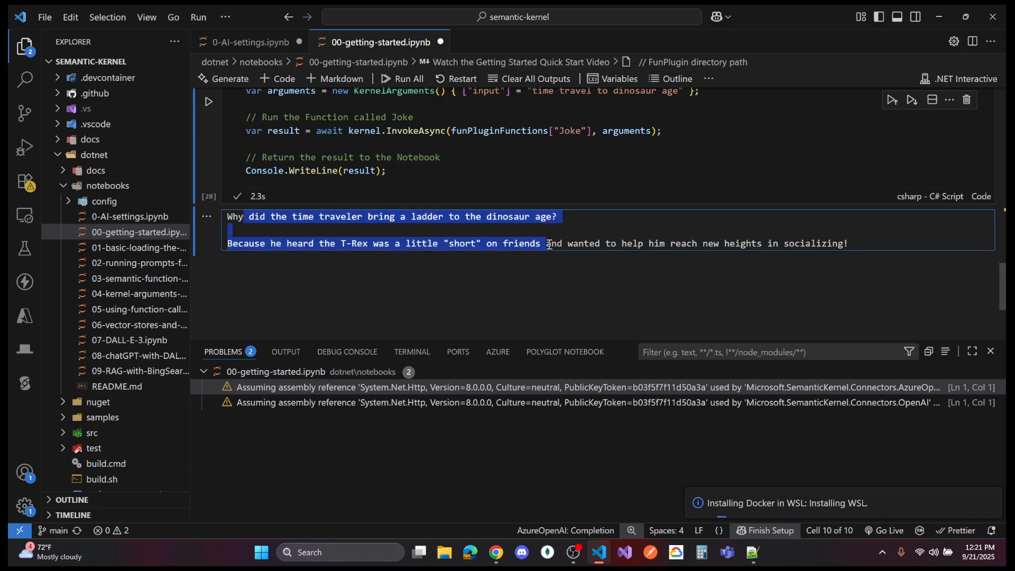
pyautogui.click(563, 242)
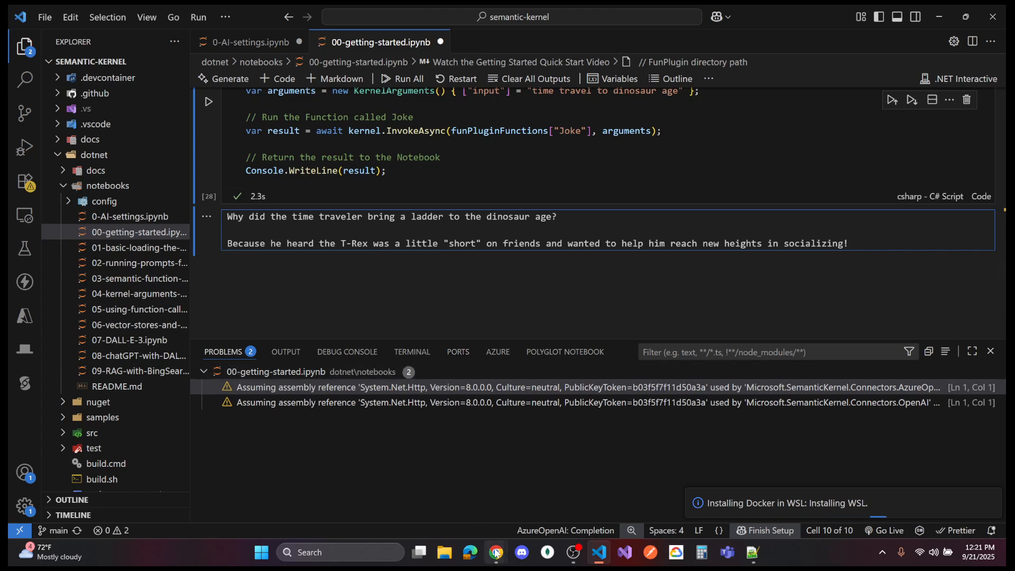
pyautogui.moveTo(495, 551)
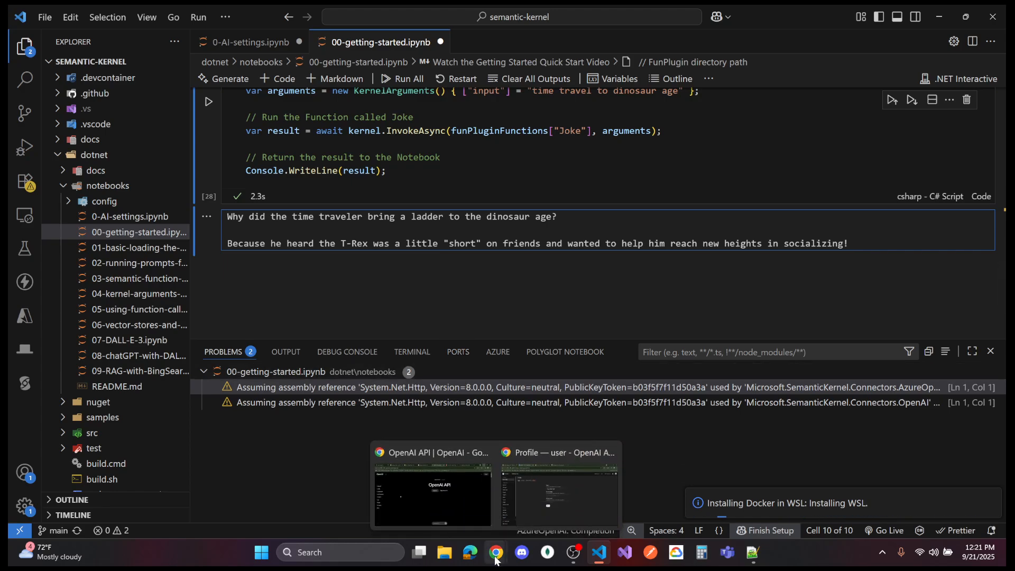
# Step: Switch to Chrome and show the Semantic Kernel quick start guide tab
pyautogui.click(432, 492)
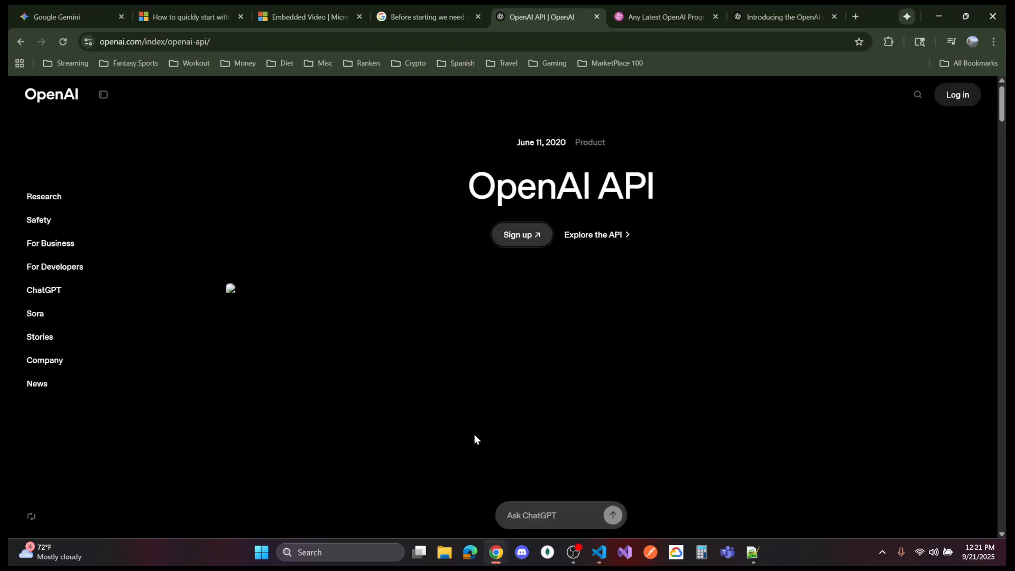
pyautogui.click(308, 17)
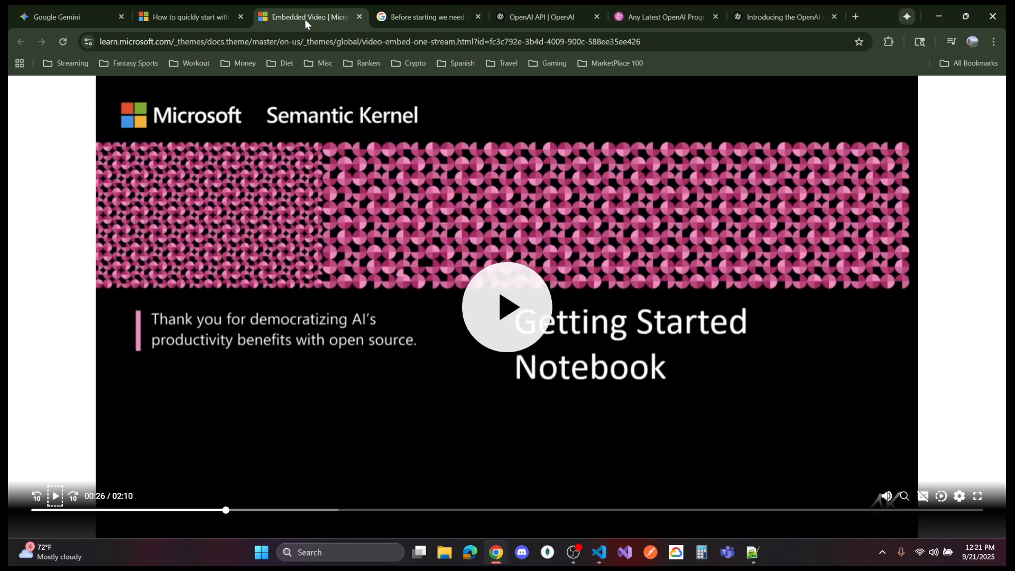
pyautogui.click(188, 17)
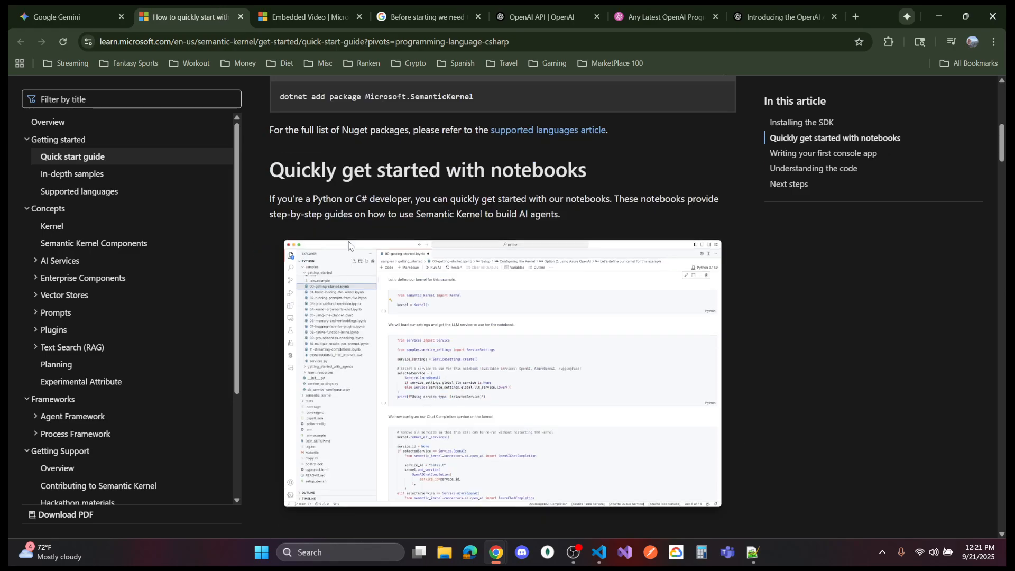
pyautogui.scroll(3)
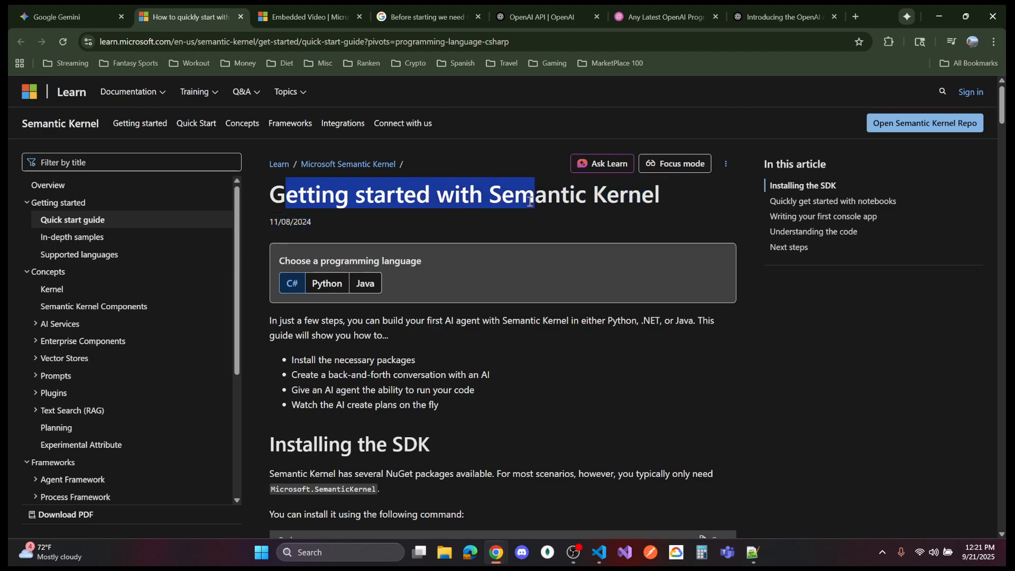
pyautogui.click(524, 202)
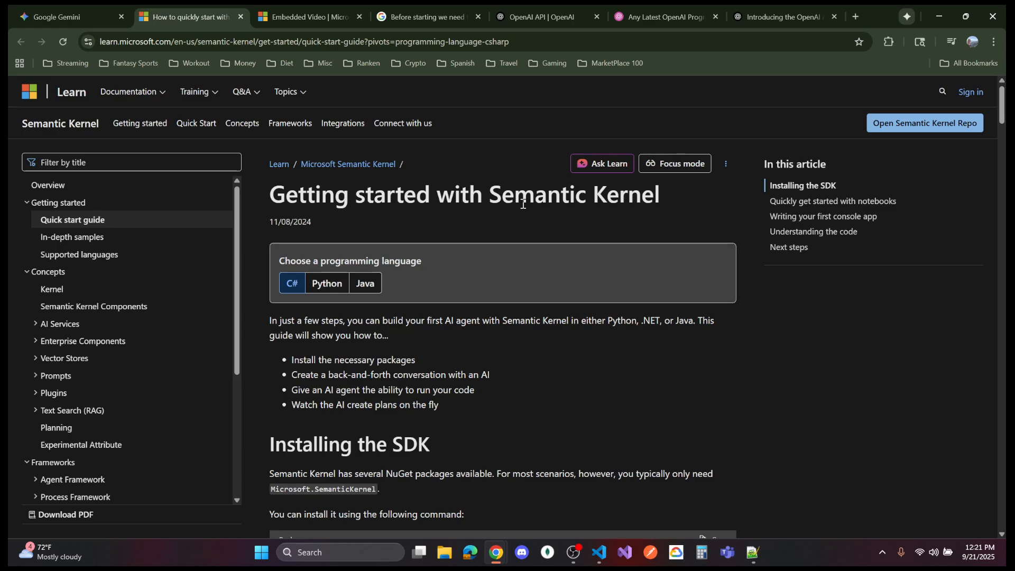
pyautogui.tripleClick(462, 194)
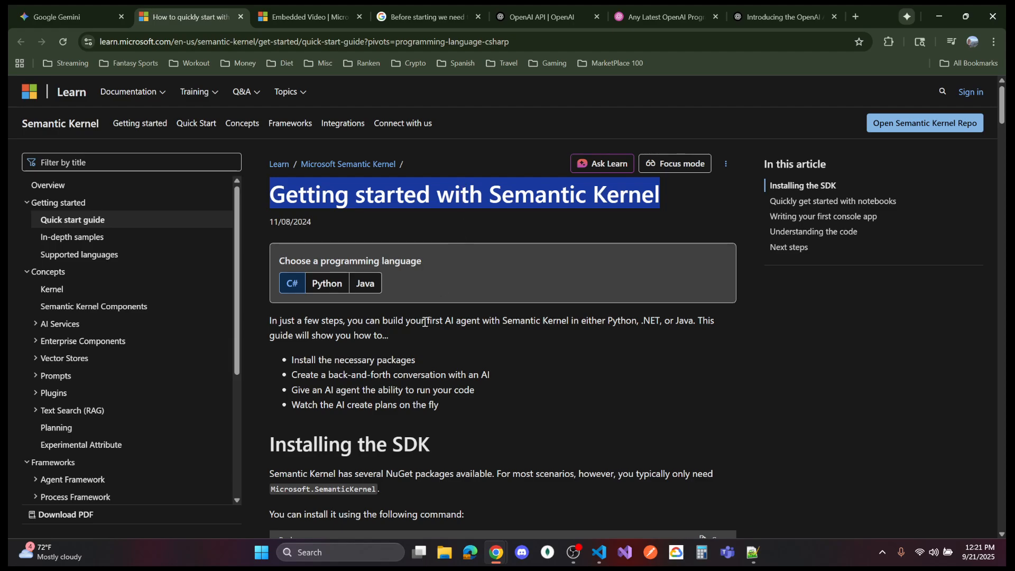
# Step: Scroll to 'Quickly get started with notebooks' and open the Semantic Kernel GitHub repo link
pyautogui.scroll(-3)
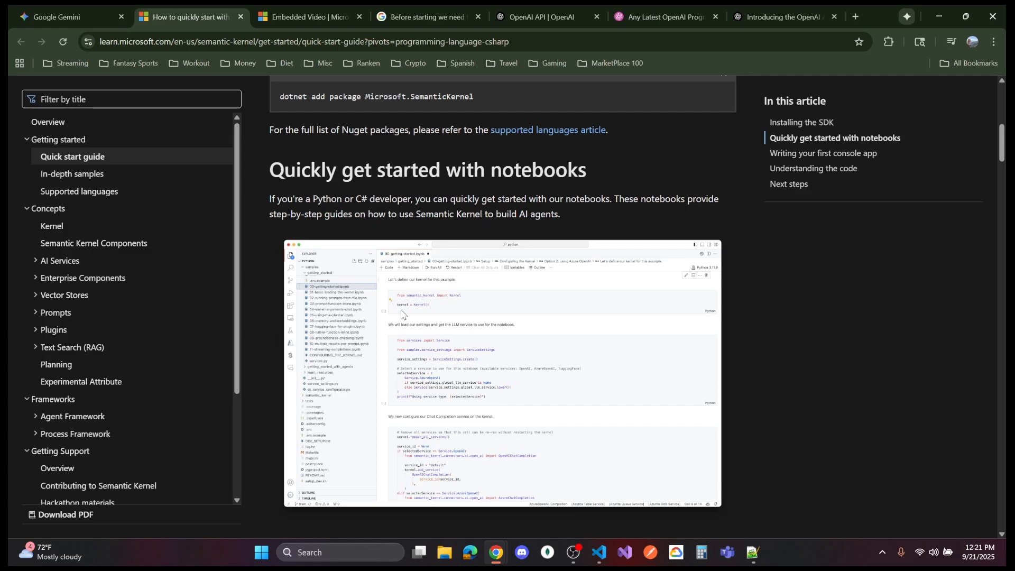
pyautogui.scroll(3)
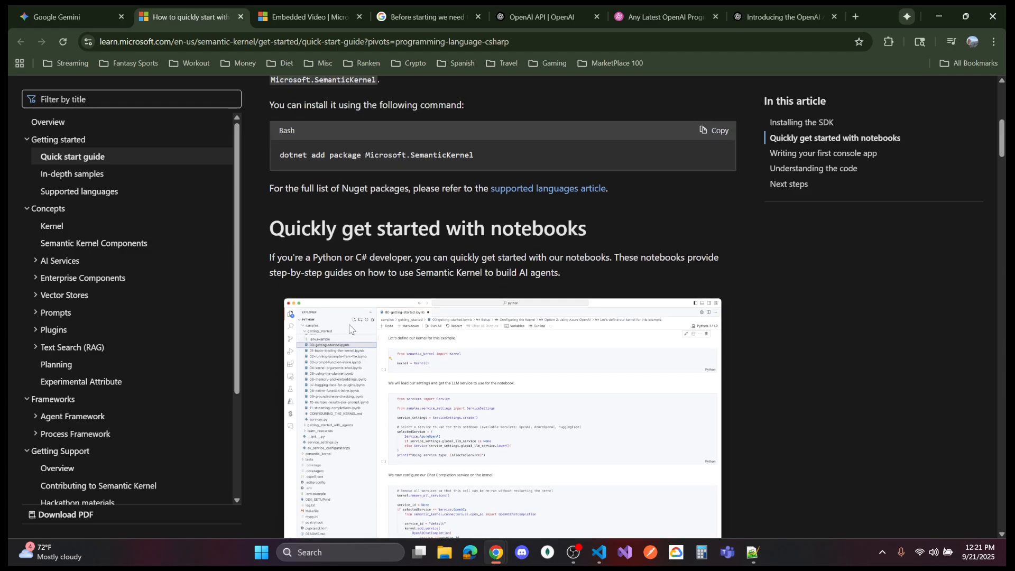
pyautogui.scroll(-3)
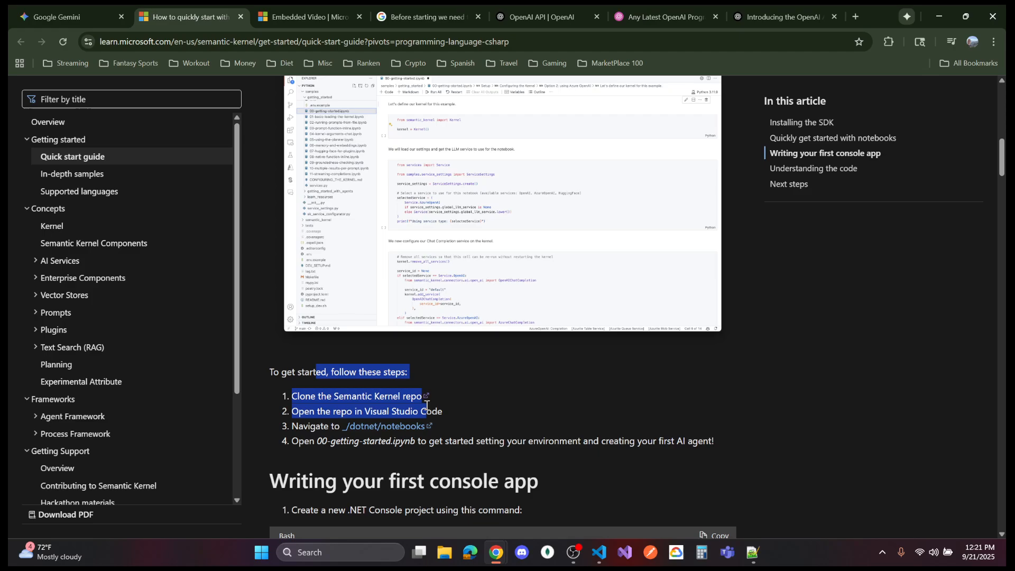
pyautogui.moveTo(378, 396)
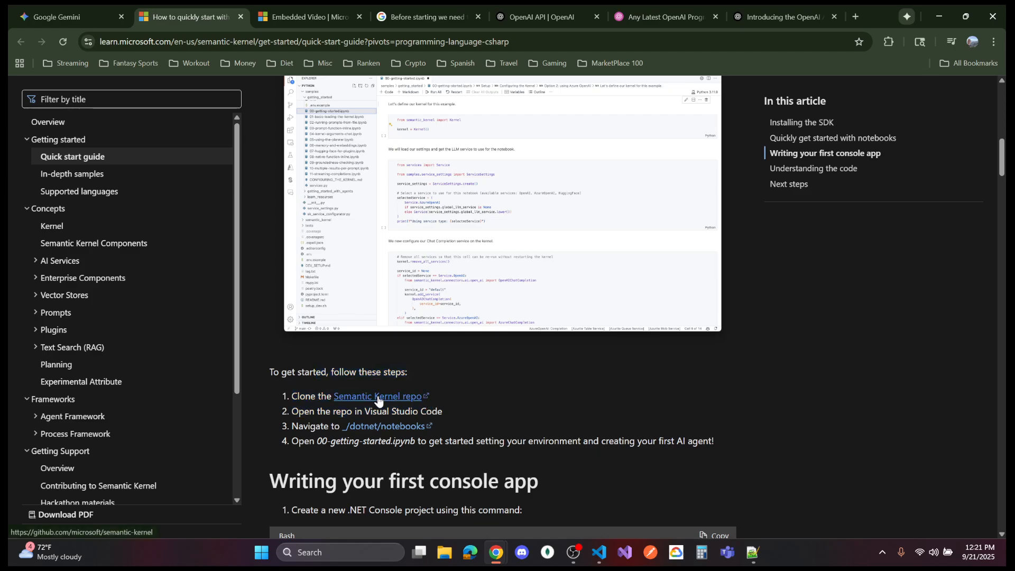
pyautogui.click(379, 395)
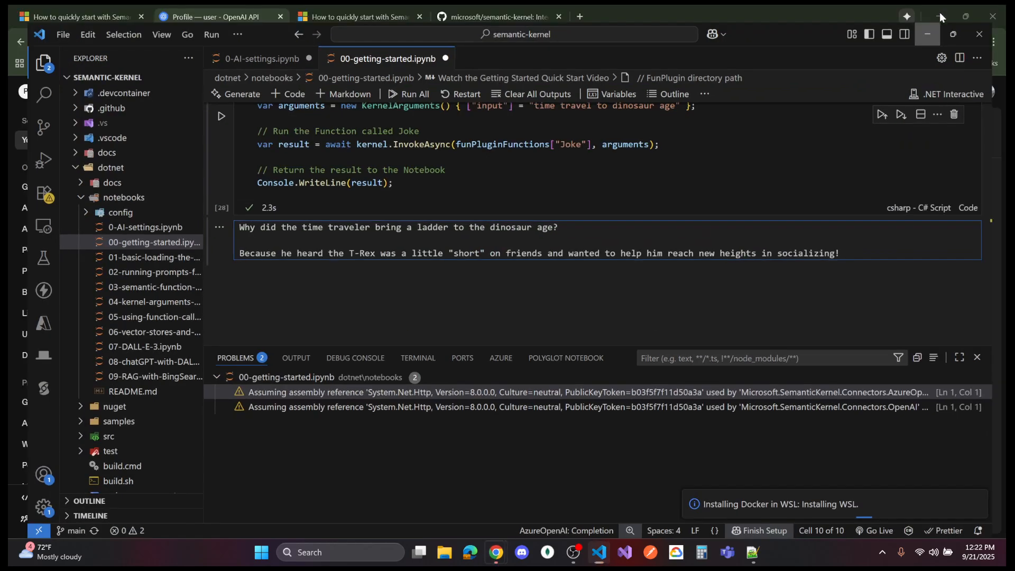
# Step: Bring Visual Studio Code back from the taskbar and close the 00-getting-started.ipynb tab
pyautogui.click(926, 34)
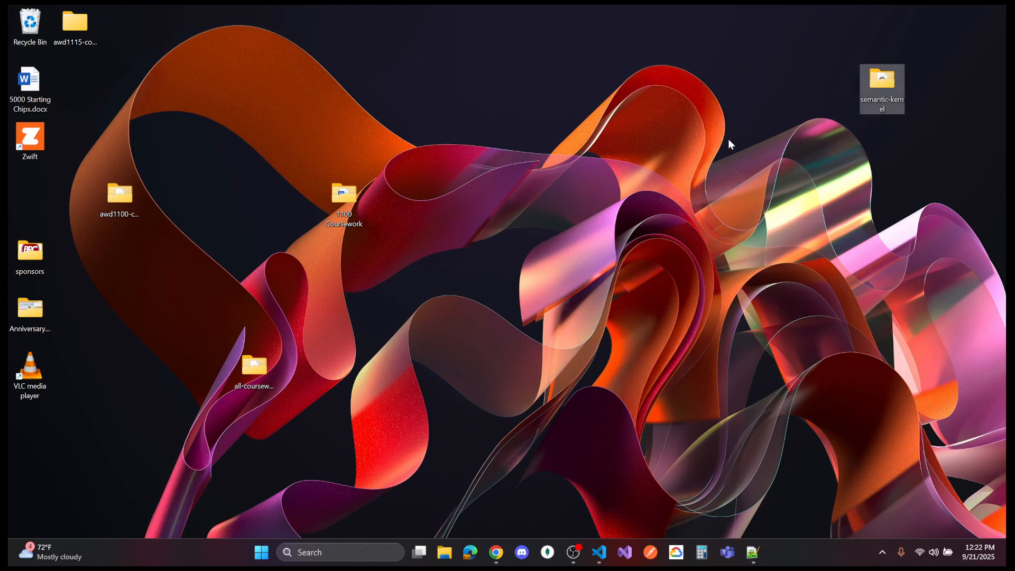
pyautogui.moveTo(597, 551)
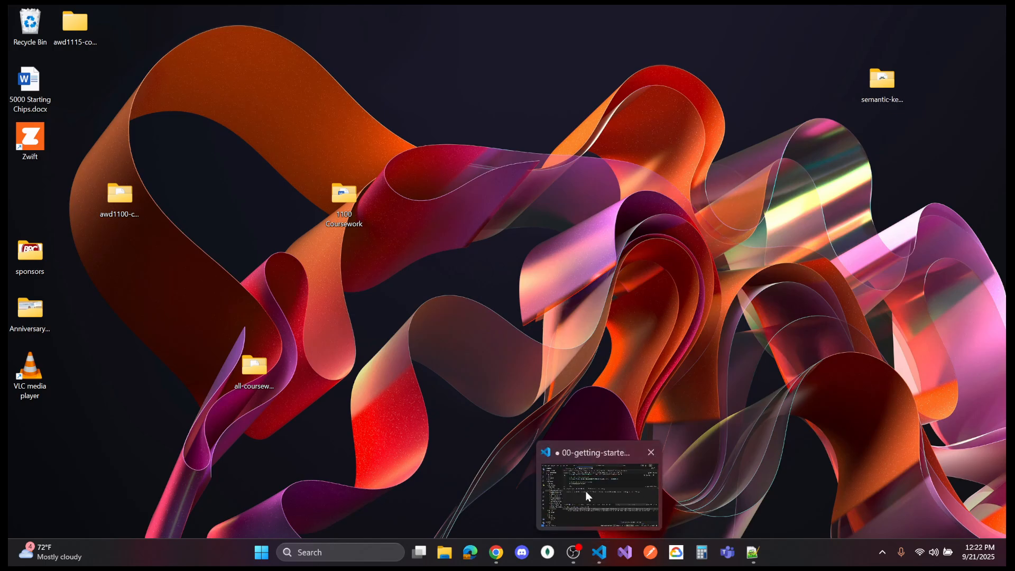
pyautogui.click(596, 485)
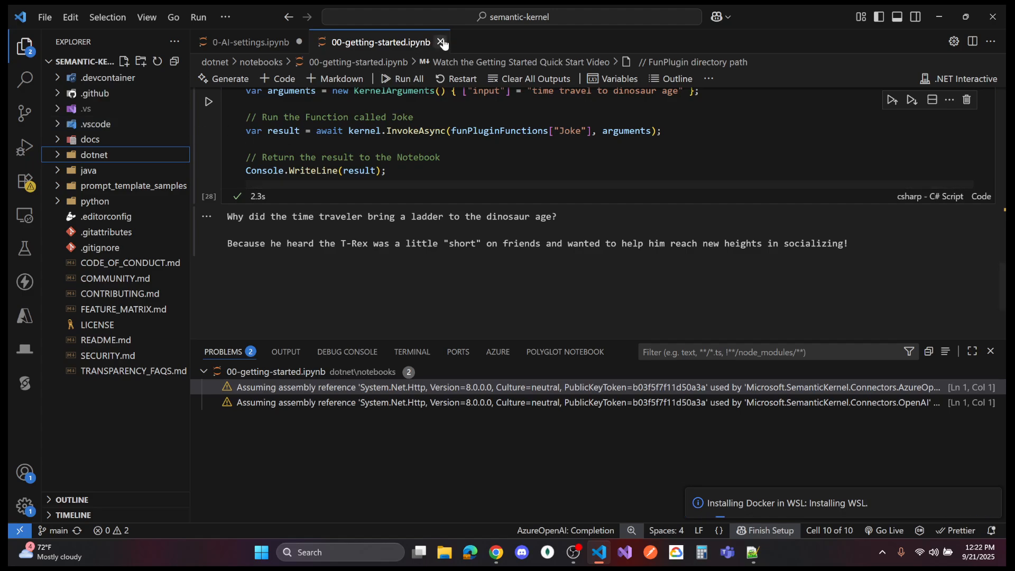
pyautogui.click(441, 42)
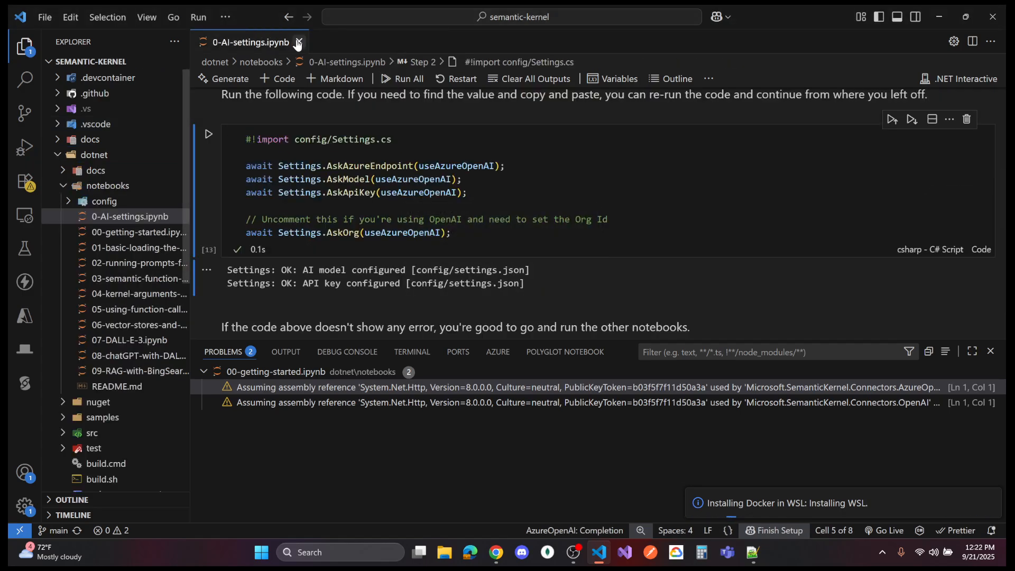
# Step: Close the 0-AI-settings notebook tab, leaving no open editors
pyautogui.click(298, 42)
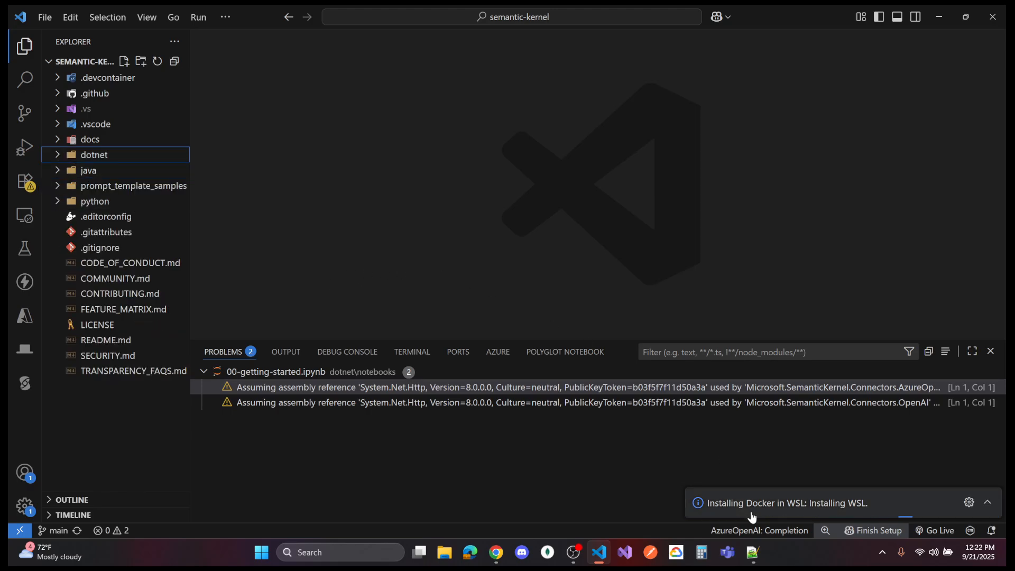
pyautogui.moveTo(597, 552)
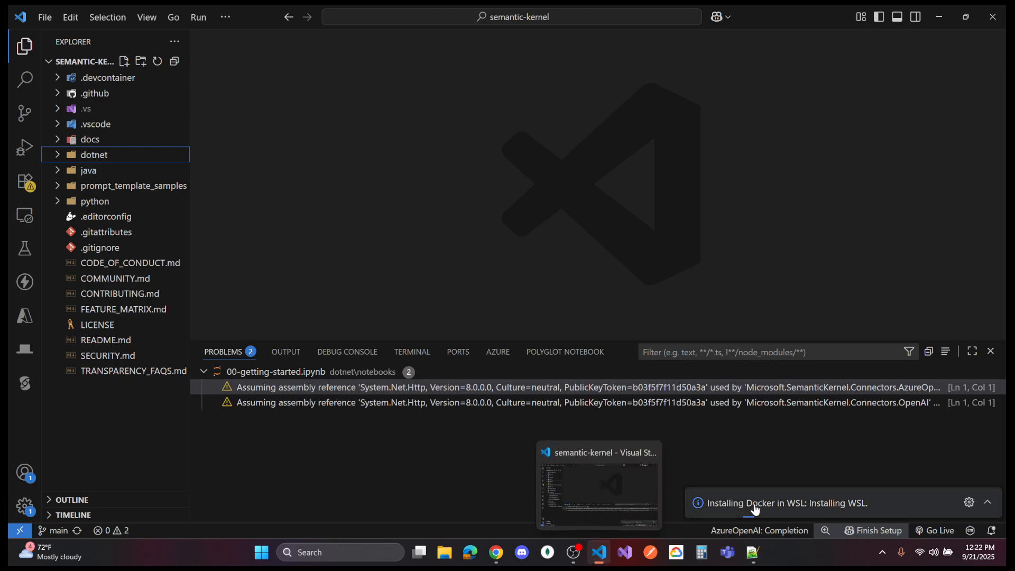
pyautogui.moveTo(352, 195)
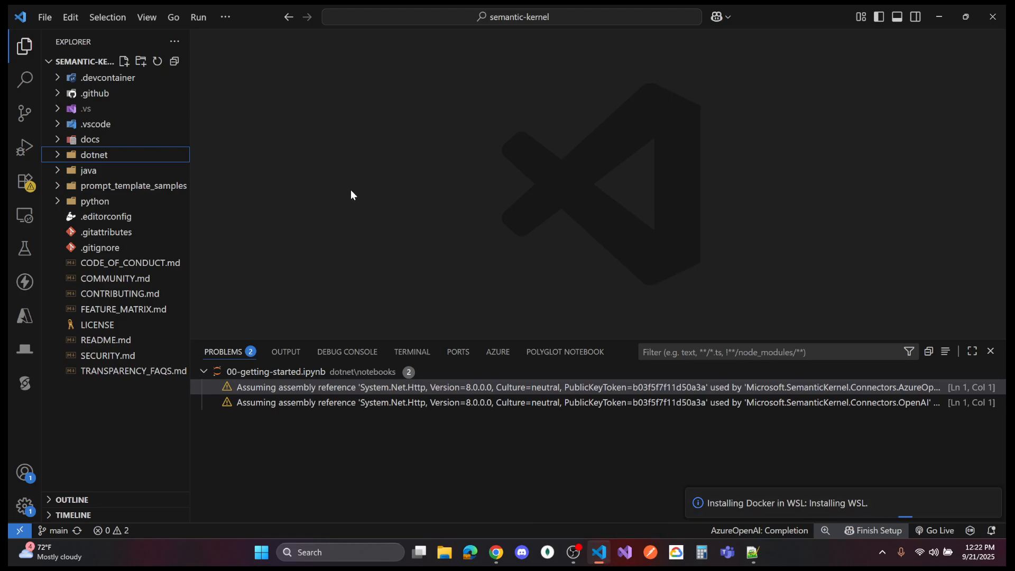
pyautogui.moveTo(664, 371)
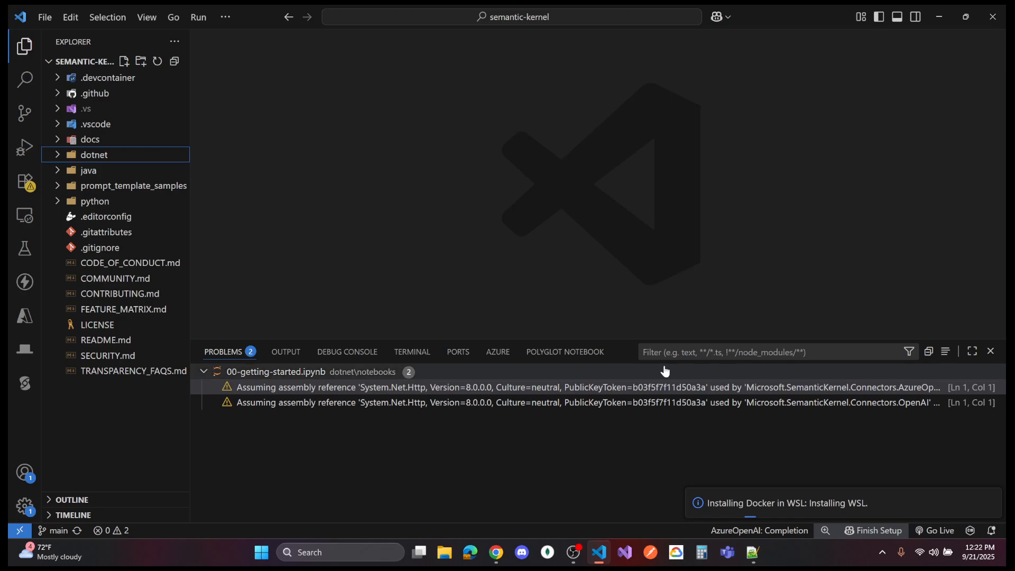
pyautogui.moveTo(336, 376)
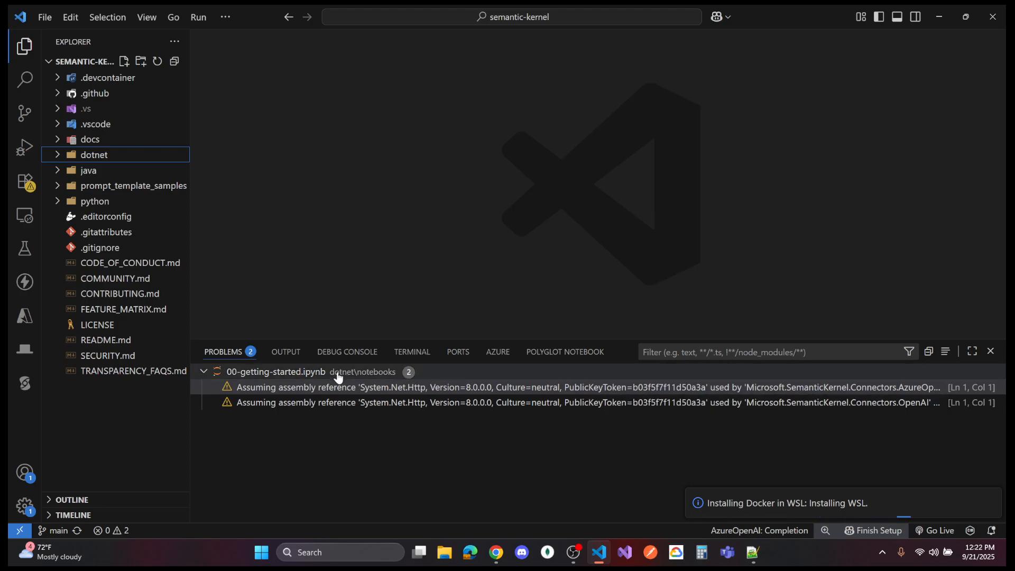
pyautogui.moveTo(248, 375)
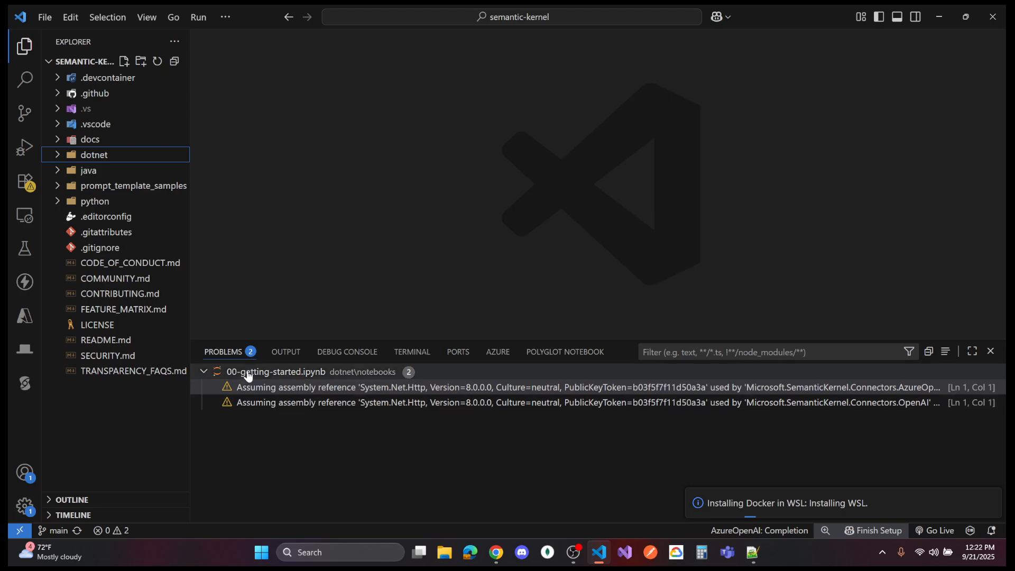
pyautogui.moveTo(391, 261)
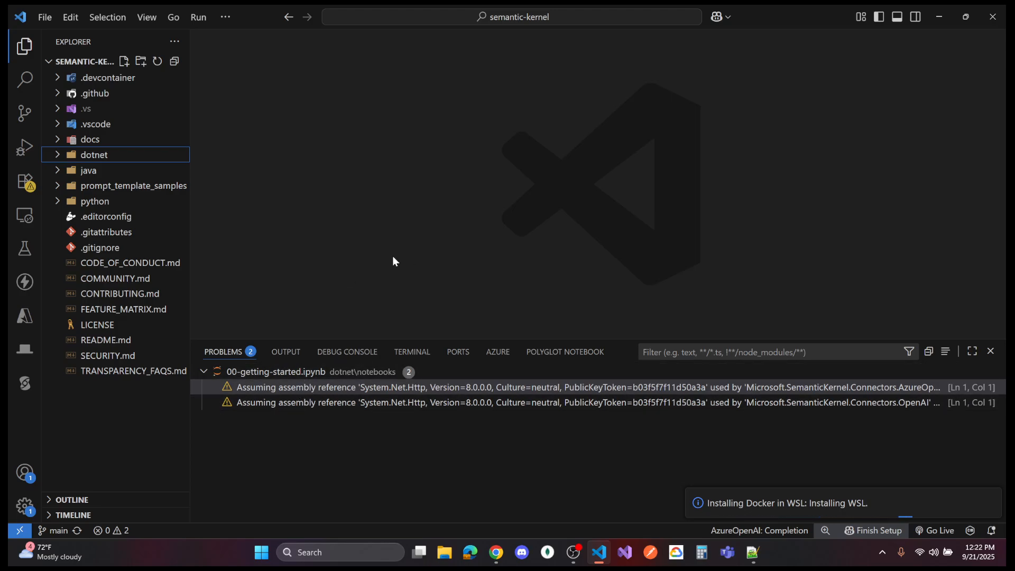
pyautogui.moveTo(354, 165)
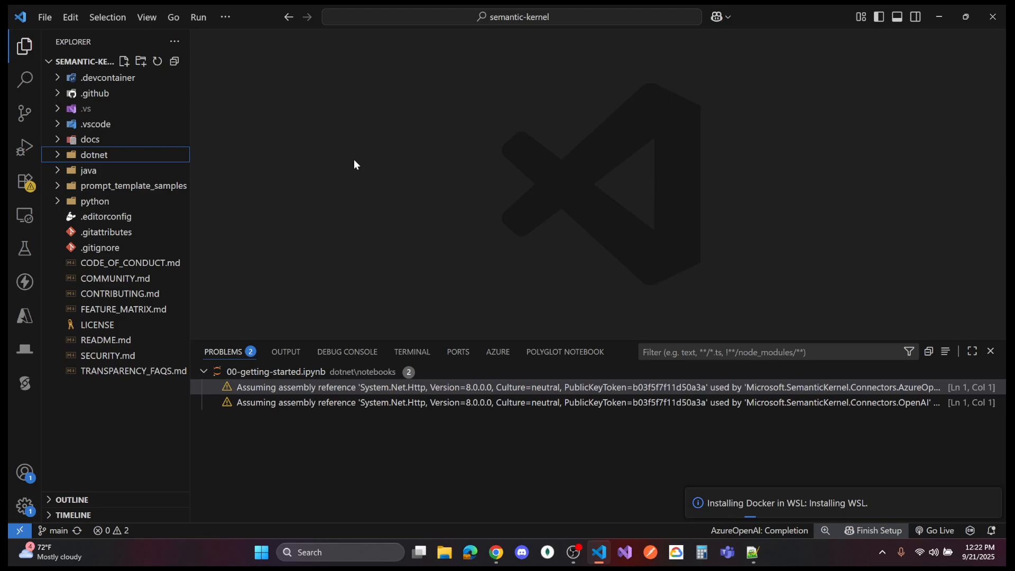
pyautogui.moveTo(83, 61)
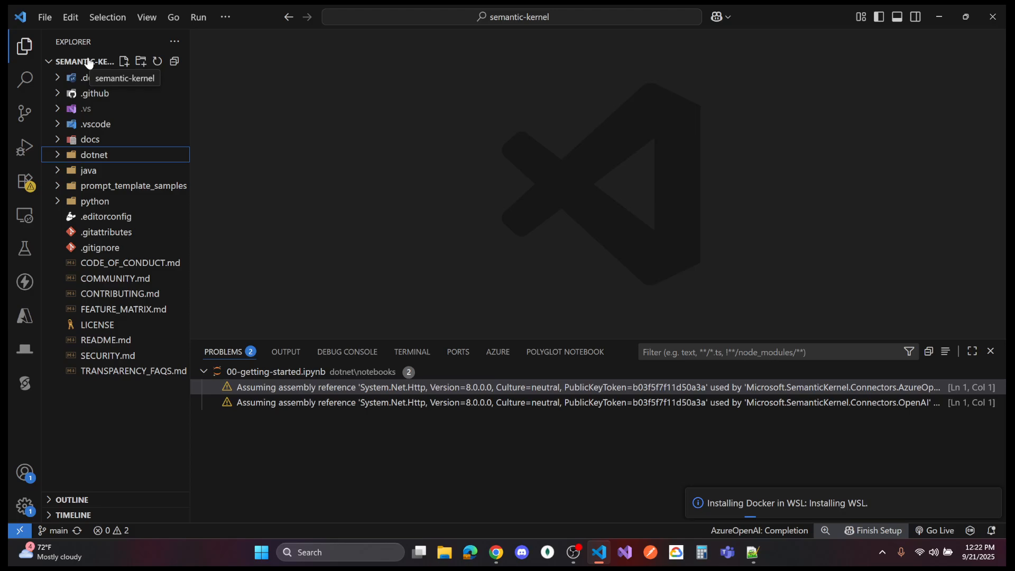
pyautogui.moveTo(263, 150)
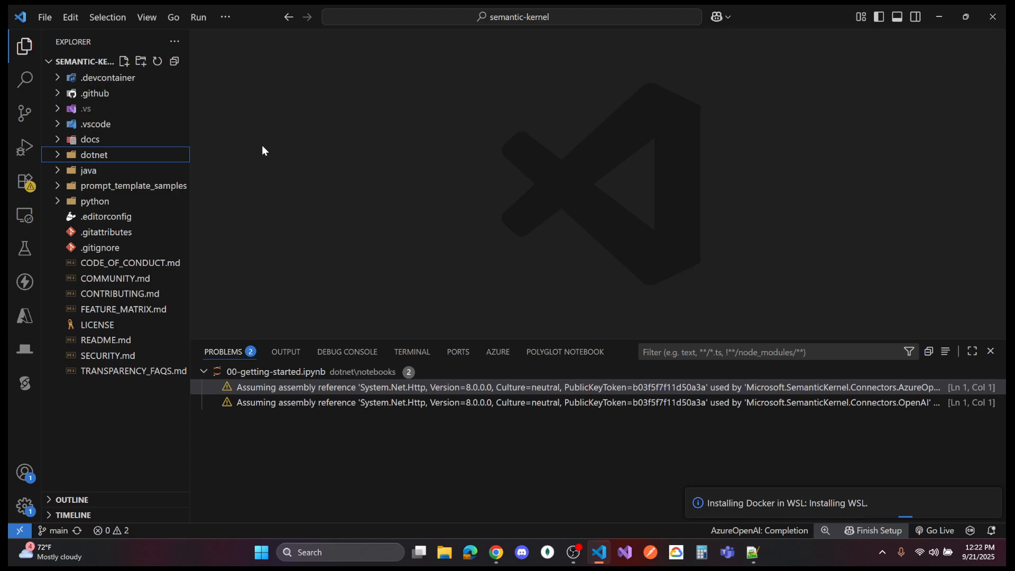
pyautogui.moveTo(159, 158)
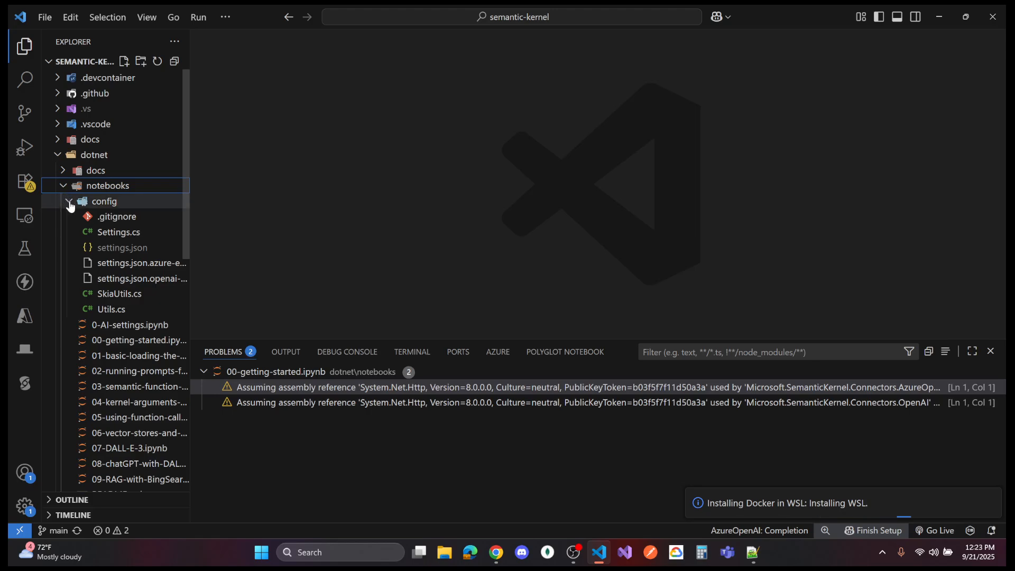
# Step: Open 0-AI-settings.ipynb, rerun its 'Resetting the configuration' cell, and scroll back to the top
pyautogui.click(69, 201)
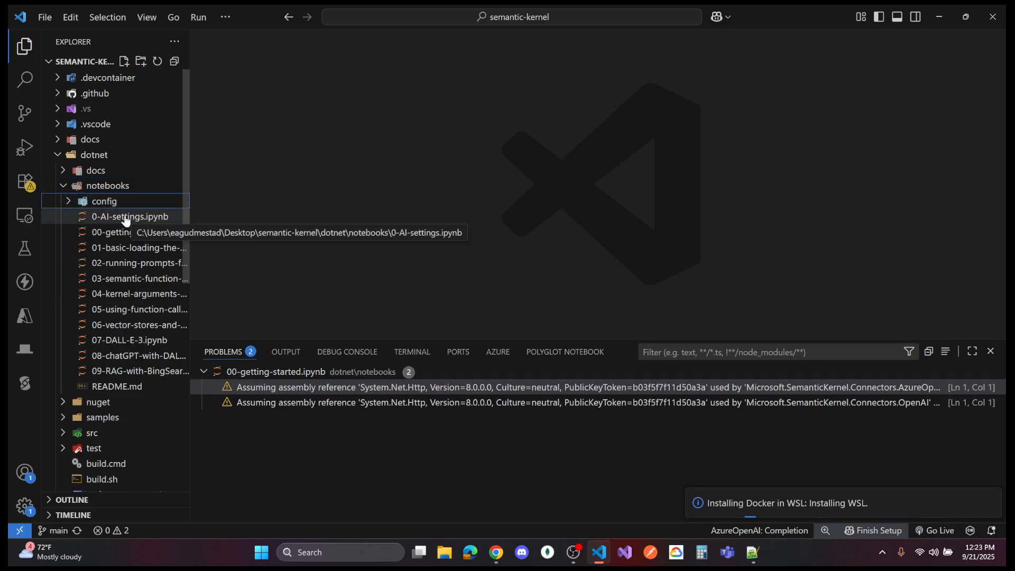
pyautogui.click(130, 216)
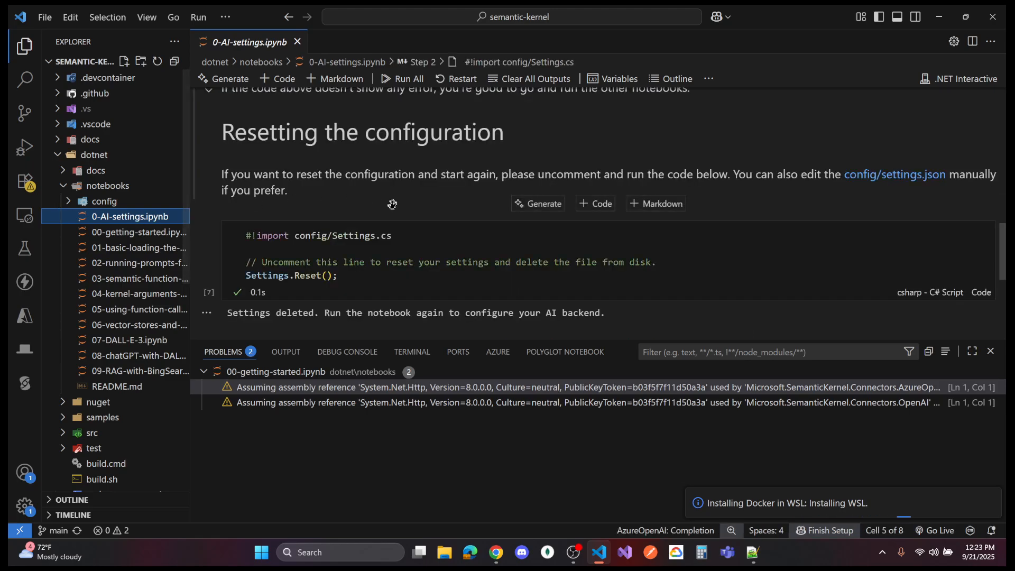
pyautogui.scroll(3)
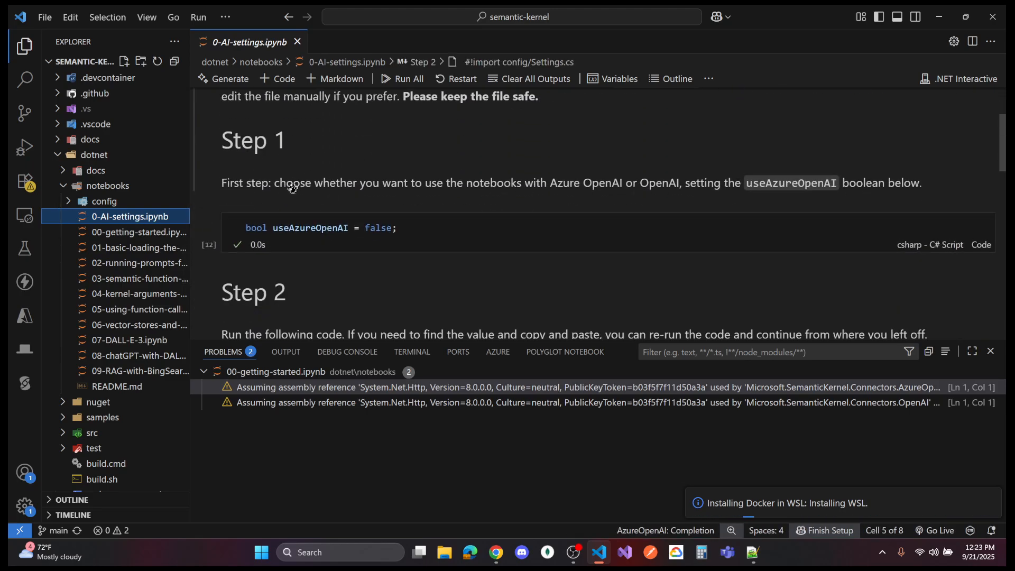
pyautogui.scroll(-3)
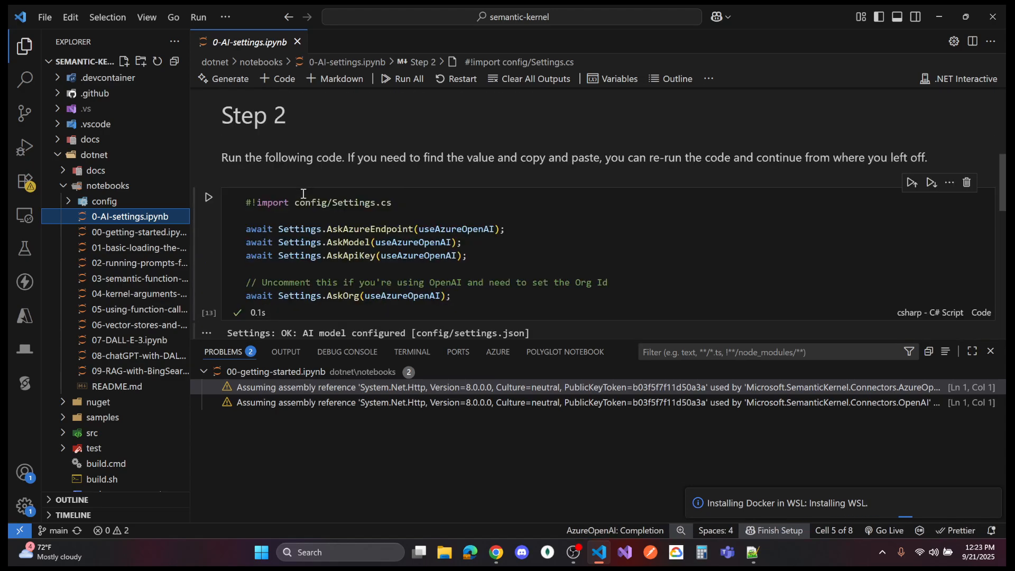
pyautogui.scroll(-3)
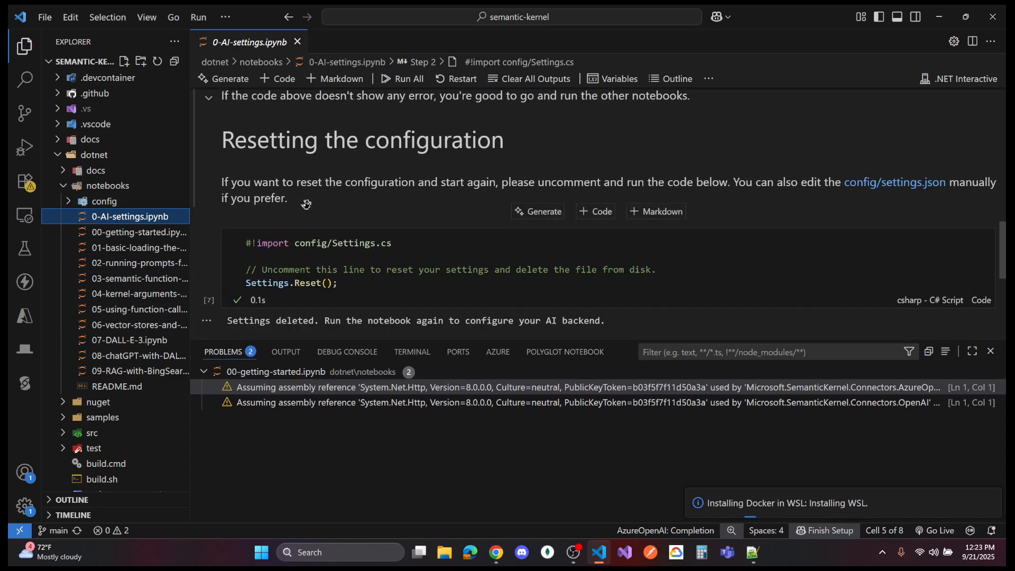
pyautogui.moveTo(237, 265)
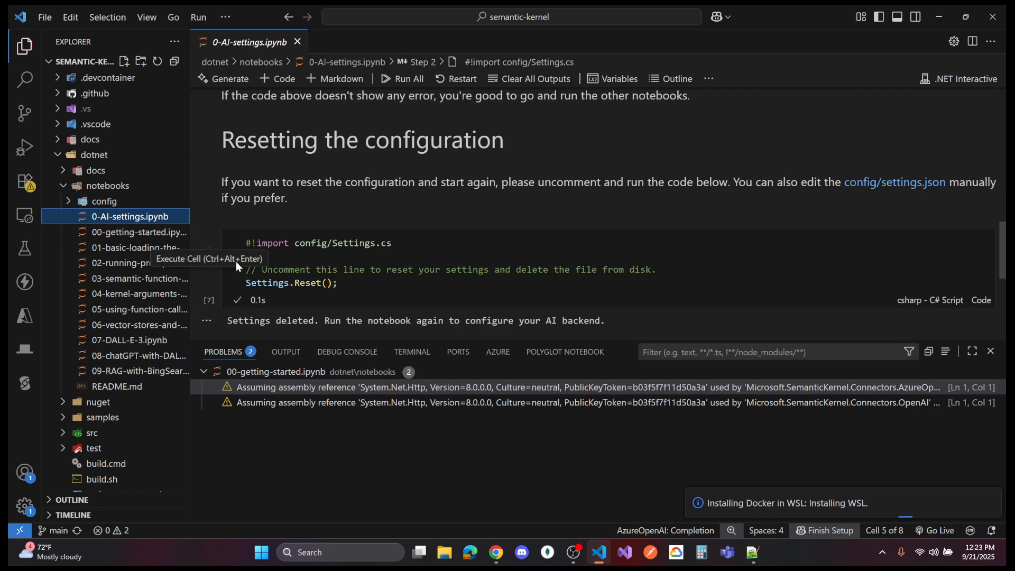
pyautogui.click(384, 253)
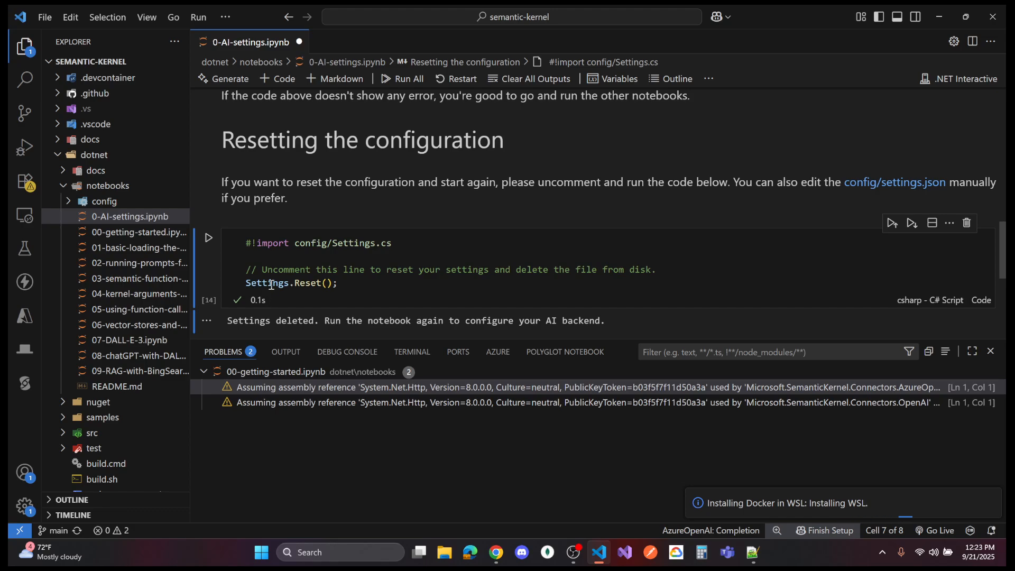
pyautogui.scroll(3)
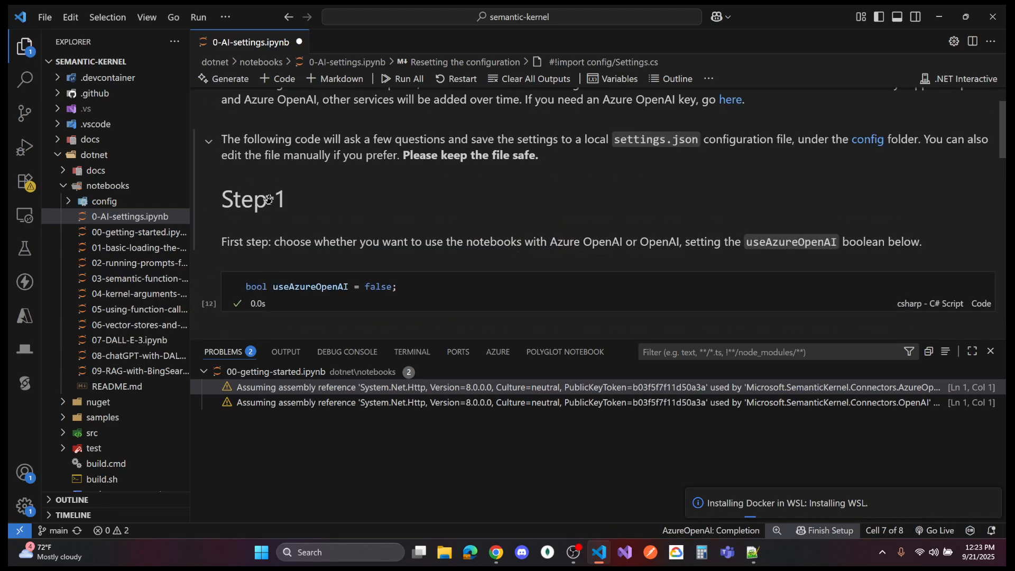
pyautogui.scroll(3)
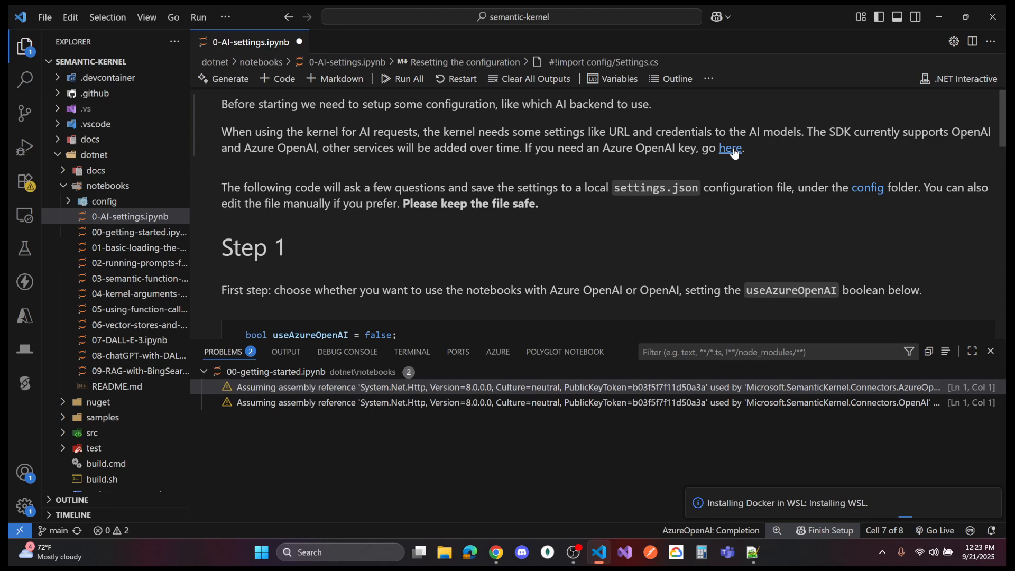
pyautogui.moveTo(565, 127)
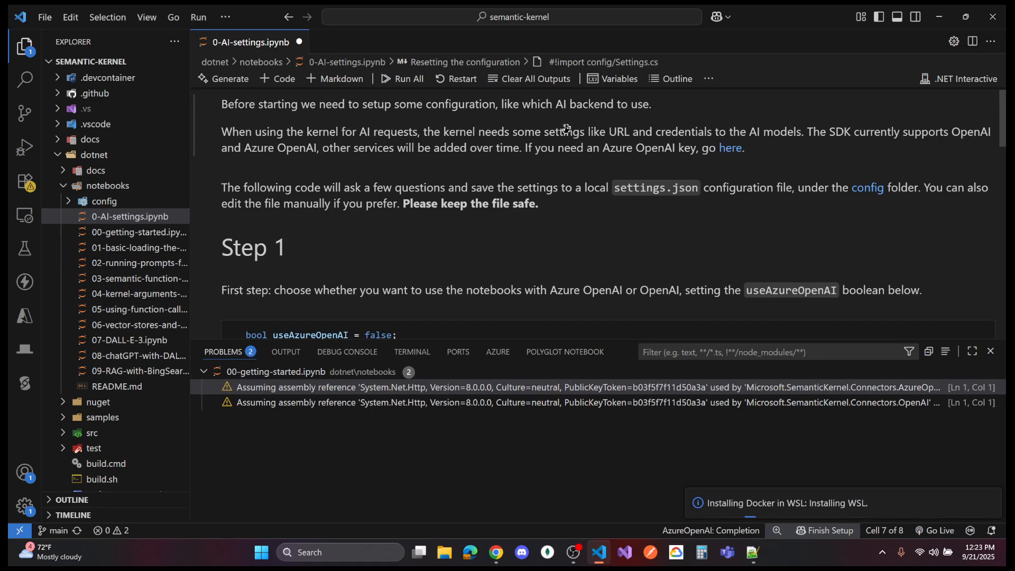
pyautogui.moveTo(317, 155)
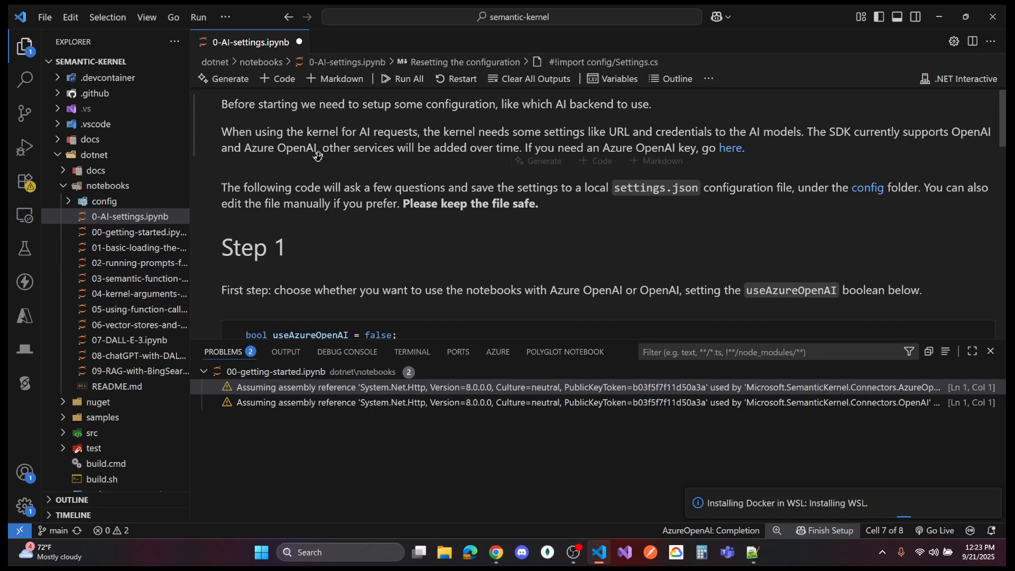
pyautogui.moveTo(770, 152)
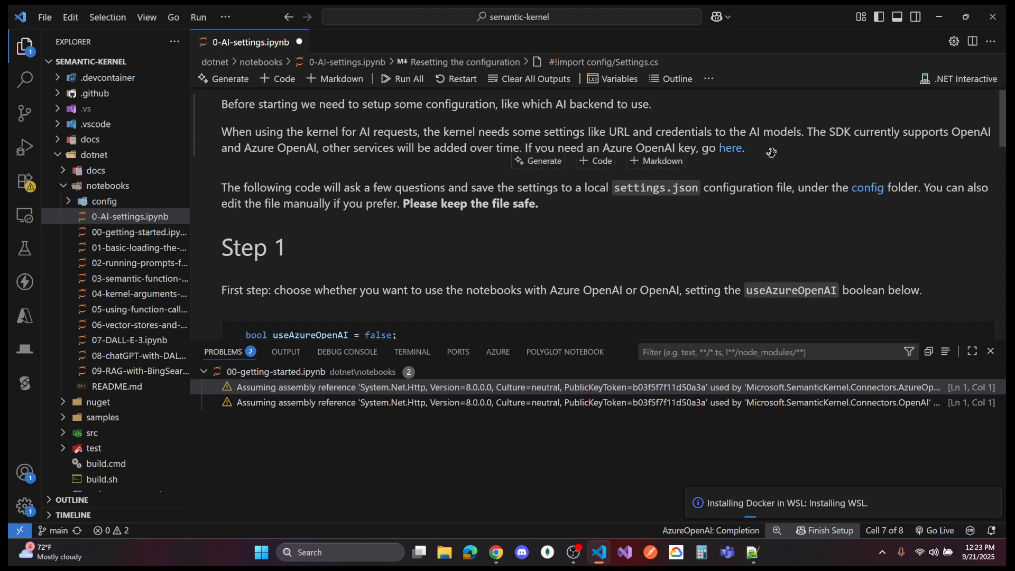
pyautogui.moveTo(961, 136)
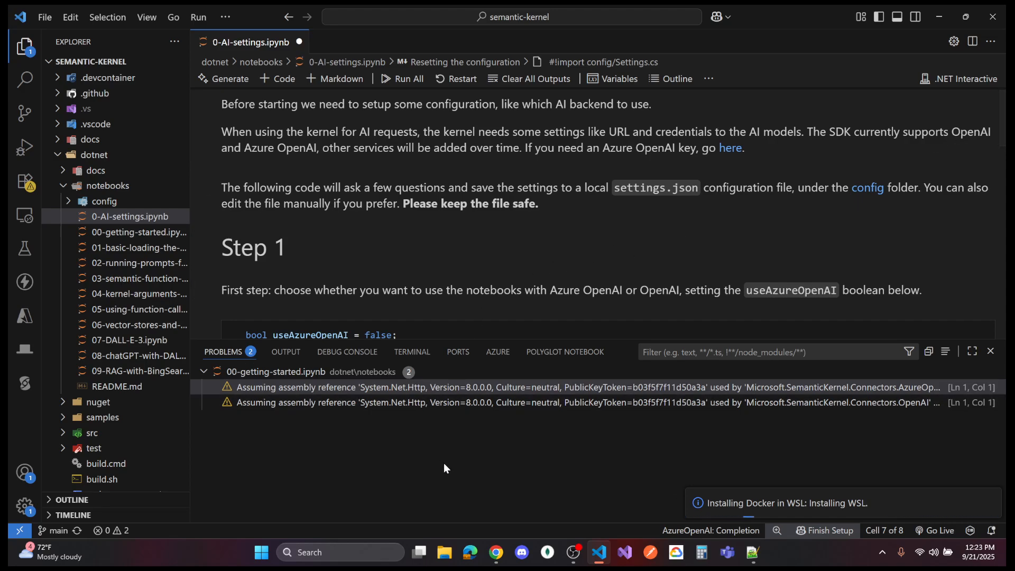
pyautogui.moveTo(495, 552)
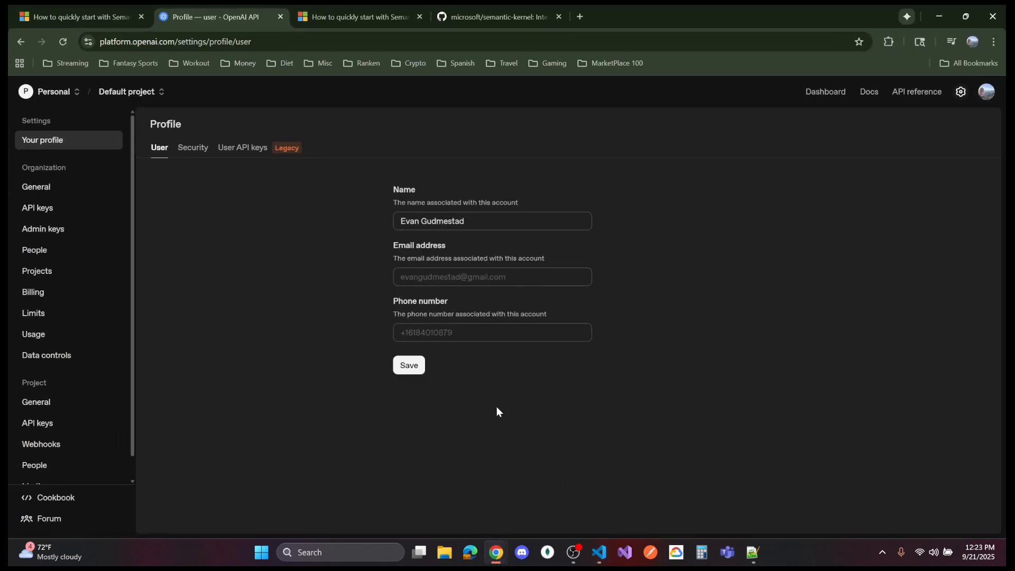
pyautogui.moveTo(304, 374)
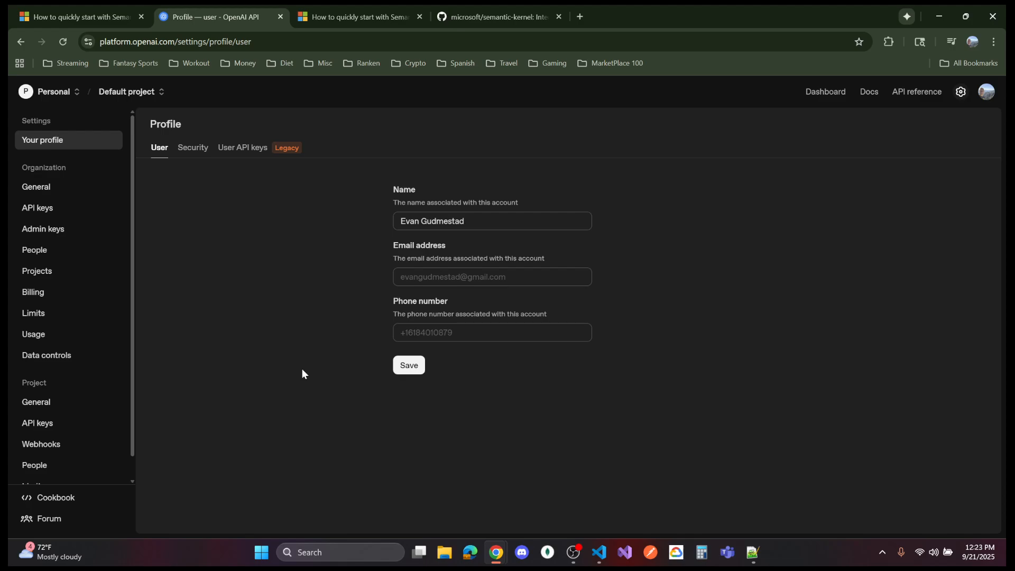
pyautogui.moveTo(148, 168)
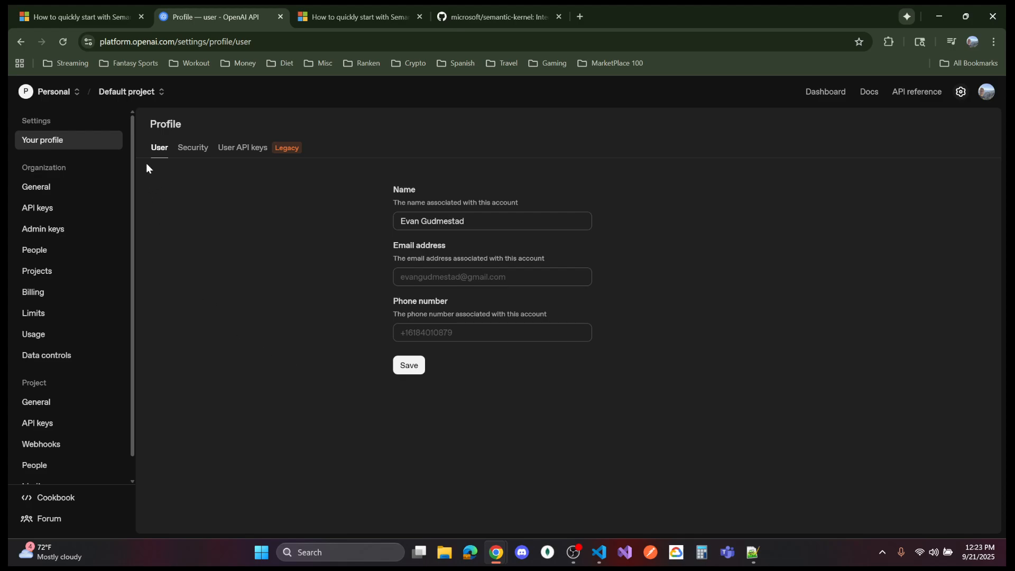
pyautogui.moveTo(142, 124)
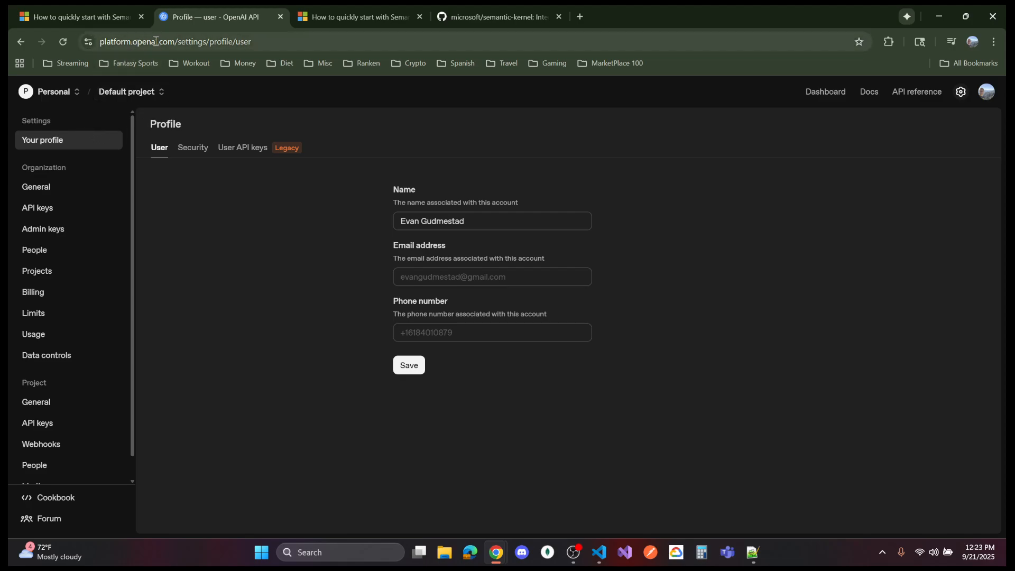
pyautogui.moveTo(37, 208)
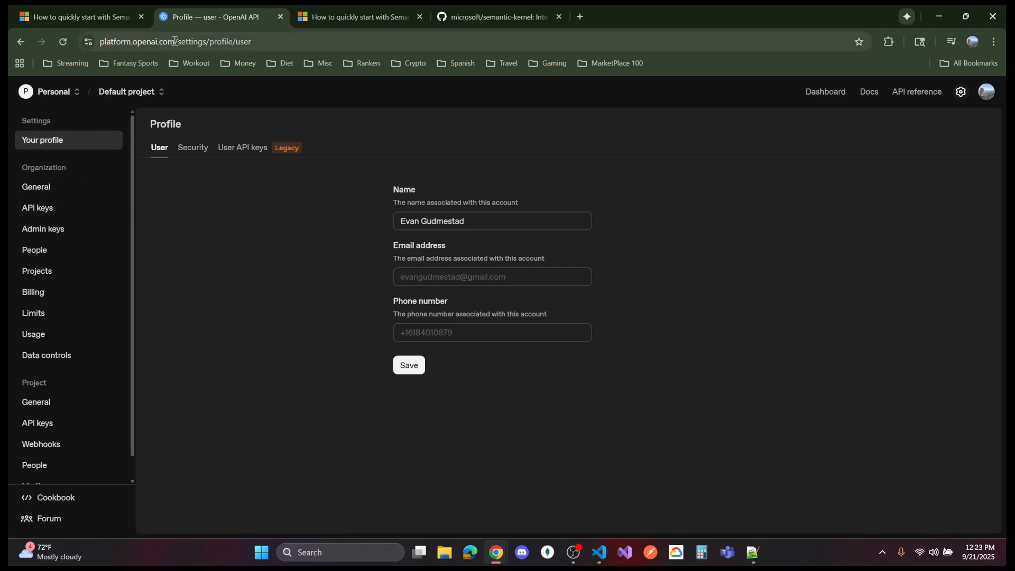
# Step: Go from the OpenAI profile page to Organization > API keys
pyautogui.click(175, 42)
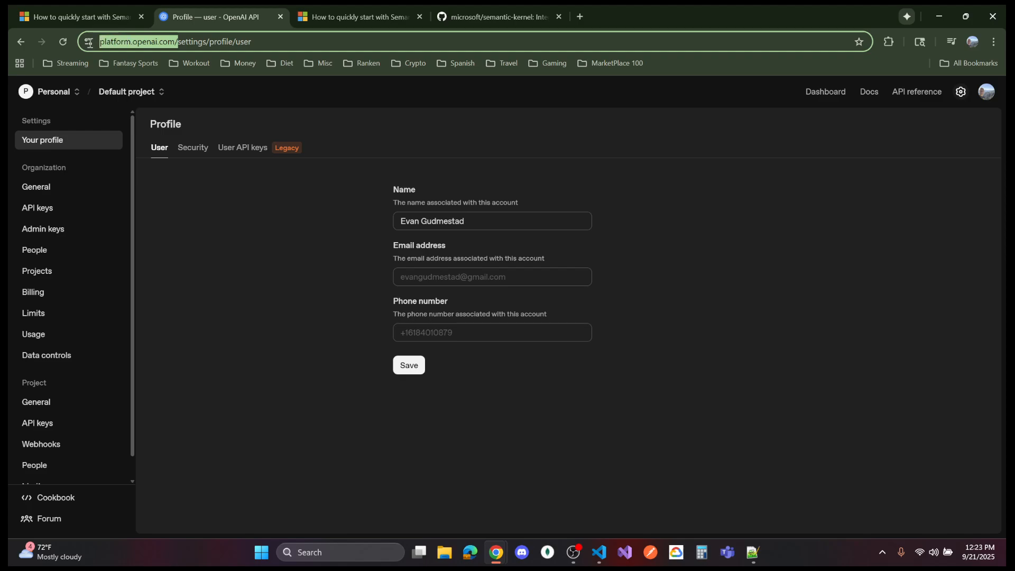
pyautogui.moveTo(35, 186)
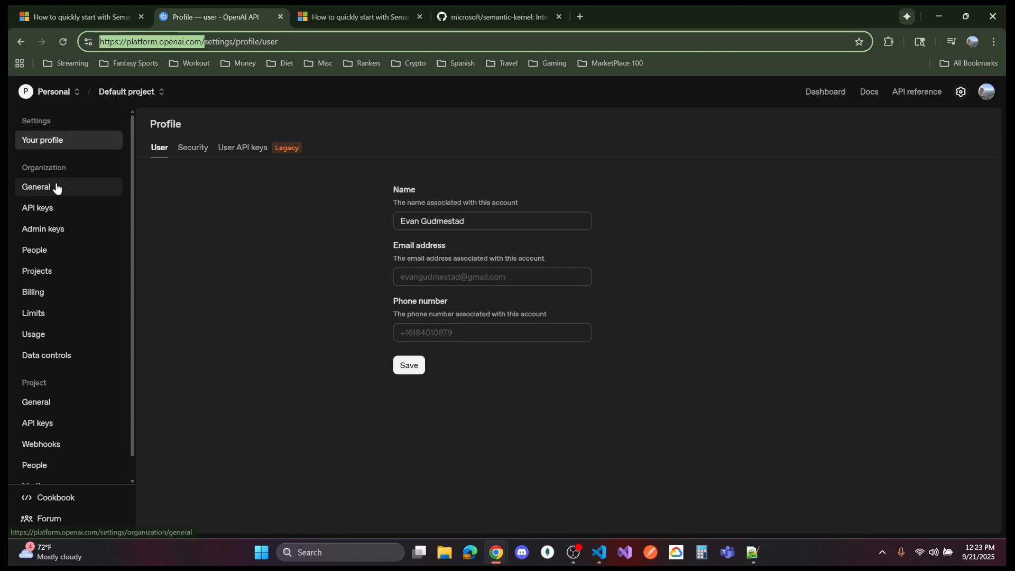
pyautogui.moveTo(37, 207)
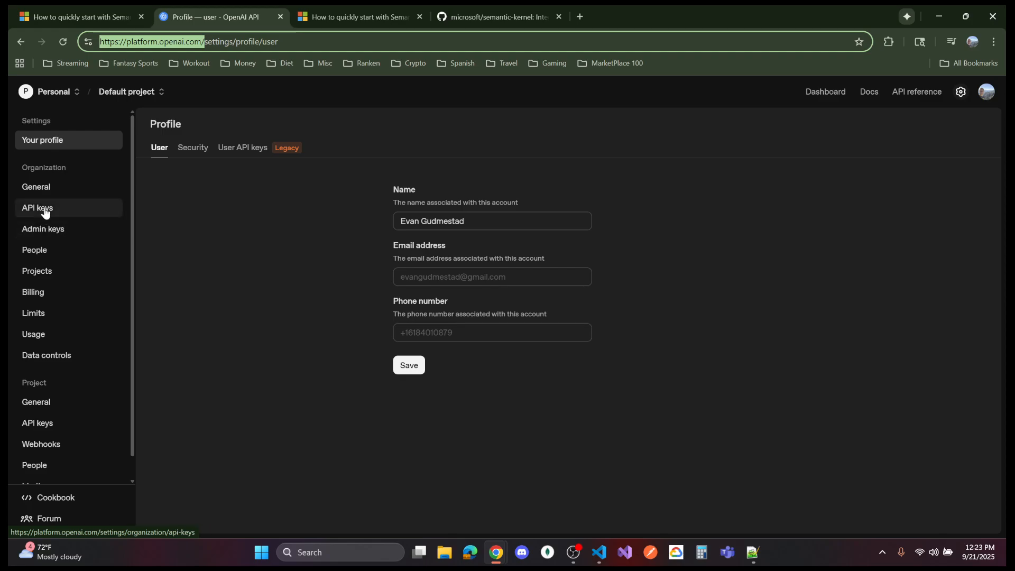
pyautogui.click(37, 207)
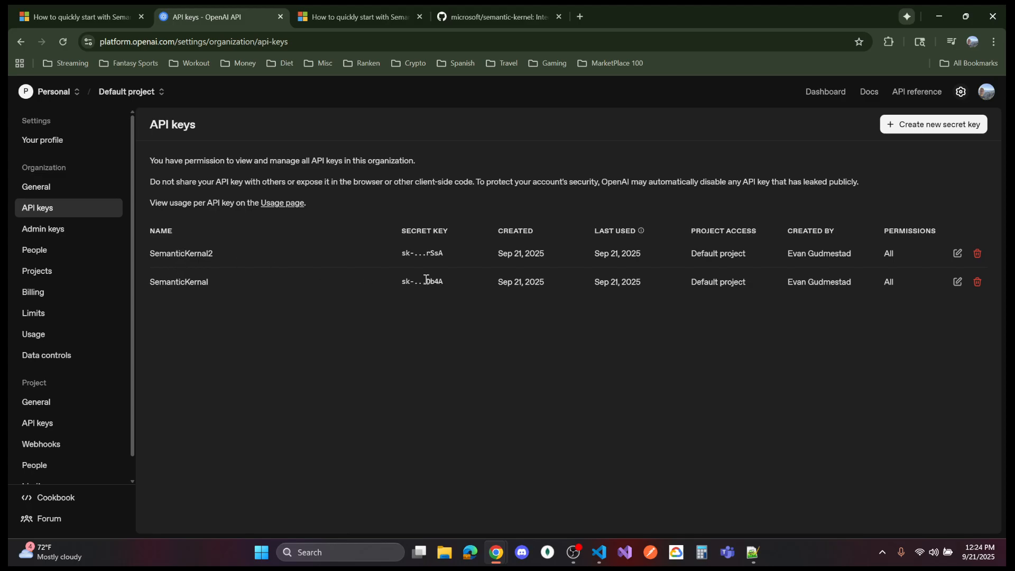
pyautogui.moveTo(988, 295)
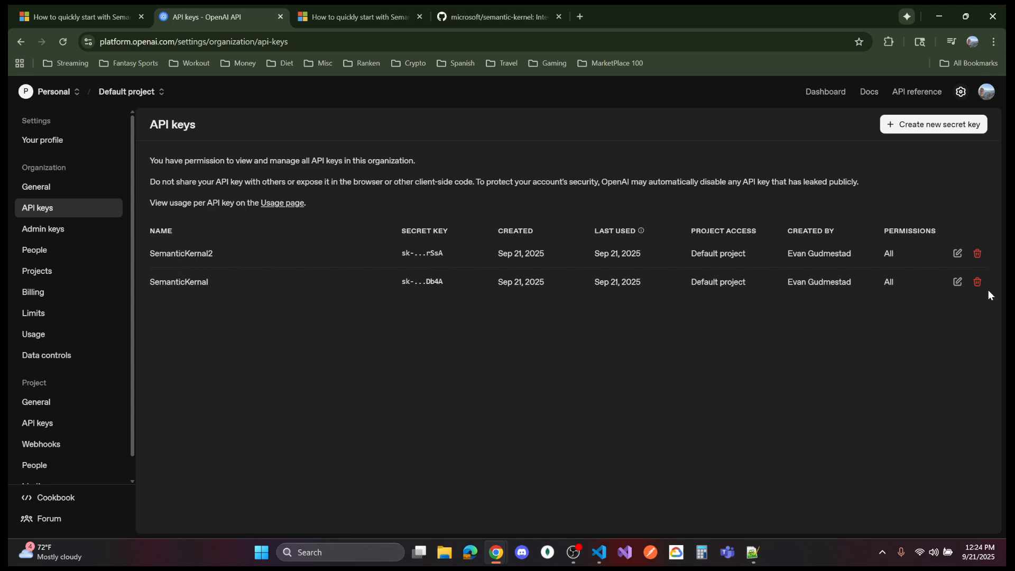
pyautogui.moveTo(384, 265)
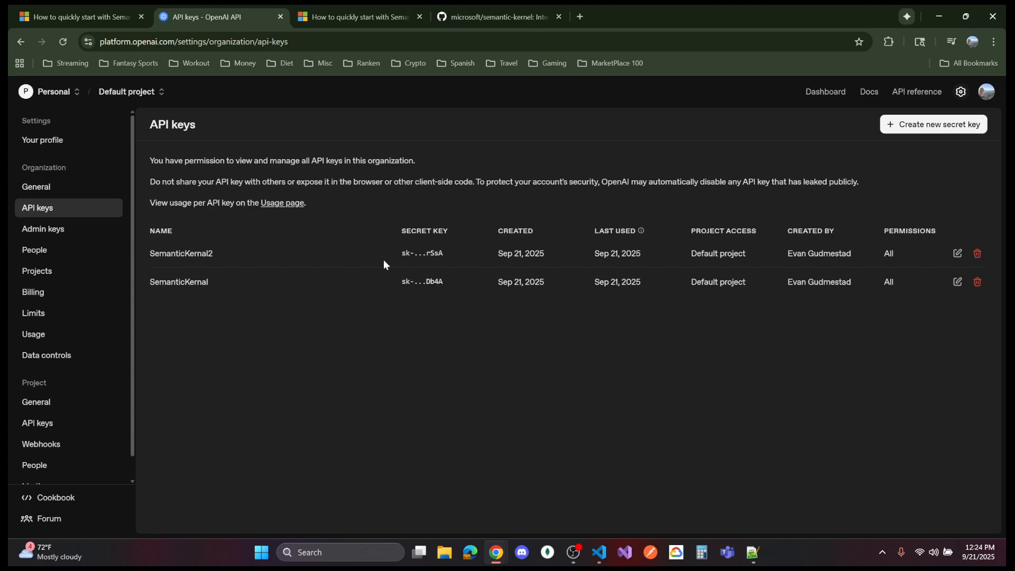
pyautogui.doubleClick(181, 253)
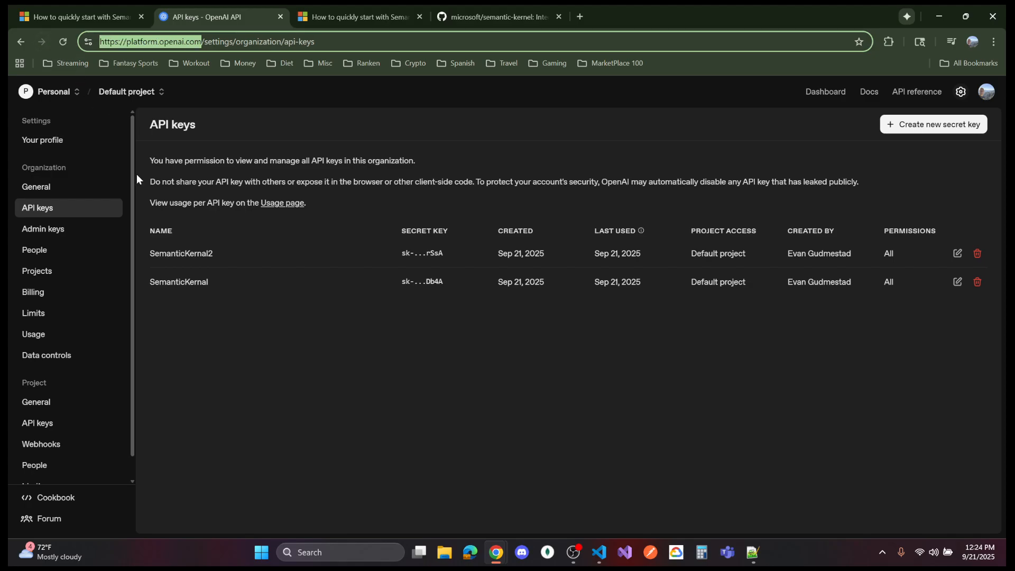
pyautogui.moveTo(924, 127)
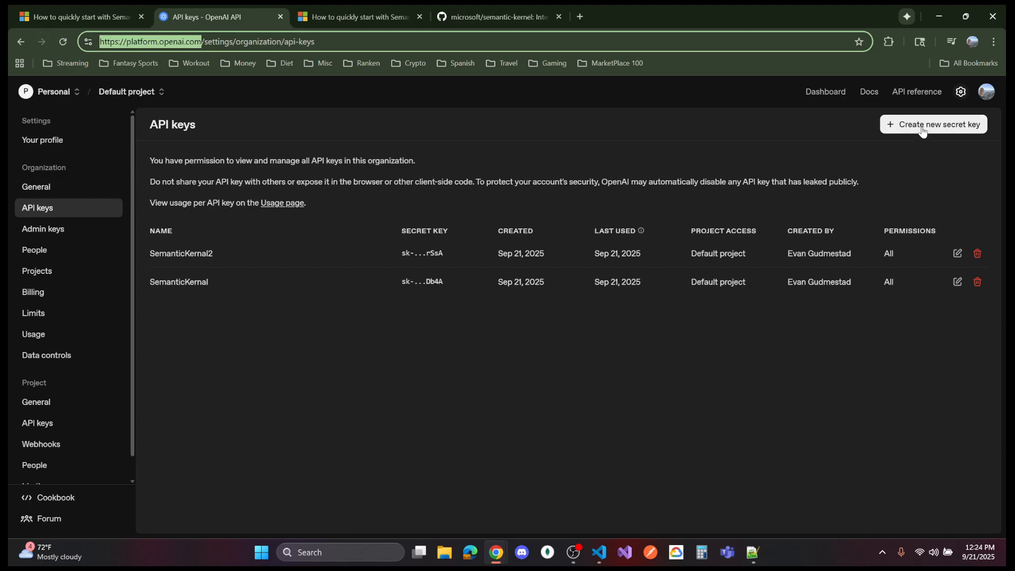
pyautogui.doubleClick(422, 253)
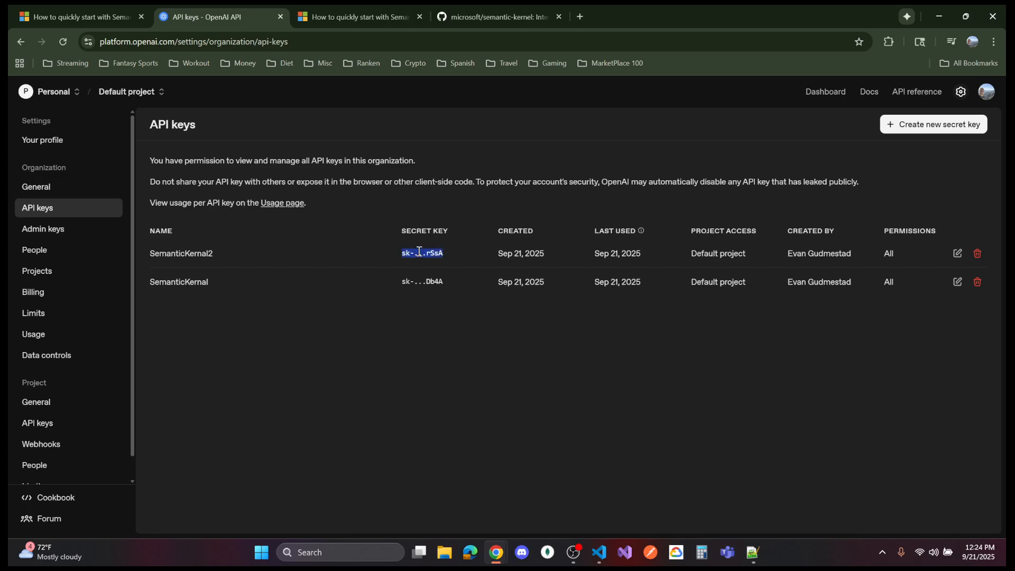
pyautogui.moveTo(575, 369)
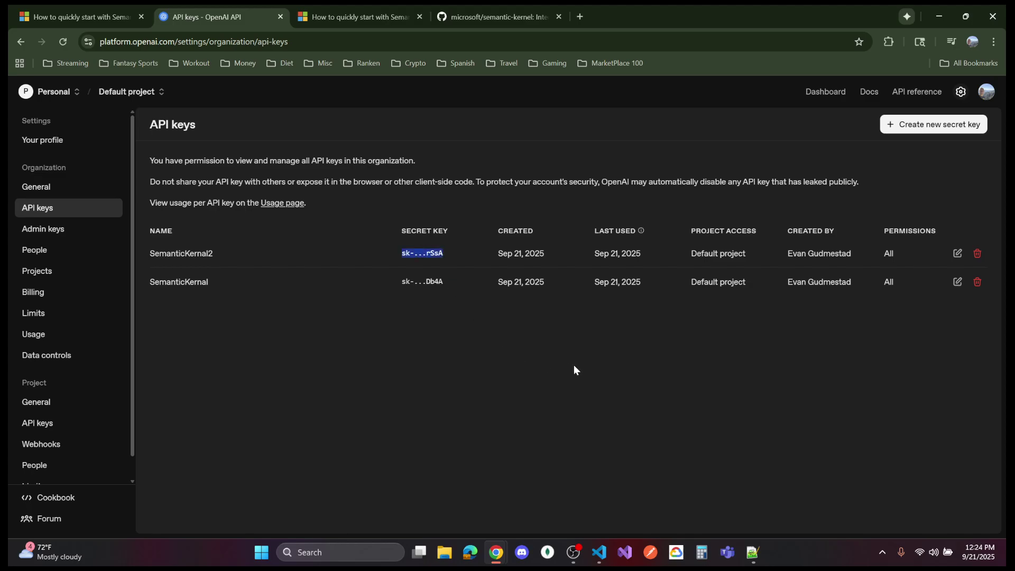
pyautogui.moveTo(752, 552)
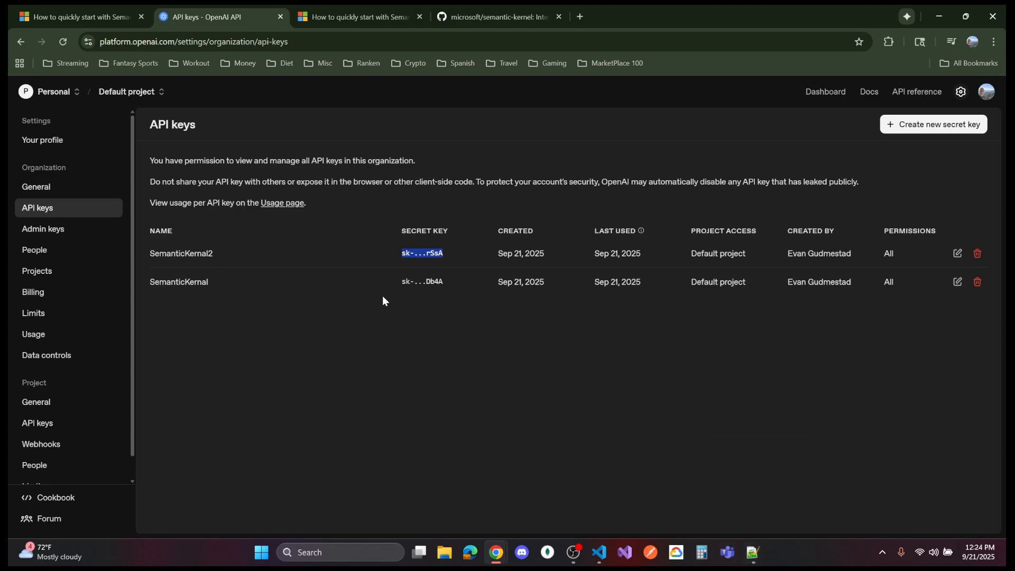
pyautogui.moveTo(470, 335)
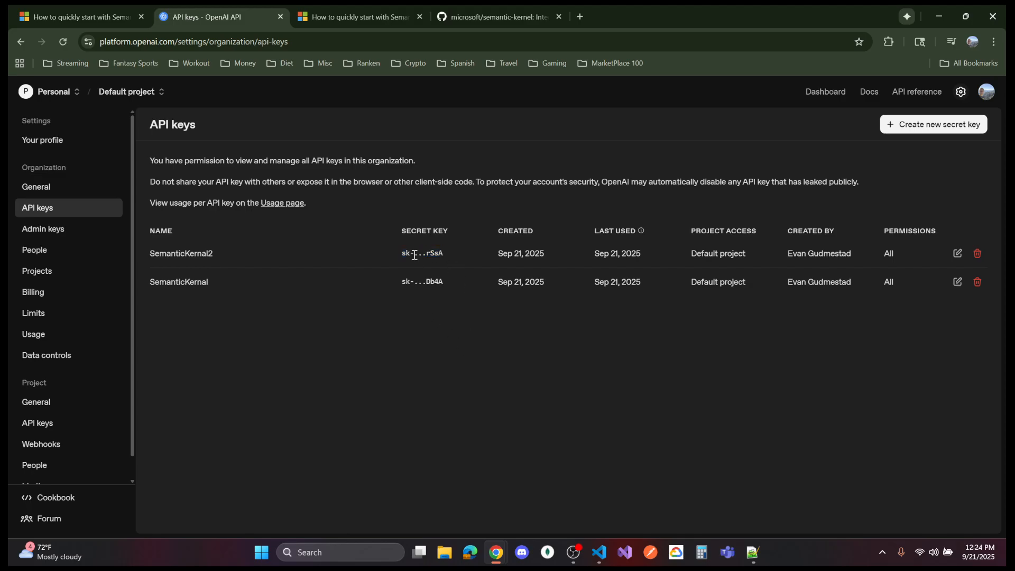
pyautogui.moveTo(234, 253)
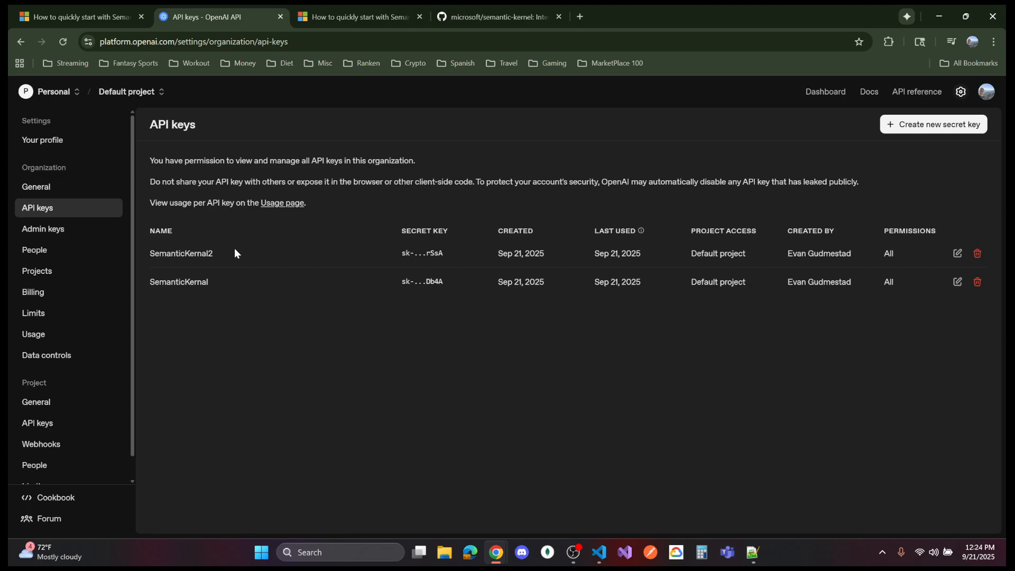
pyautogui.moveTo(45, 208)
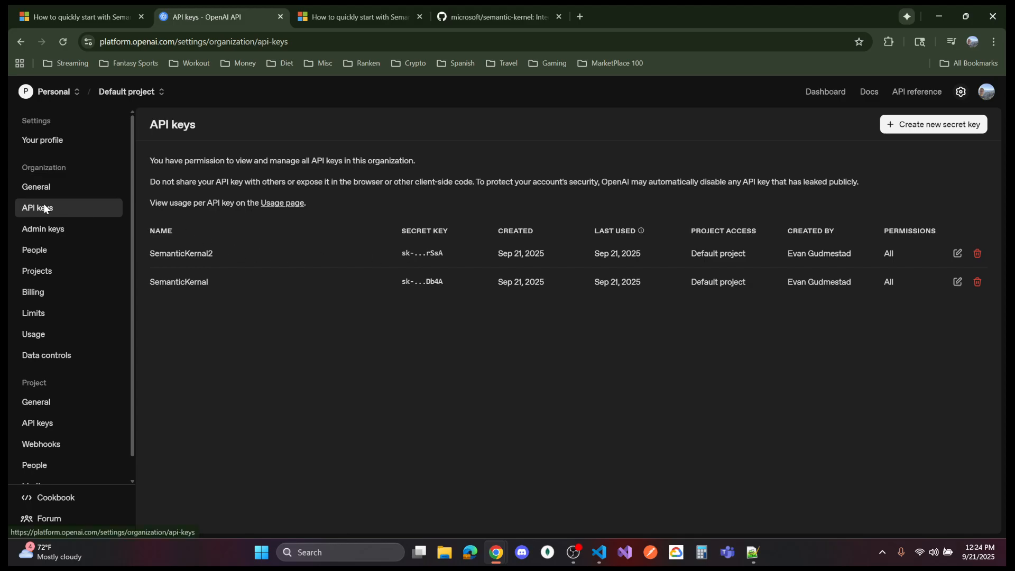
# Step: Show Organization > General with the Organization ID, then switch to Visual Studio Code
pyautogui.click(36, 186)
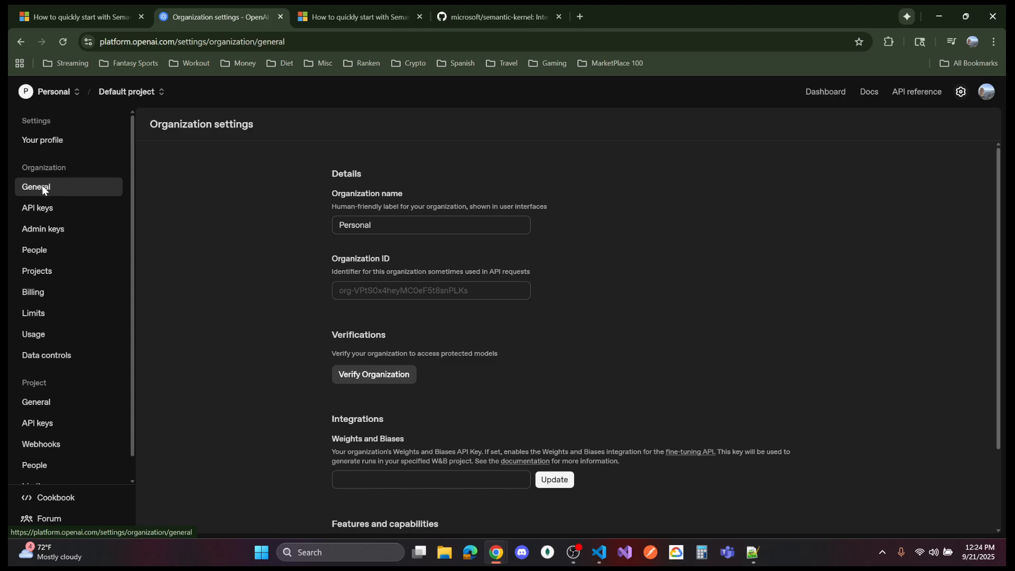
pyautogui.click(37, 207)
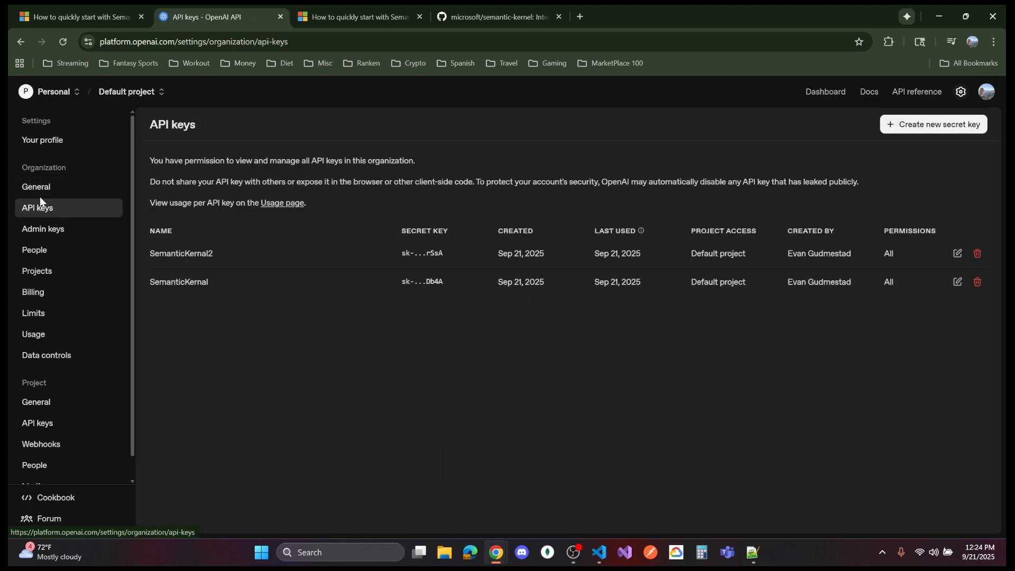
pyautogui.click(36, 187)
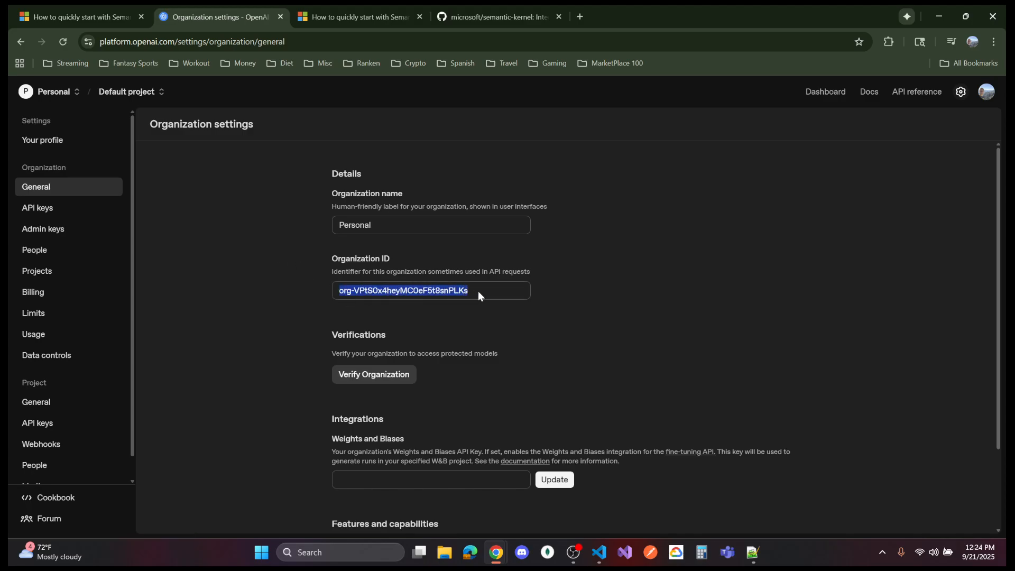
pyautogui.moveTo(37, 208)
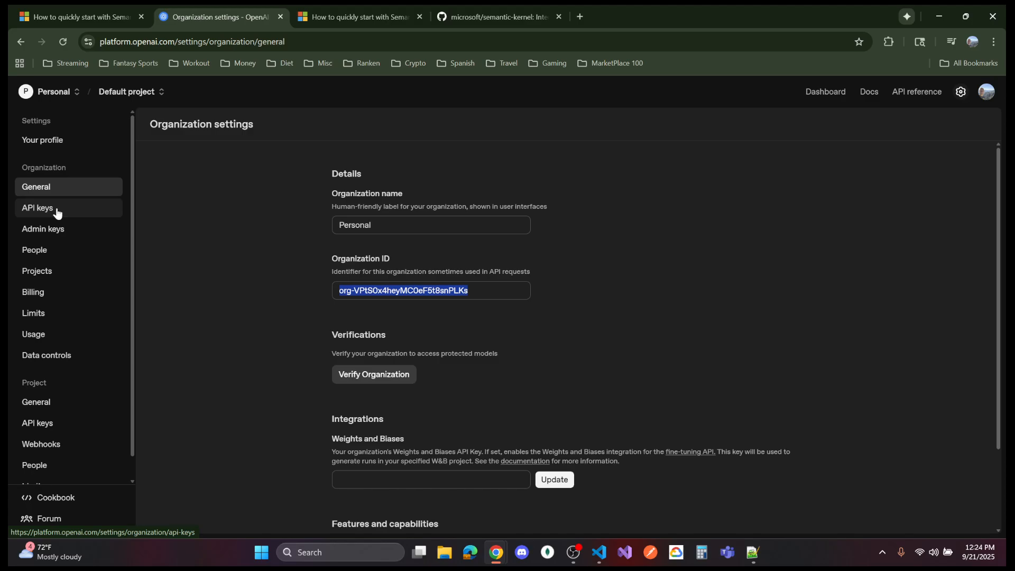
pyautogui.click(37, 207)
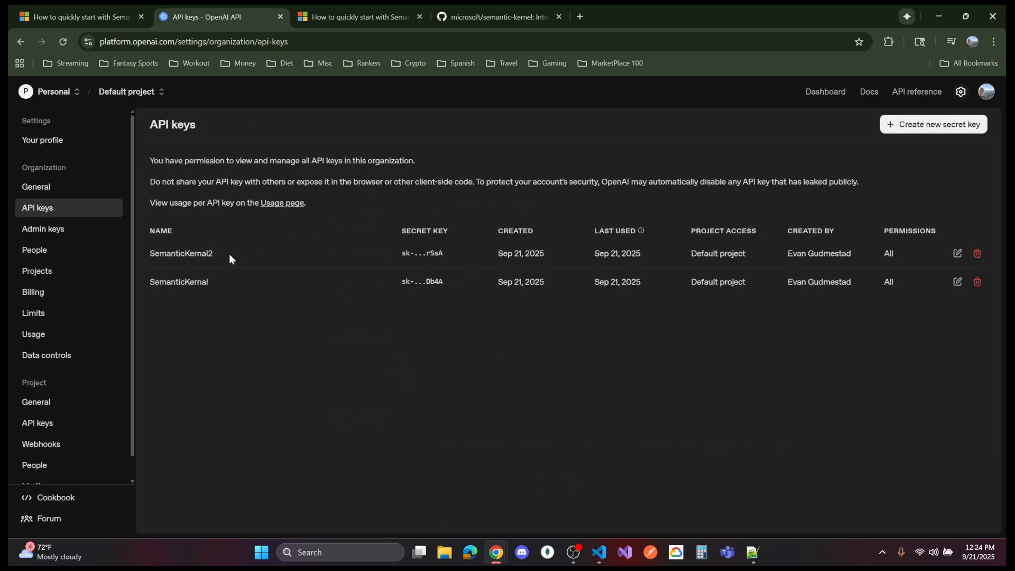
pyautogui.moveTo(35, 188)
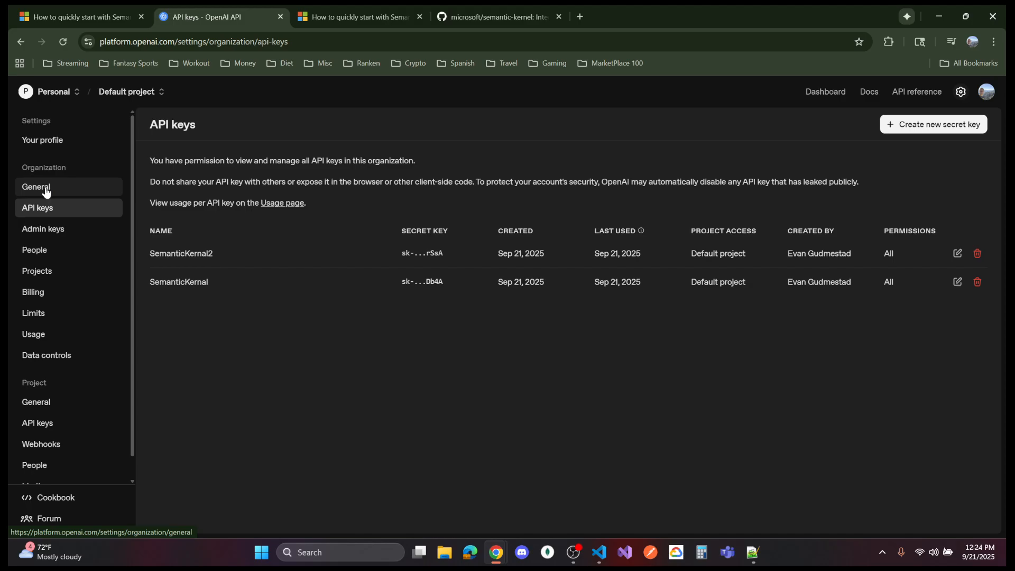
pyautogui.click(35, 187)
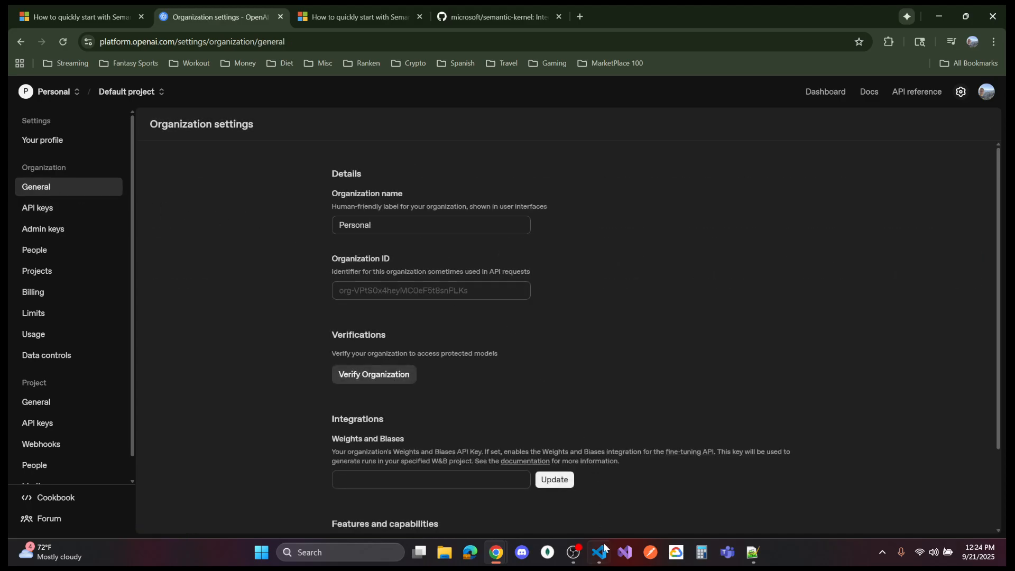
pyautogui.click(597, 552)
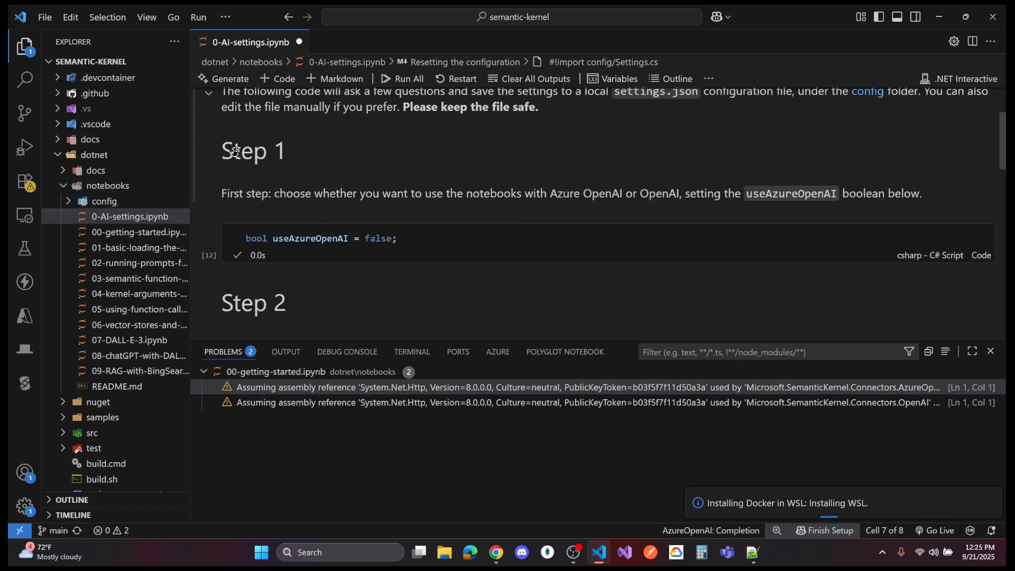
pyautogui.moveTo(221, 180)
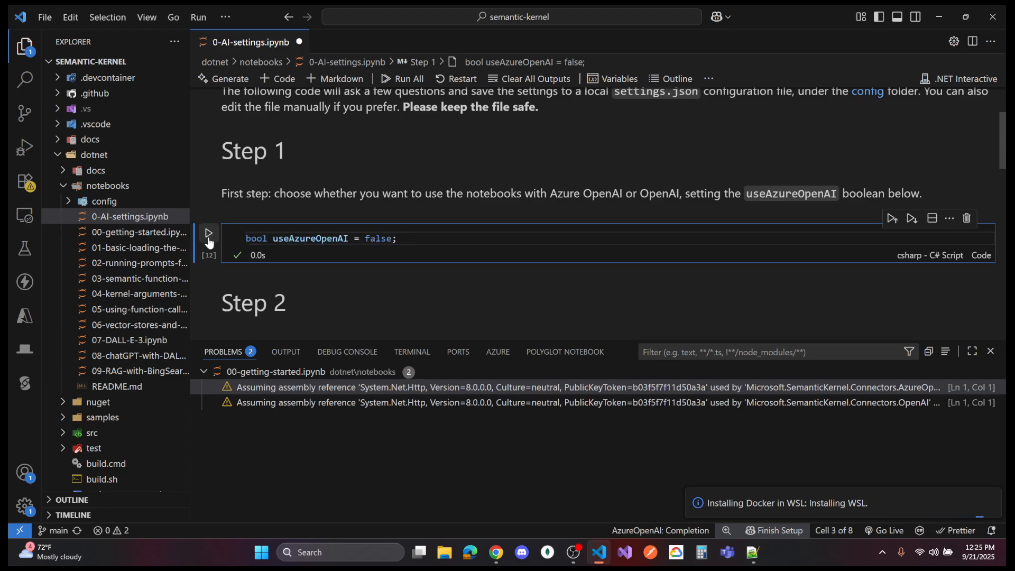
# Step: Run the Step 1 cell setting useAzureOpenAI to false
pyautogui.click(207, 234)
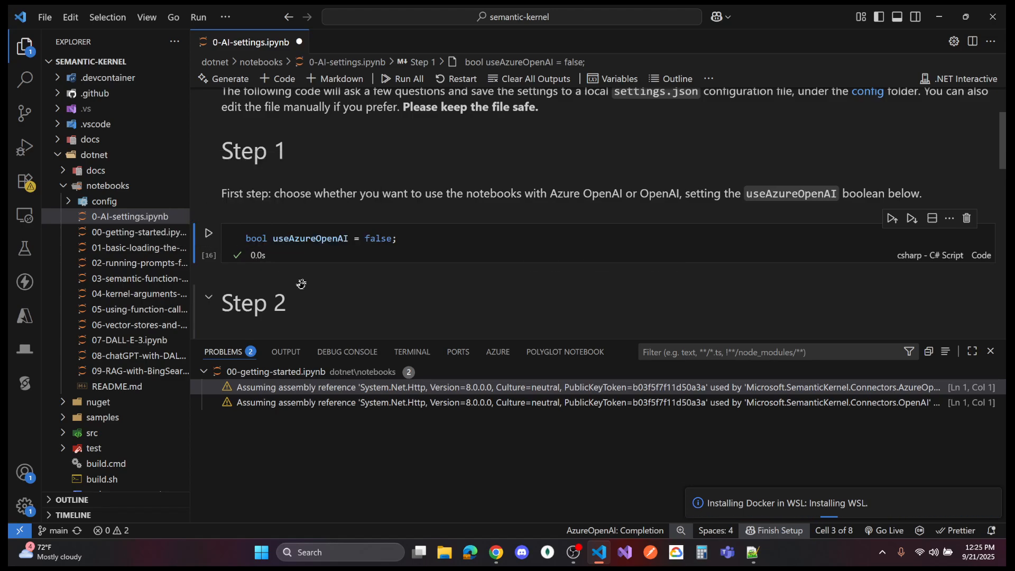
pyautogui.scroll(-3)
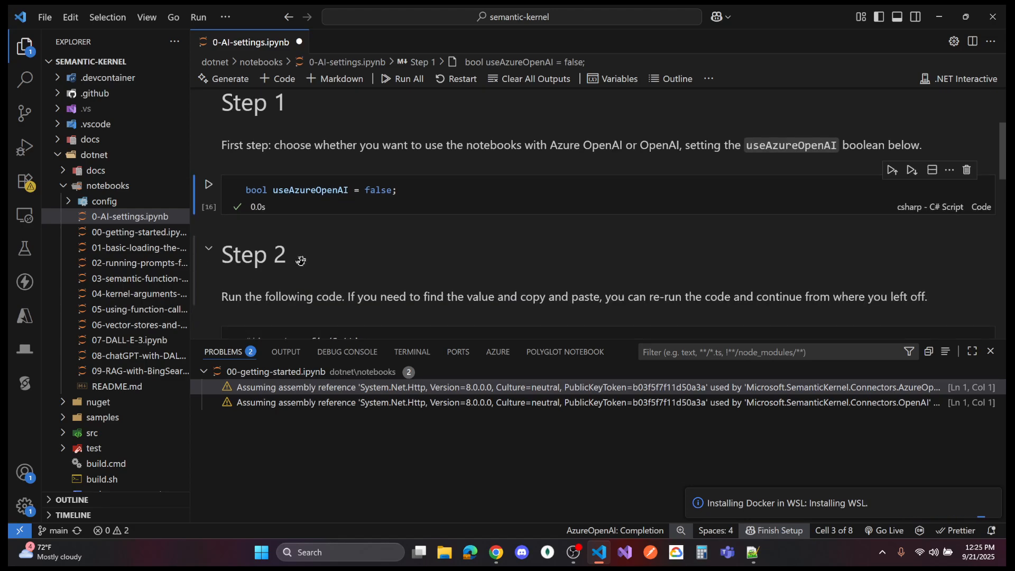
pyautogui.scroll(-3)
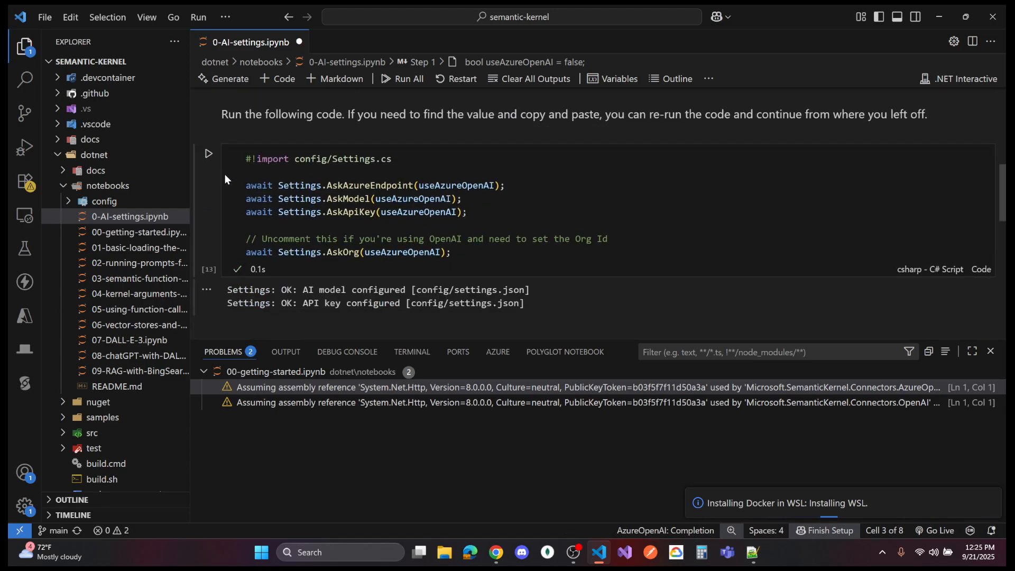
pyautogui.moveTo(262, 120)
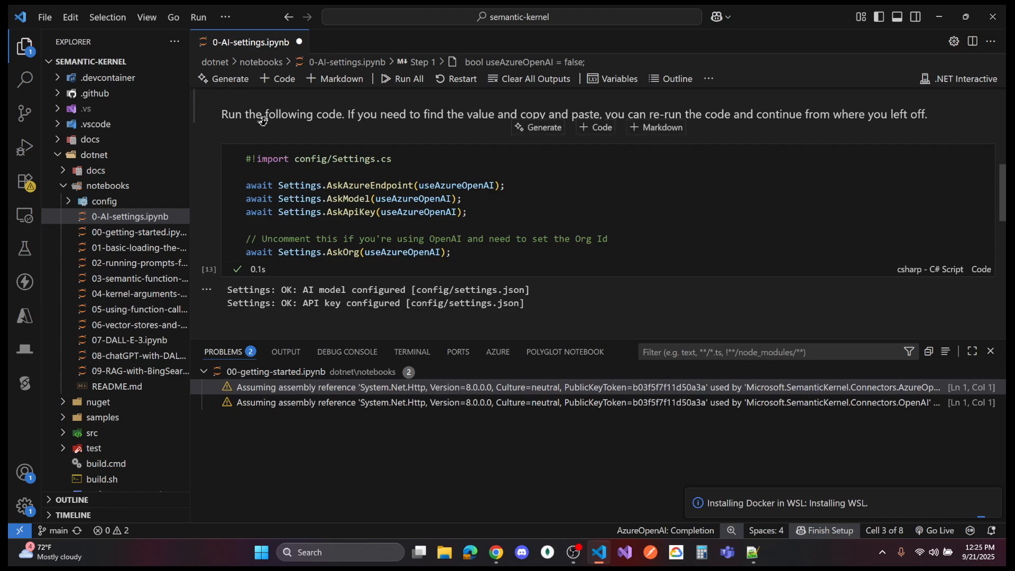
pyautogui.moveTo(399, 126)
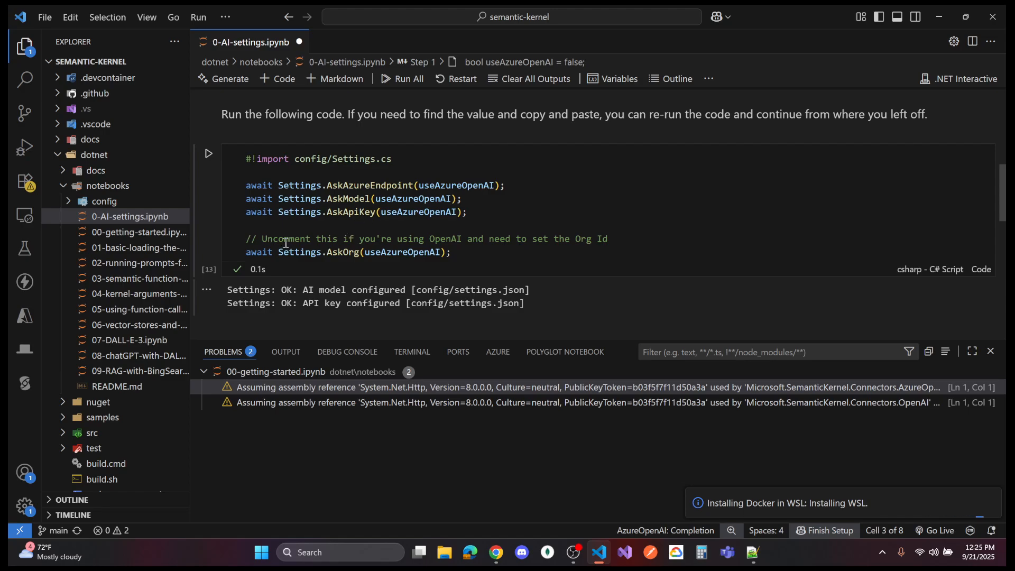
pyautogui.click(345, 252)
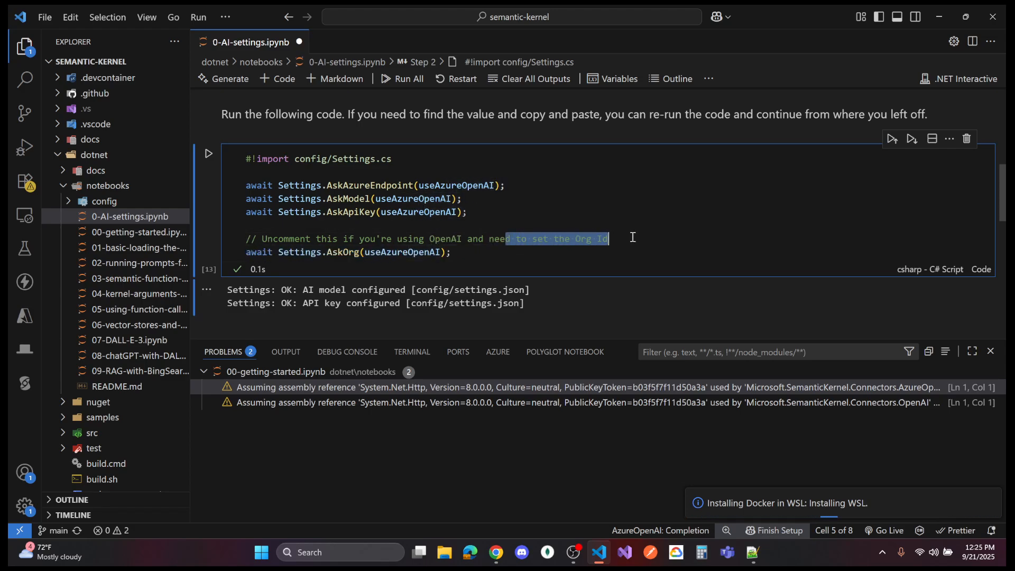
pyautogui.click(453, 251)
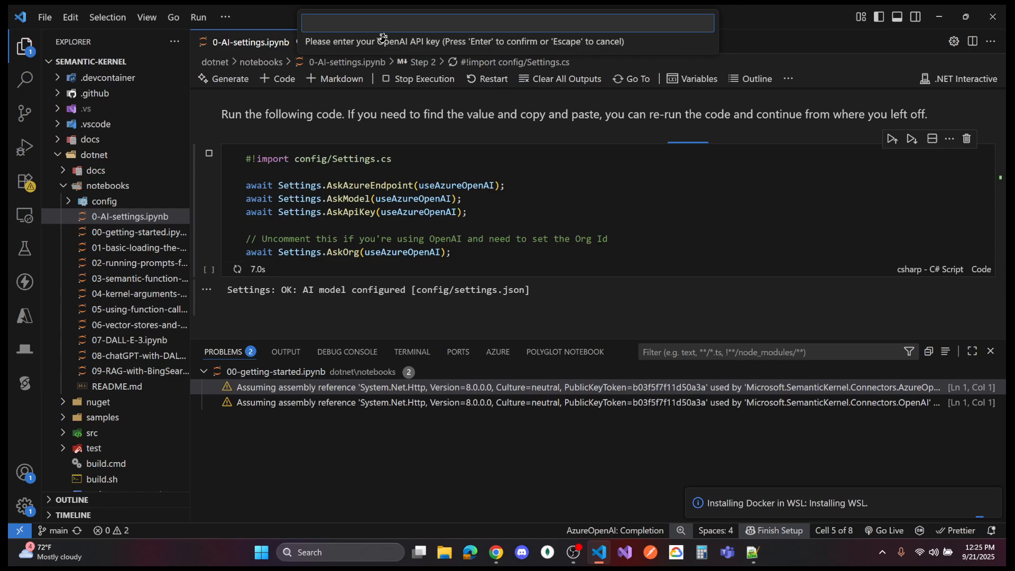
pyautogui.click(752, 552)
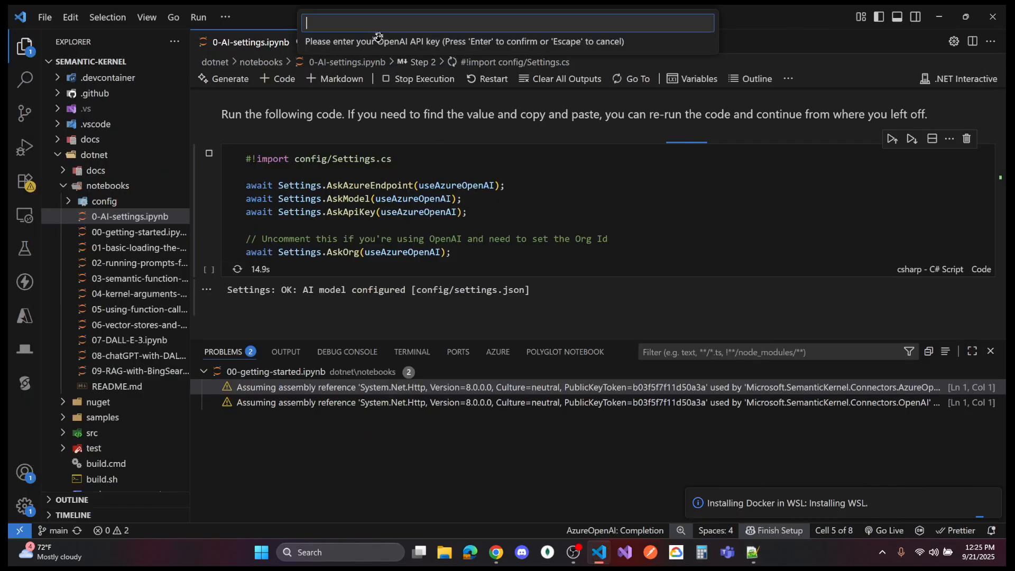
pyautogui.moveTo(574, 336)
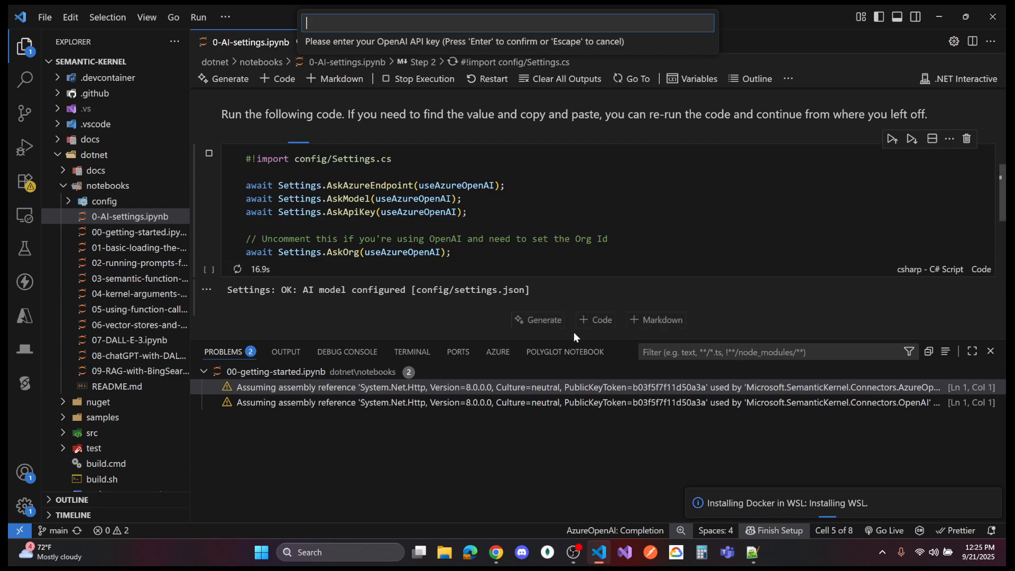
pyautogui.rightClick(255, 100)
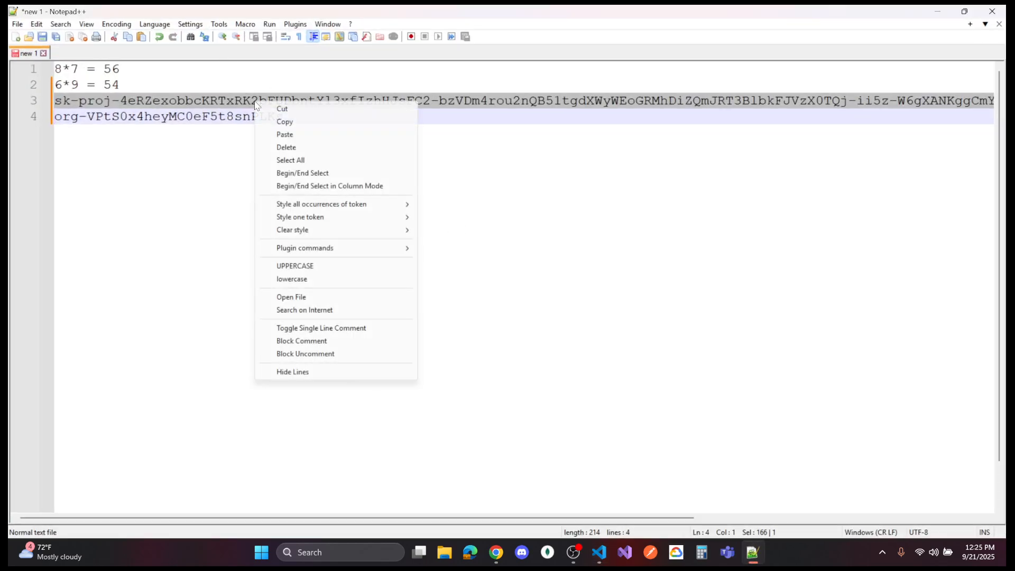
pyautogui.click(597, 551)
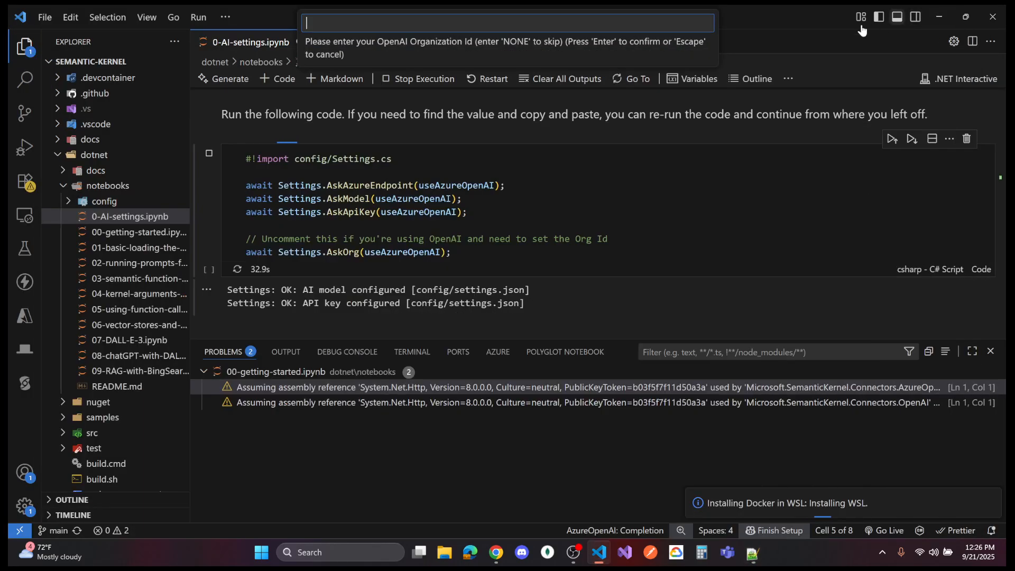
pyautogui.write('org-VPtS0x4heyMC0eF5t8snPLKs')
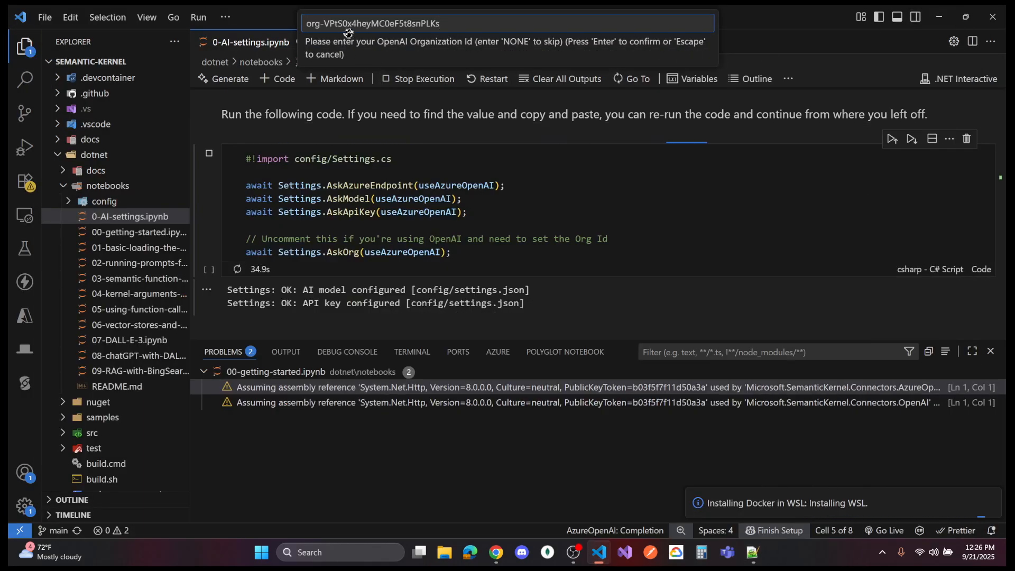
pyautogui.press('Return')
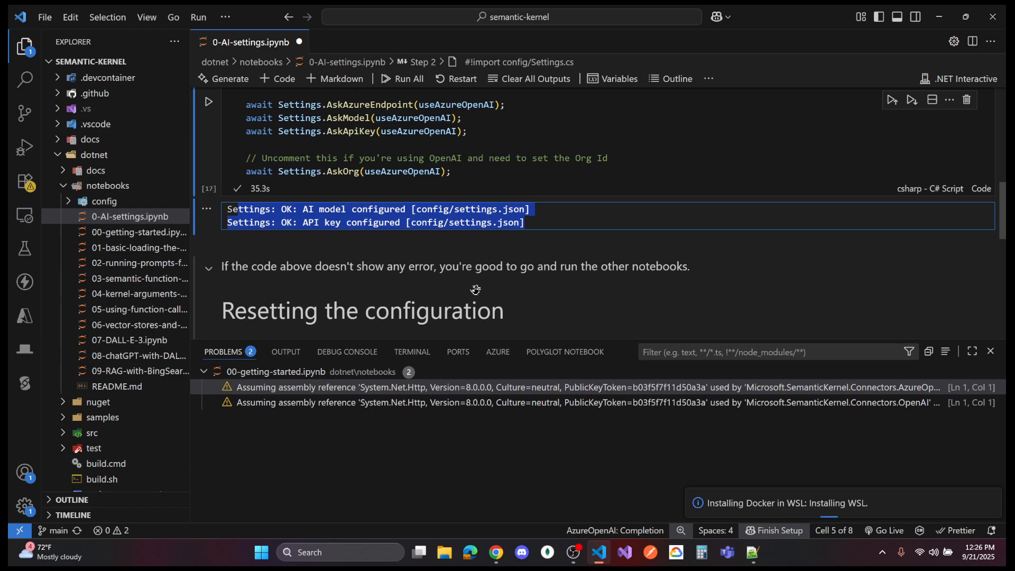
# Step: Scroll through the completed Step 2 output confirming model and API key are saved
pyautogui.scroll(-3)
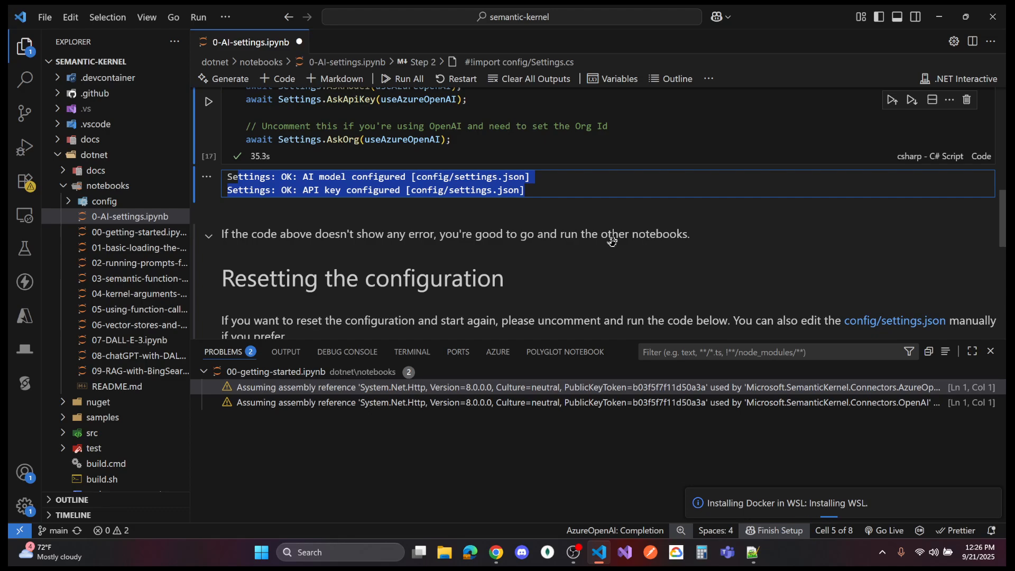
pyautogui.moveTo(299, 42)
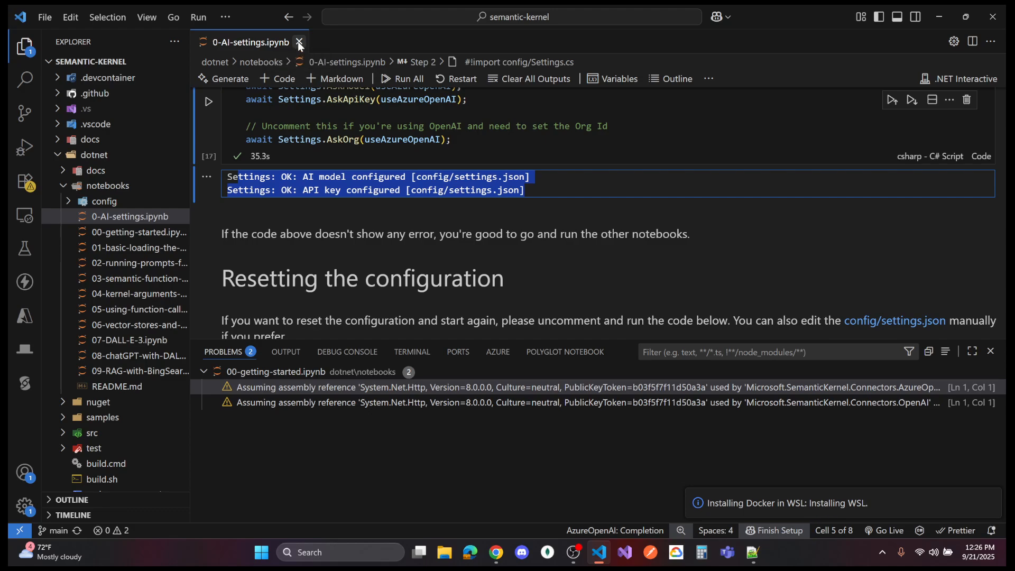
# Step: Close the AI settings notebook and check the $10.00 credit balance on OpenAI's billing overview
pyautogui.click(299, 42)
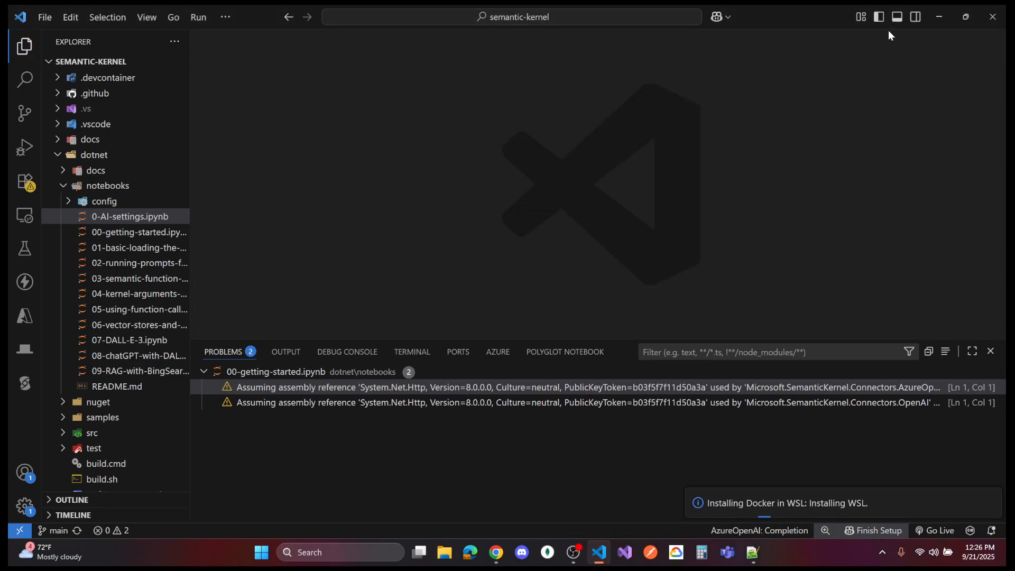
pyautogui.click(495, 552)
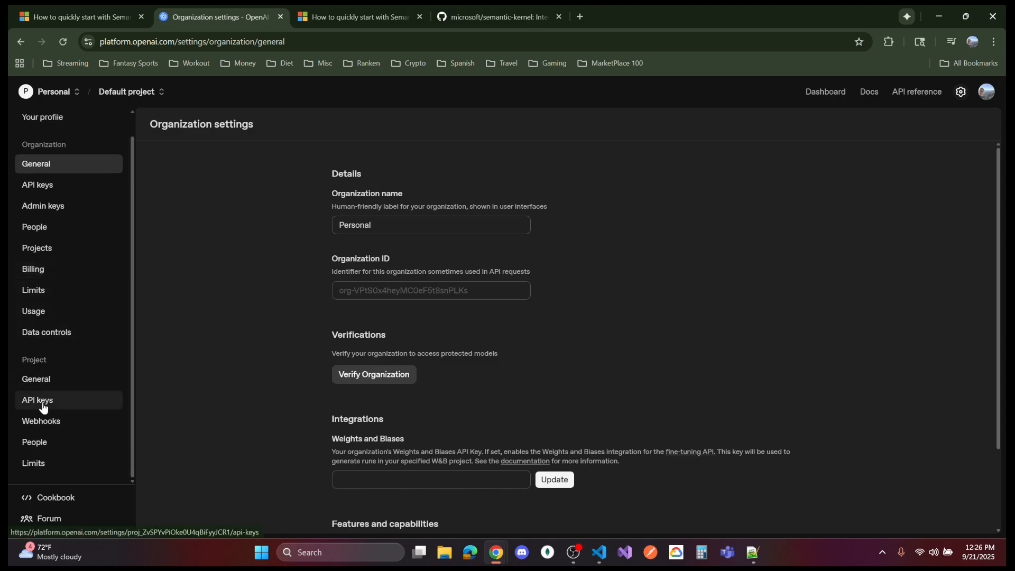
pyautogui.click(32, 268)
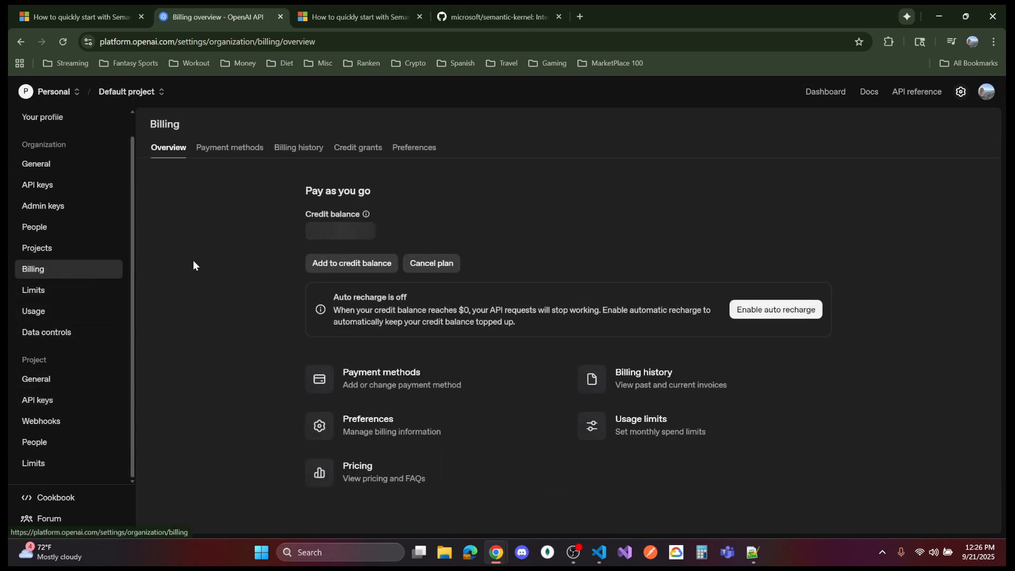
pyautogui.moveTo(222, 268)
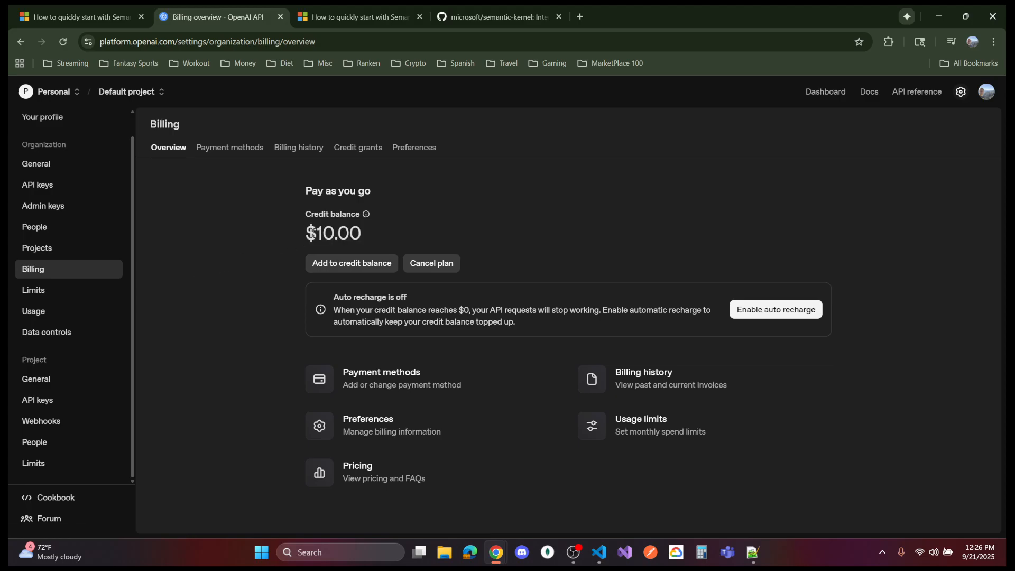
pyautogui.doubleClick(334, 233)
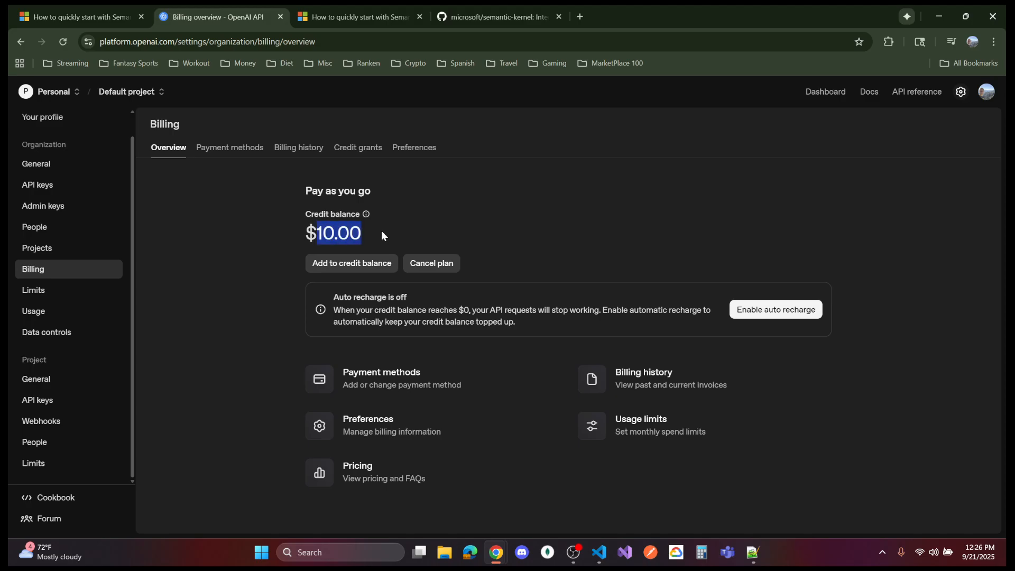
pyautogui.click(381, 234)
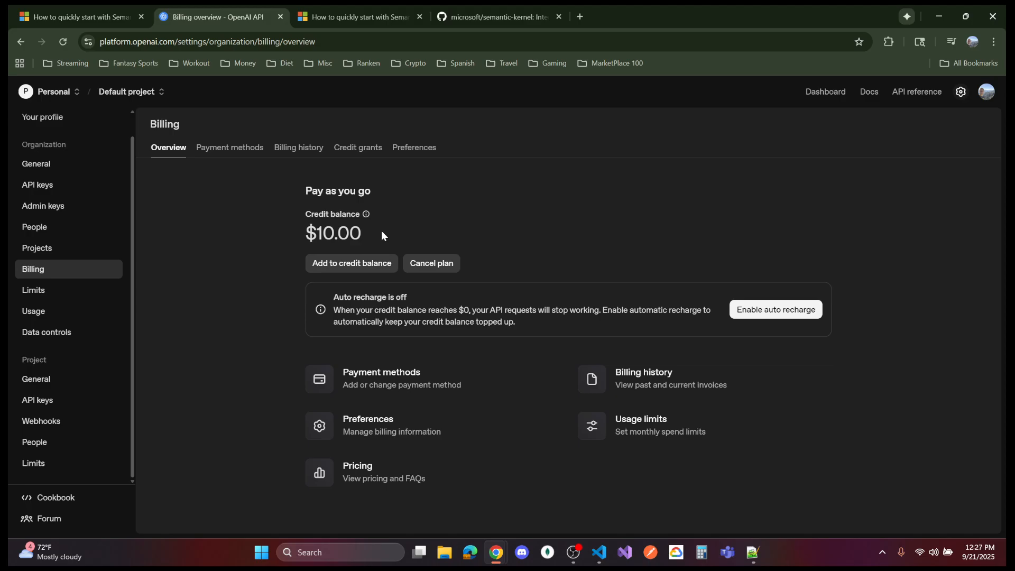
pyautogui.doubleClick(333, 234)
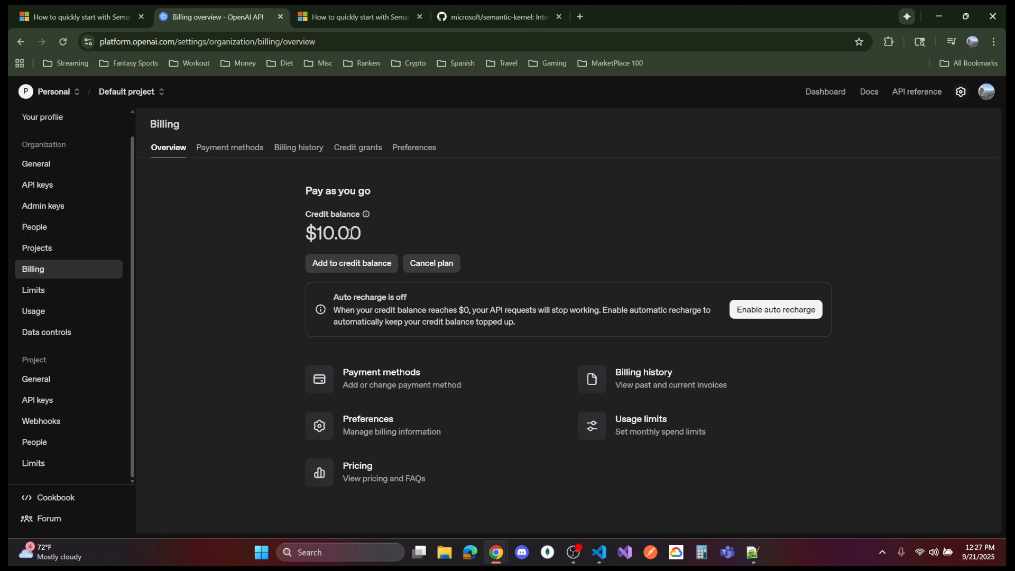
pyautogui.moveTo(37, 184)
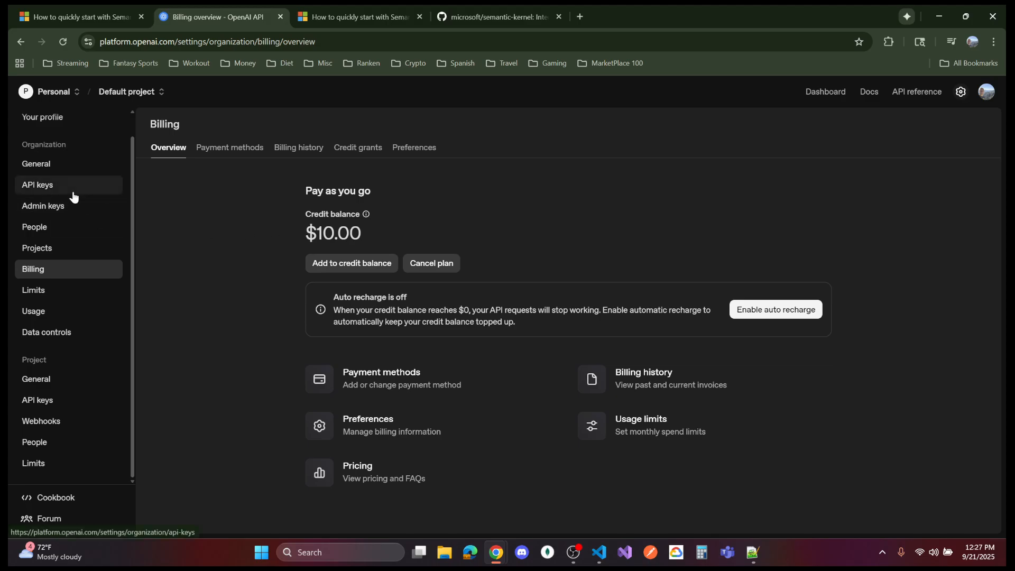
# Step: Glance at the organization's API keys and General settings, then go back to Billing
pyautogui.click(37, 184)
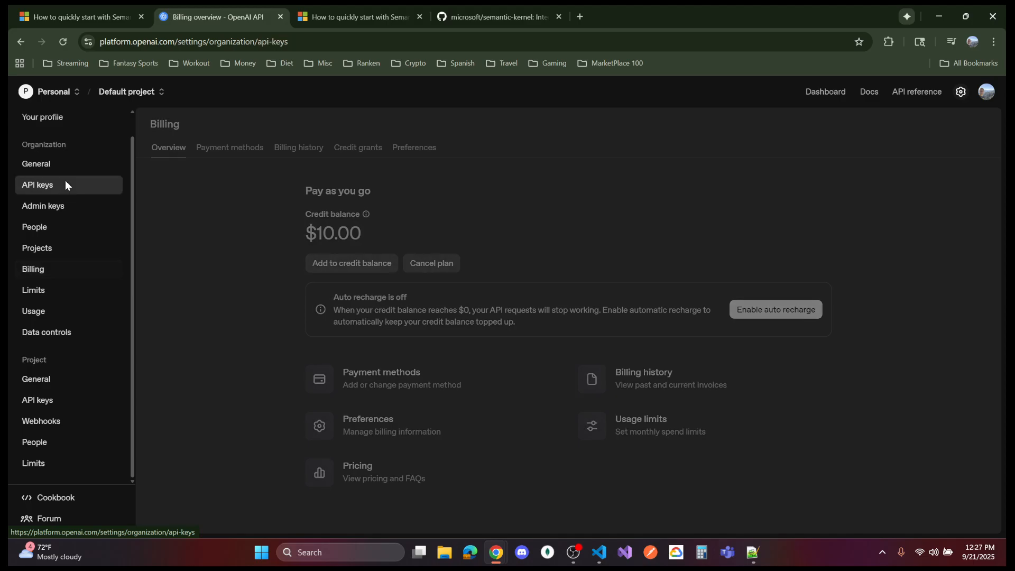
pyautogui.click(37, 184)
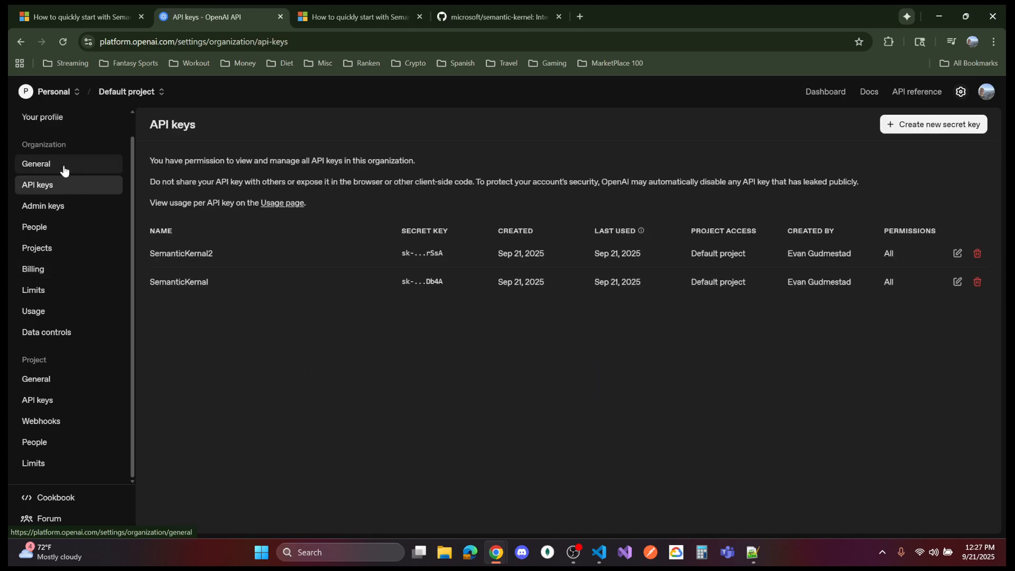
pyautogui.click(36, 163)
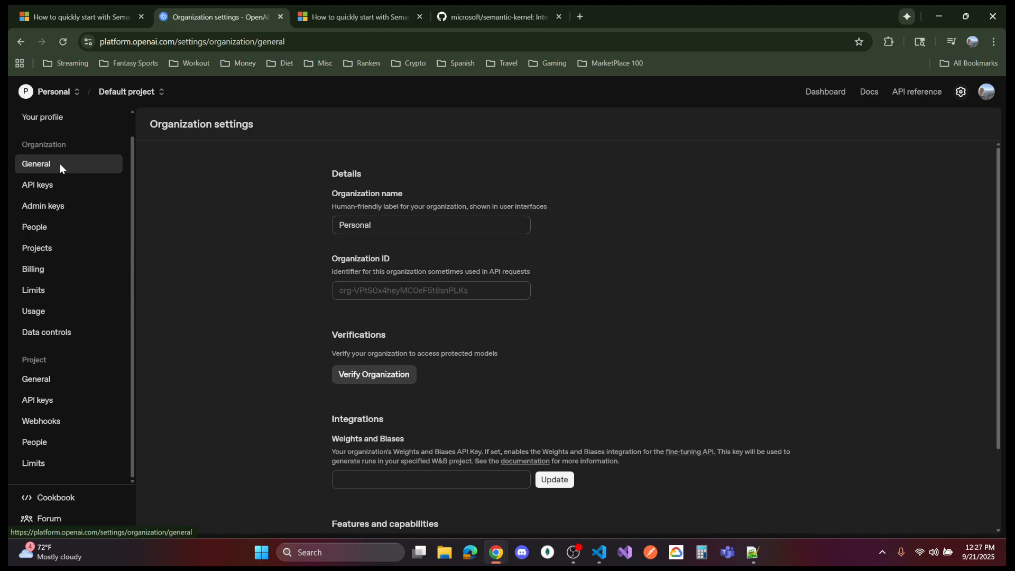
pyautogui.click(32, 269)
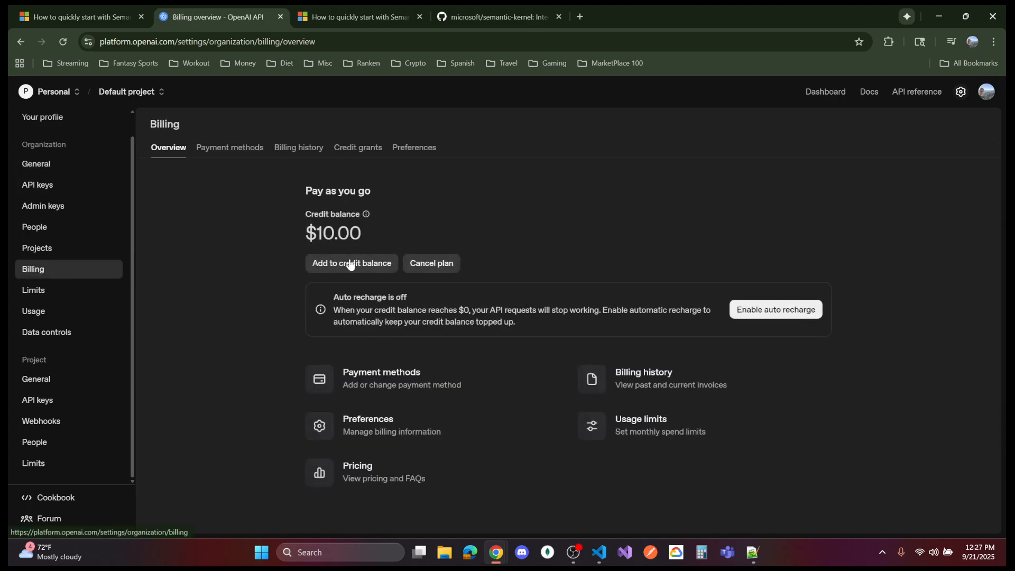
pyautogui.moveTo(417, 235)
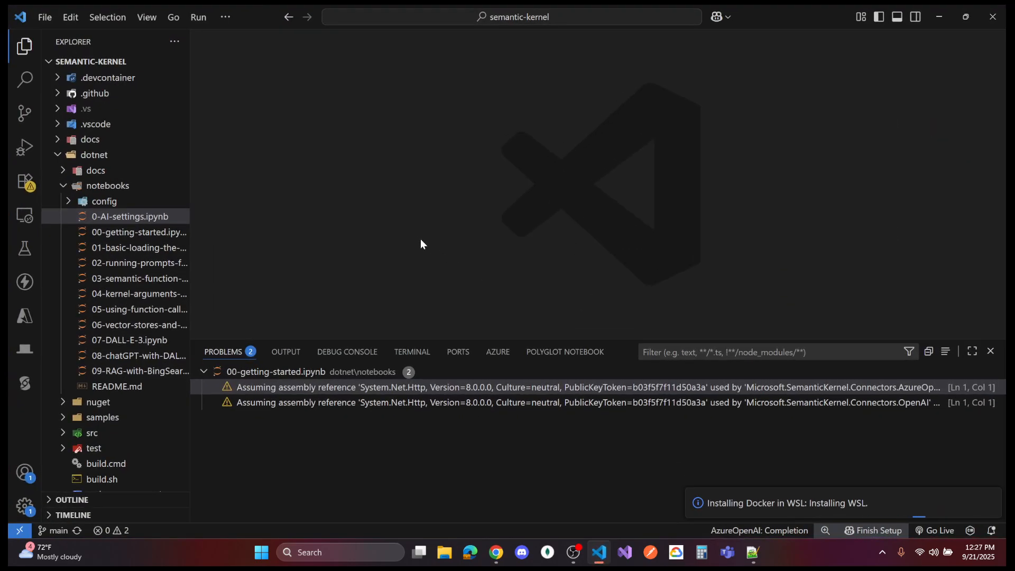
pyautogui.moveTo(118, 231)
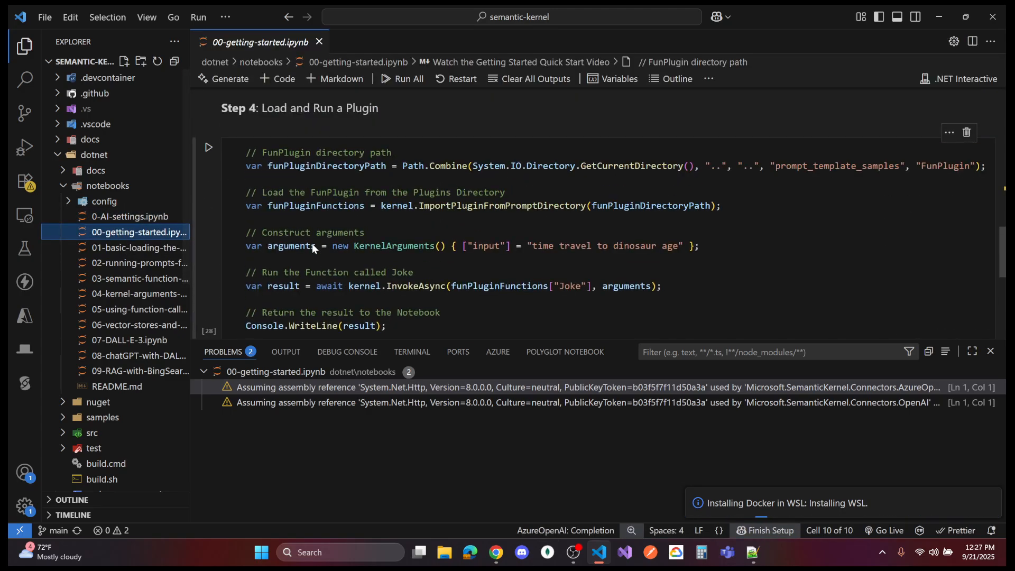
# Step: Rerun the AI service credentials cell, then the Step 4 FunPlugin Joke cell
pyautogui.scroll(3)
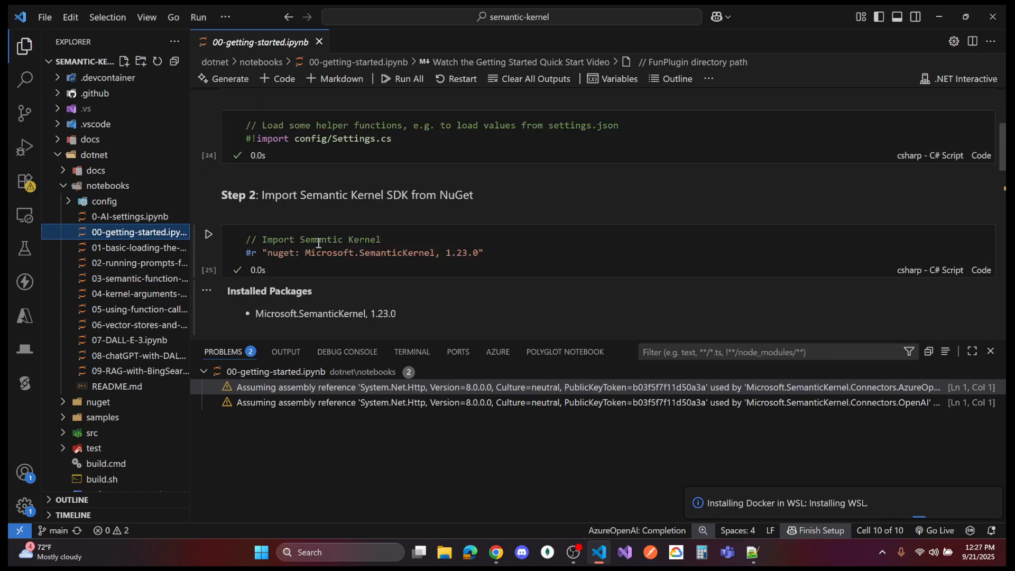
pyautogui.scroll(3)
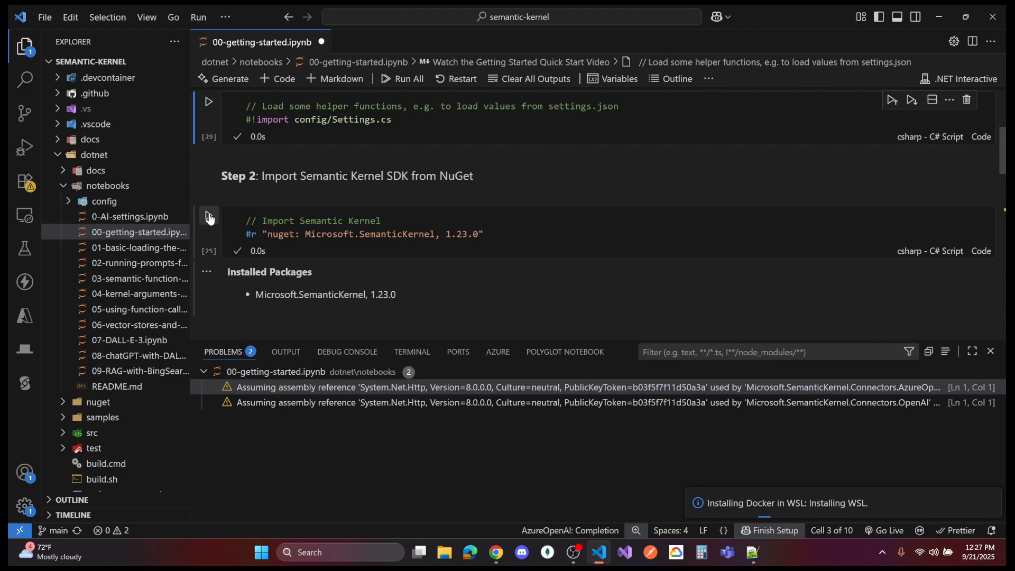
pyautogui.scroll(-3)
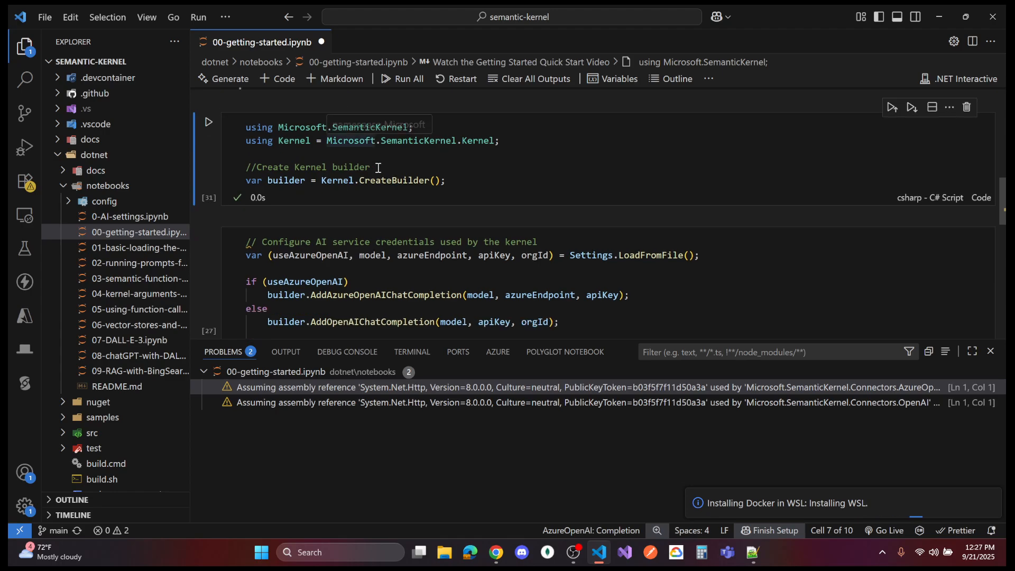
pyautogui.scroll(-3)
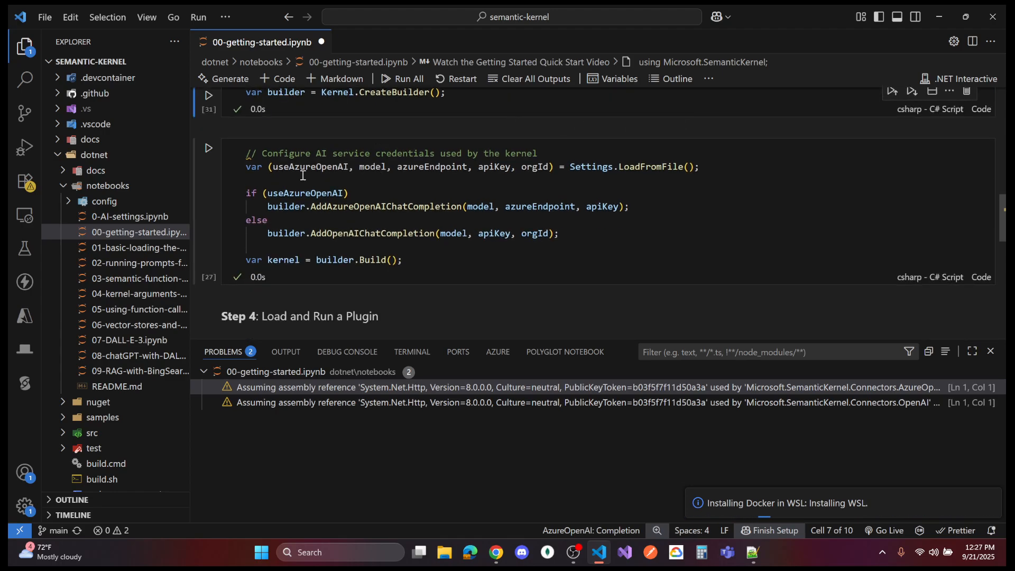
pyautogui.click(208, 148)
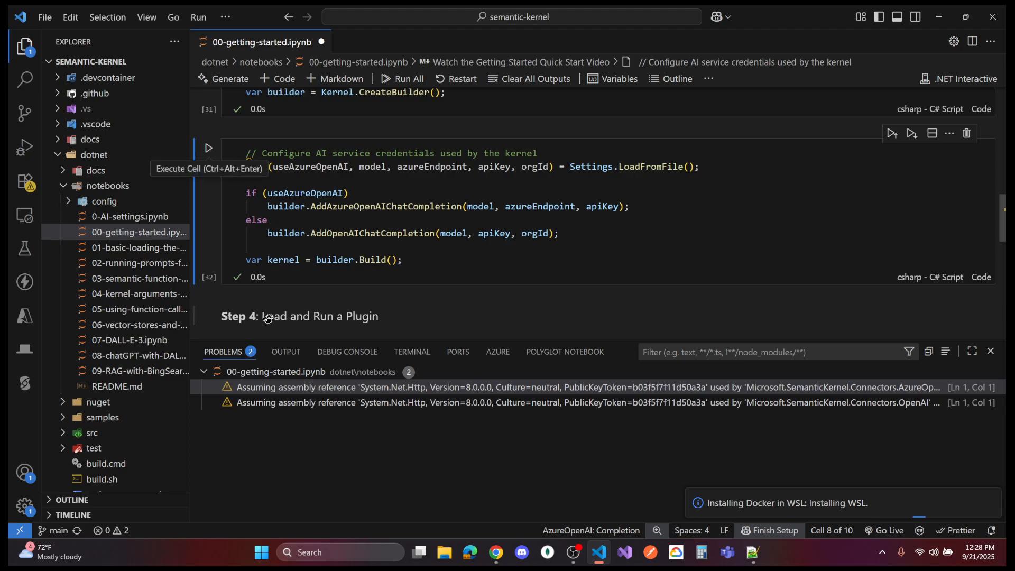
pyautogui.scroll(-3)
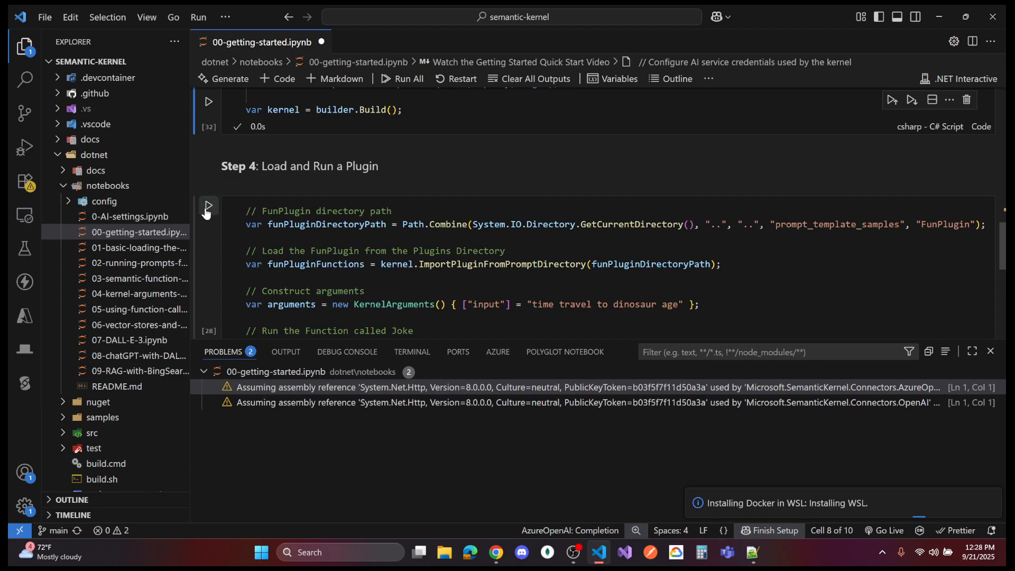
pyautogui.click(208, 206)
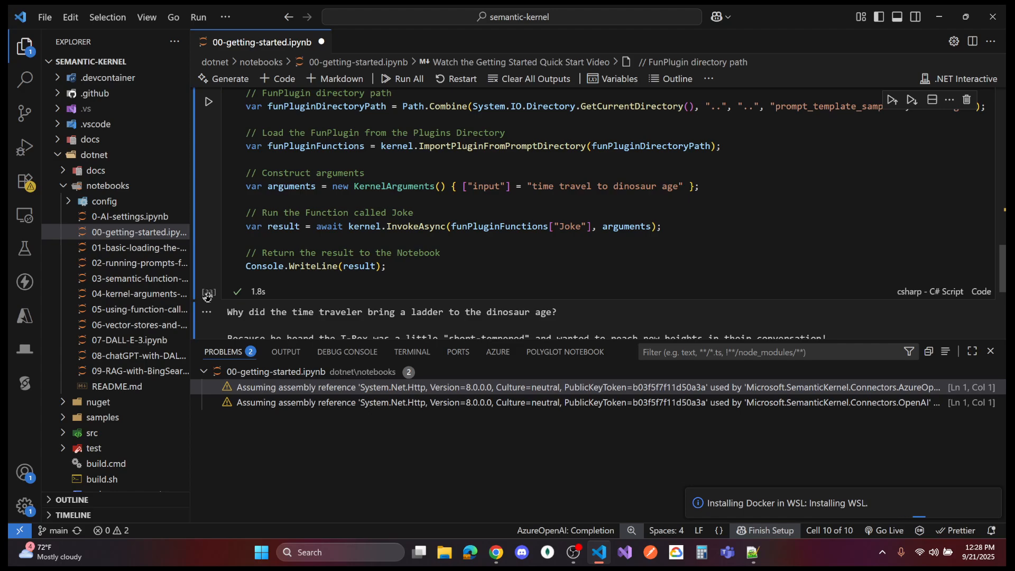
# Step: Scroll through the Step 4 output to read the ladder-to-the-dinosaur-age joke
pyautogui.scroll(-3)
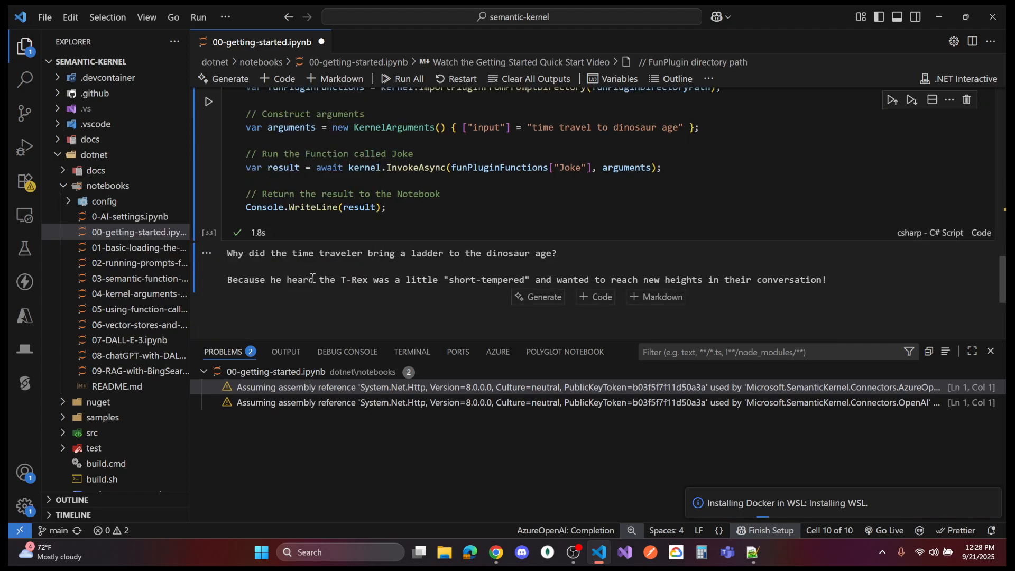
pyautogui.scroll(3)
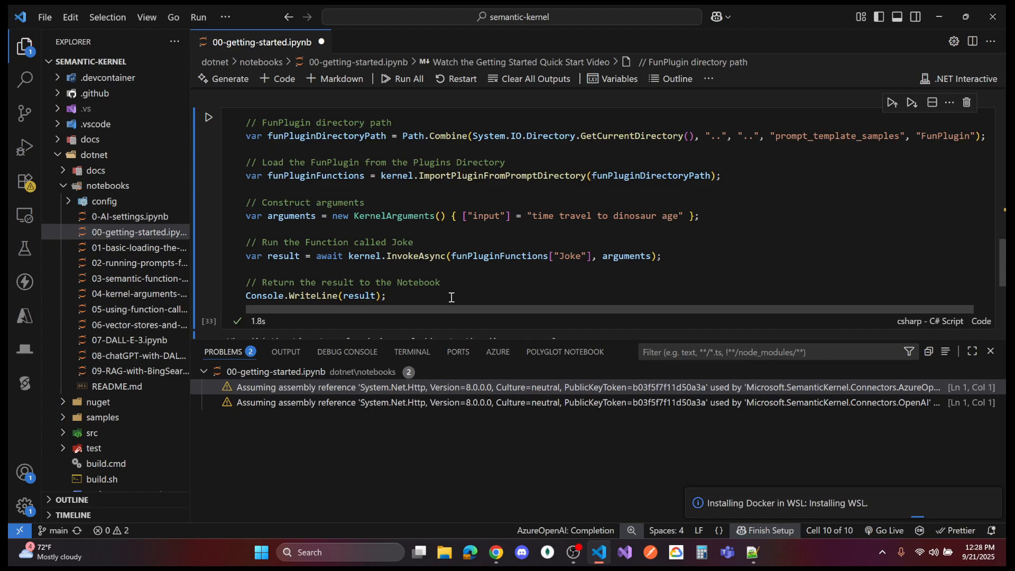
pyautogui.scroll(-3)
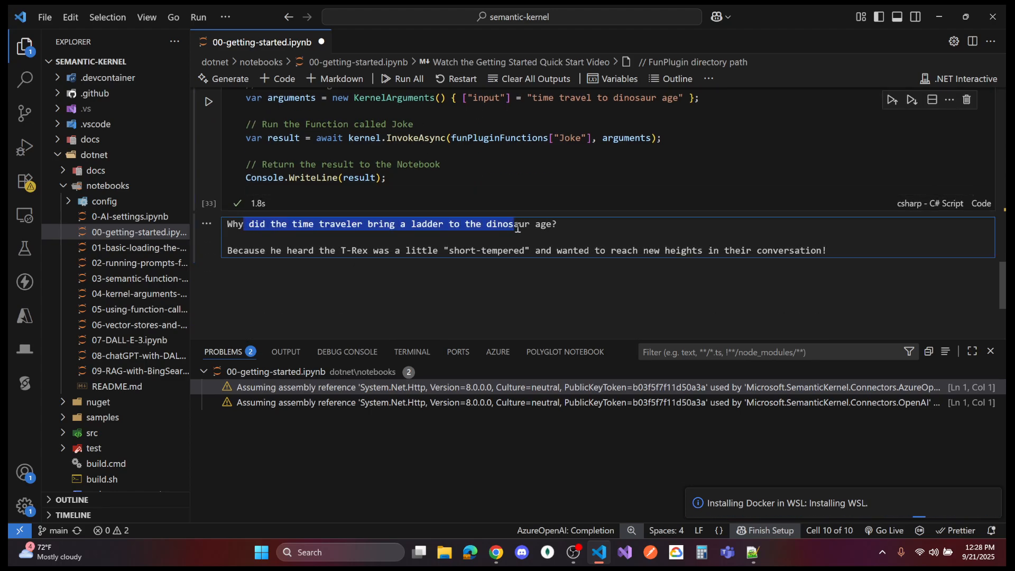
pyautogui.scroll(3)
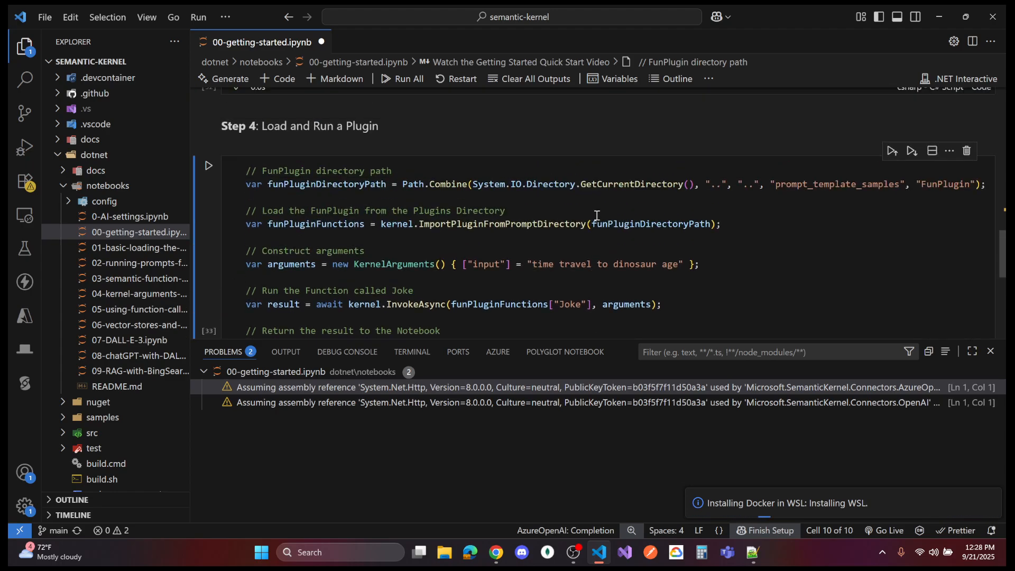
pyautogui.moveTo(551, 220)
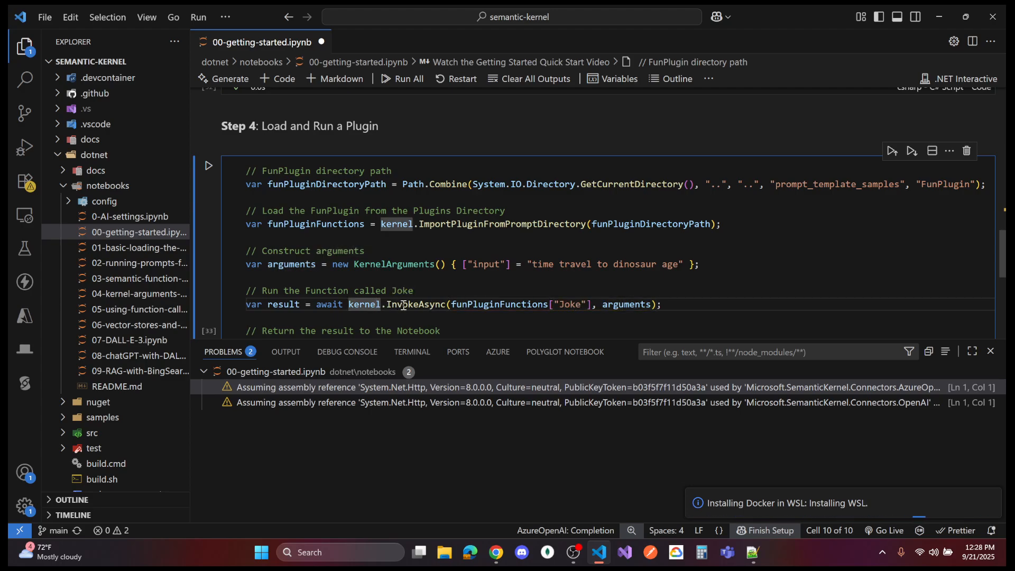
pyautogui.click(208, 165)
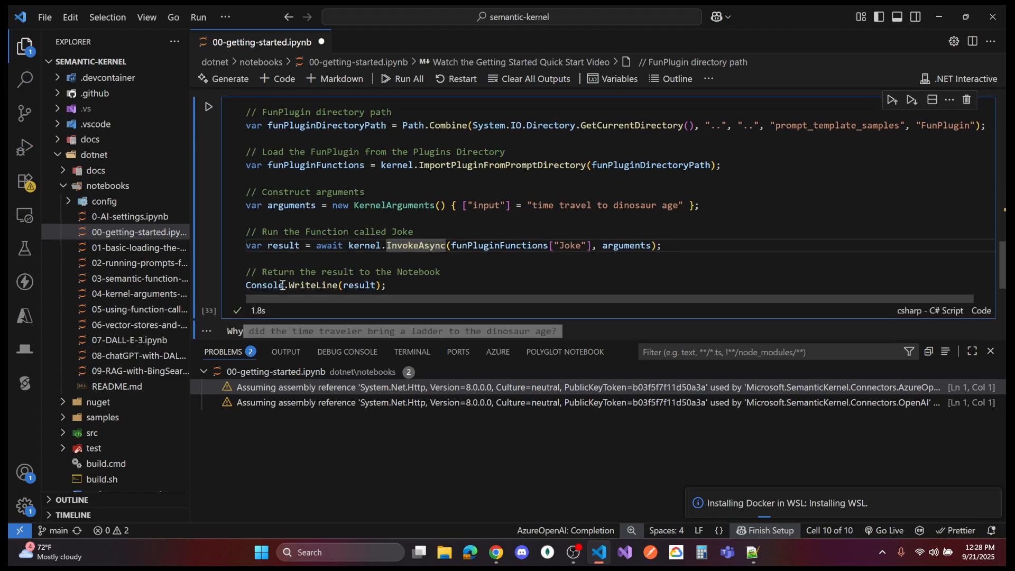
pyautogui.scroll(-3)
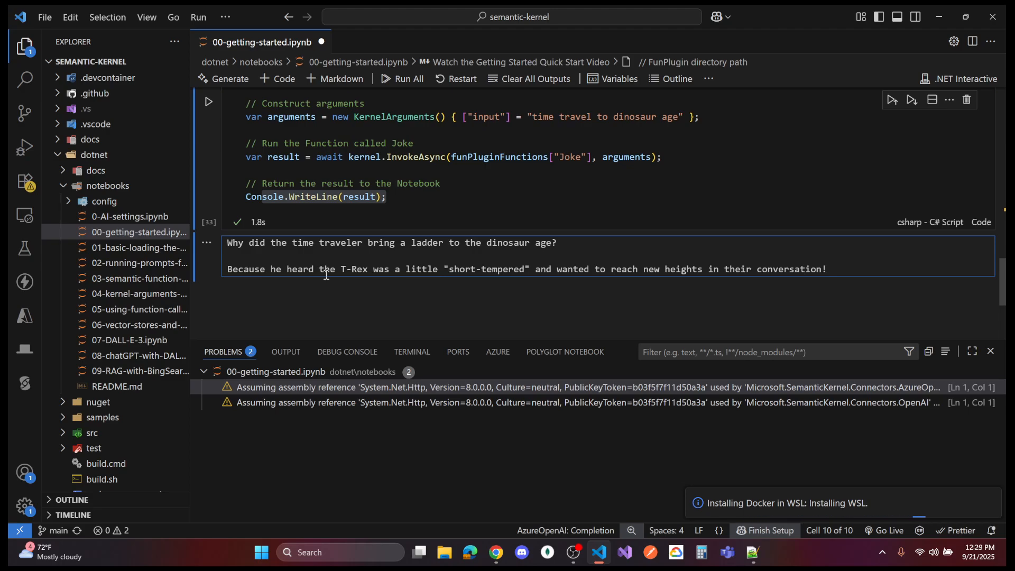
pyautogui.moveTo(437, 317)
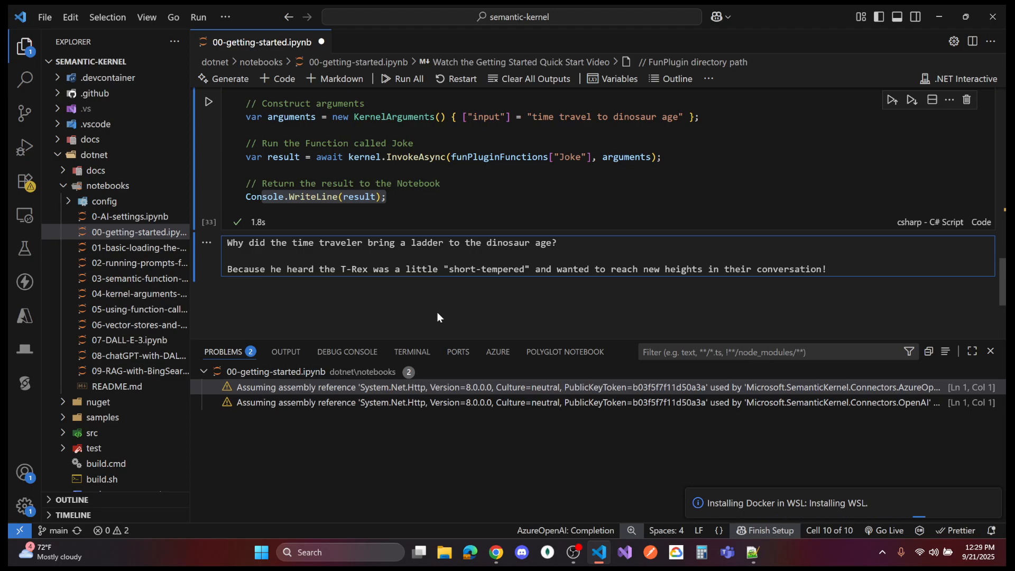
pyautogui.click(571, 552)
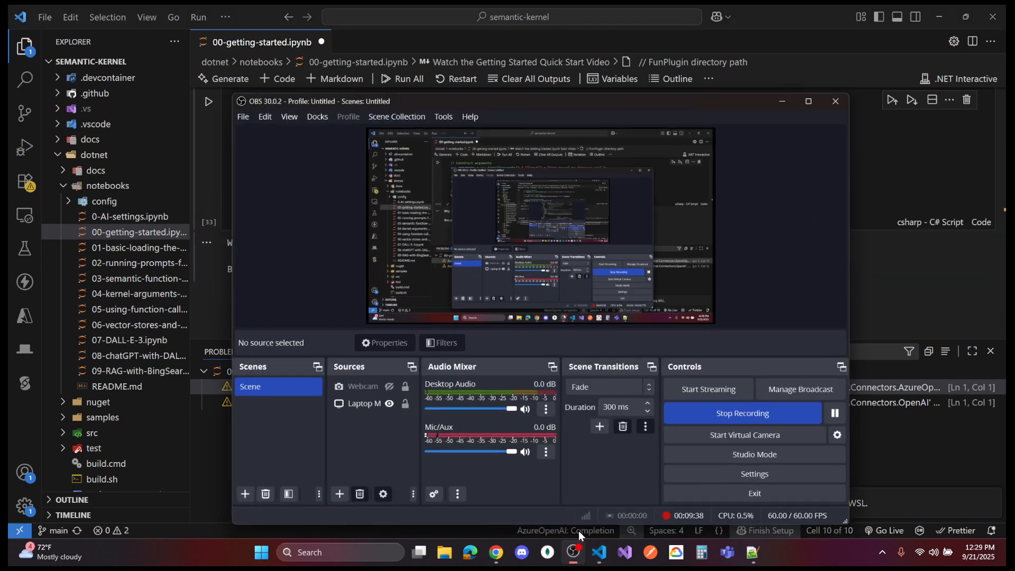